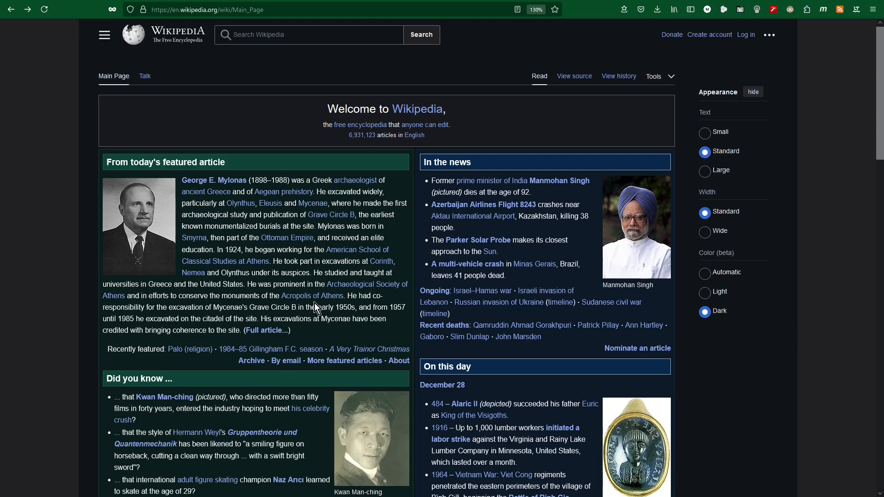
mouse_move(207, 191)
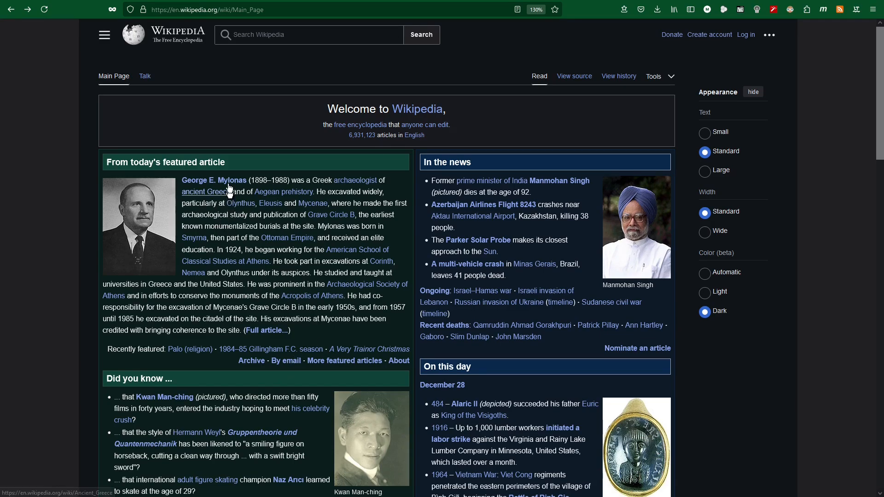
Step: Search Wikipedia for 'openjd' and complete the term to OpenJDK from the suggestions
click(308, 34)
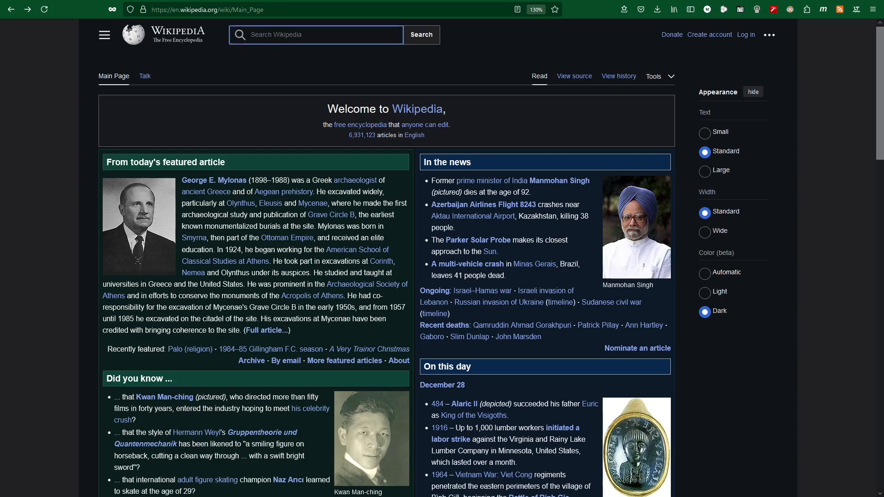
text(openjd)
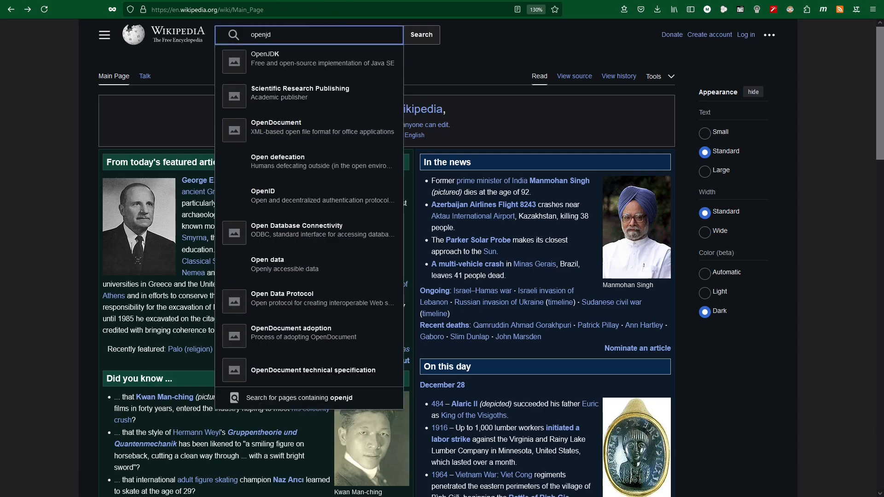
click(265, 58)
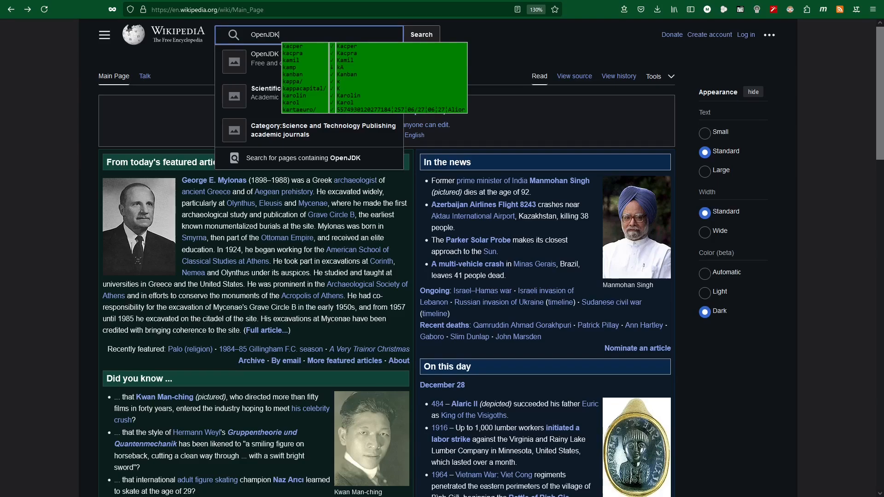
Step: Load the OpenJDK article and scroll down to its OpenJDK builds comparison table
click(265, 58)
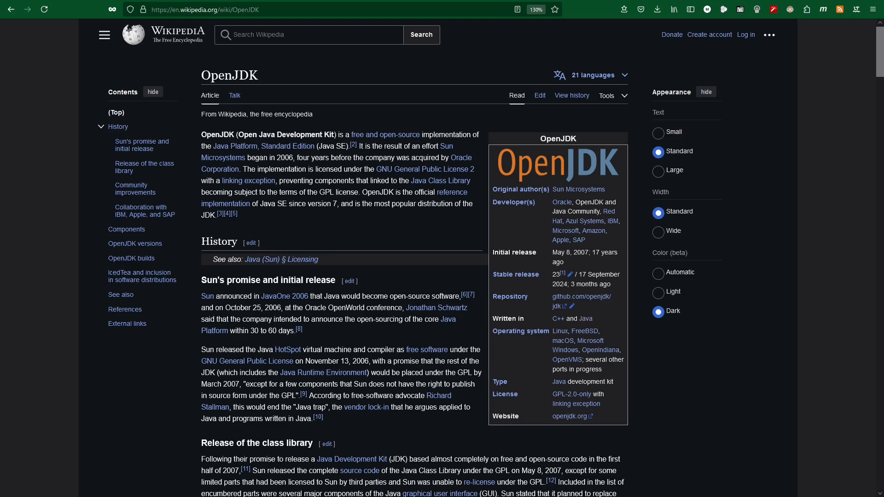
mouse_move(319, 194)
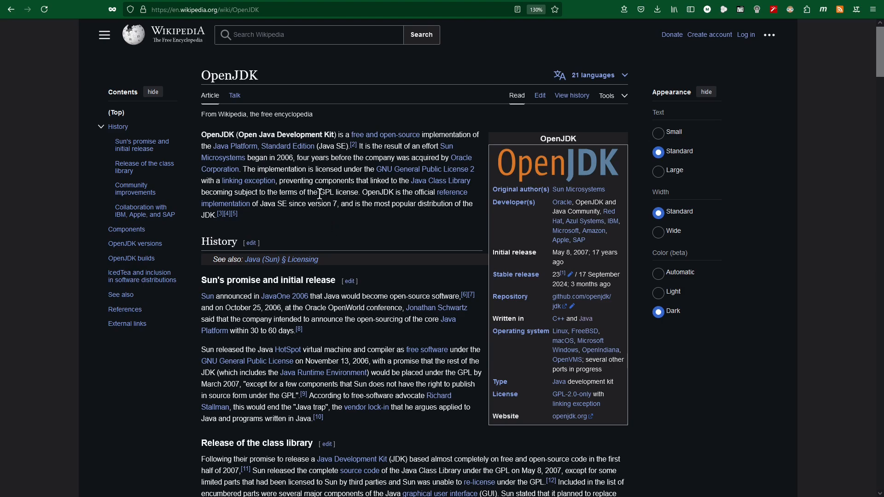
scroll(down, 3)
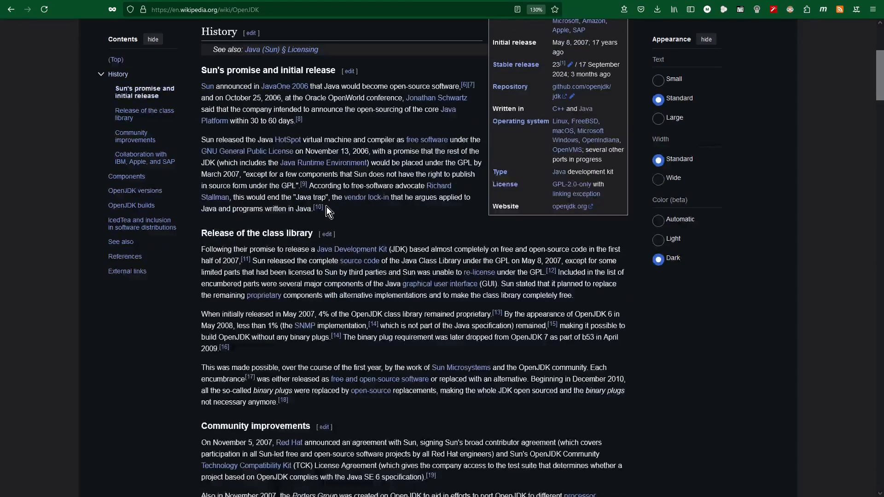
scroll(down, 3)
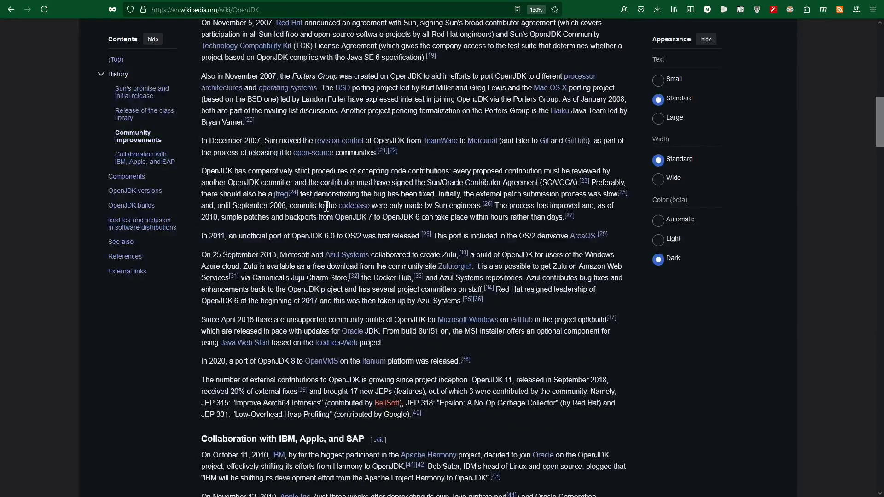
scroll(down, 3)
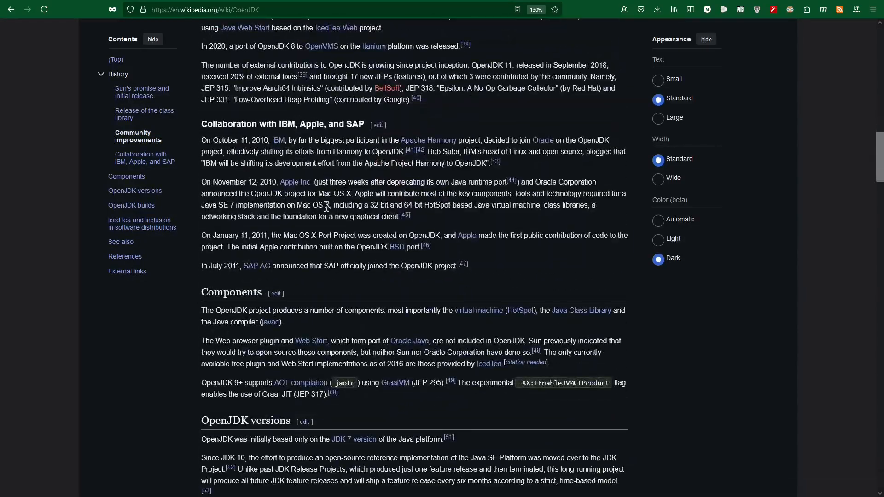
scroll(down, 3)
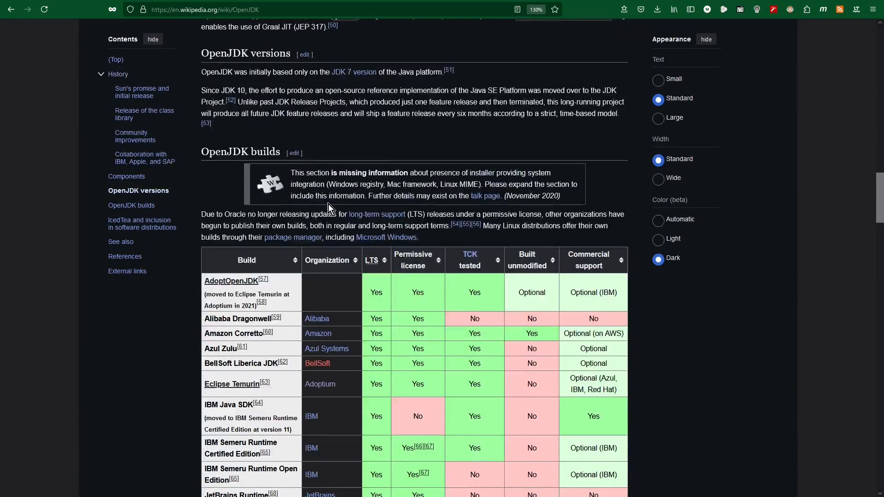
scroll(down, 3)
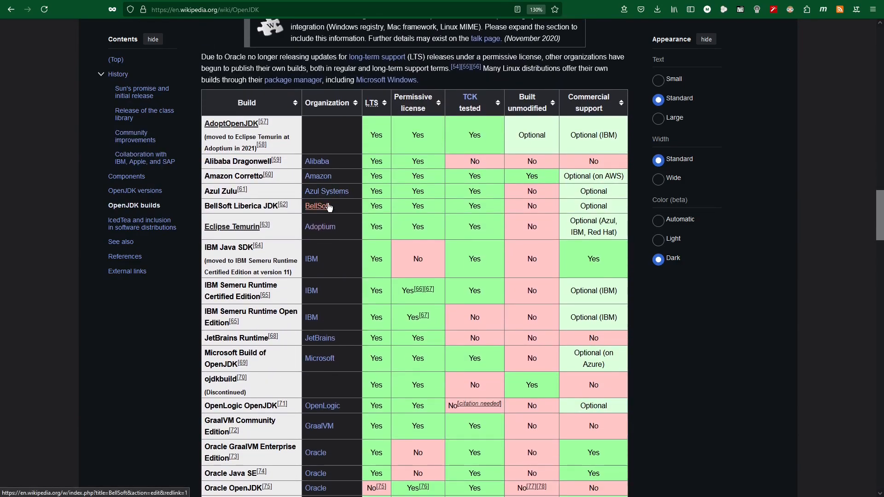
mouse_move(327, 205)
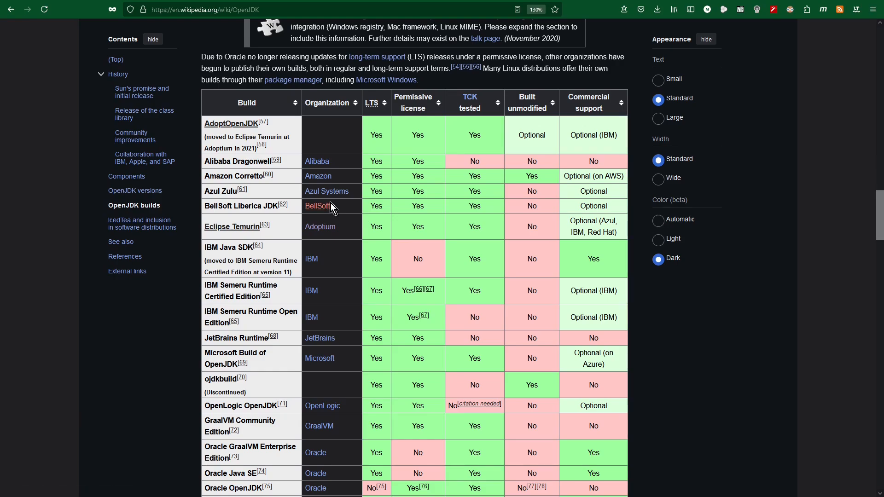
mouse_move(305, 191)
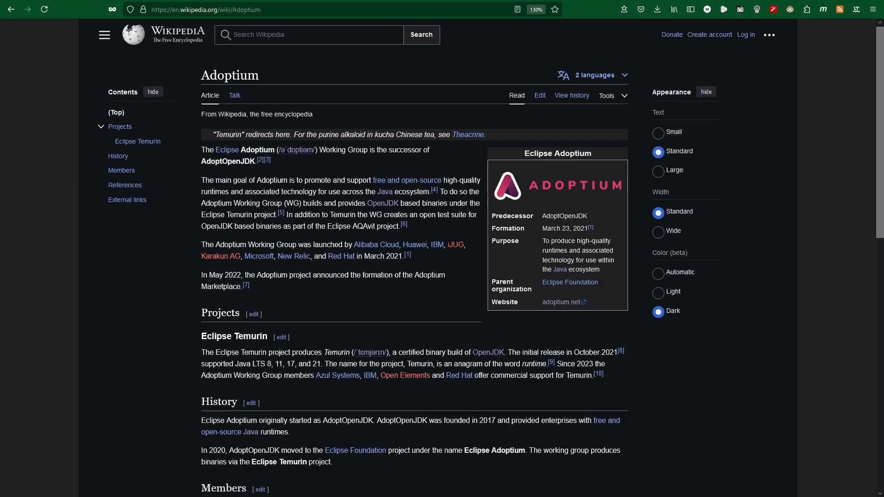
mouse_move(558, 302)
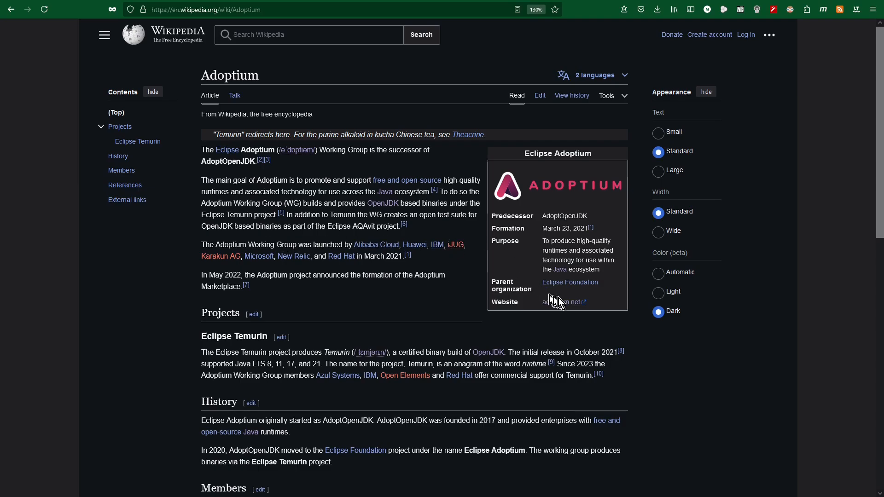
mouse_move(558, 302)
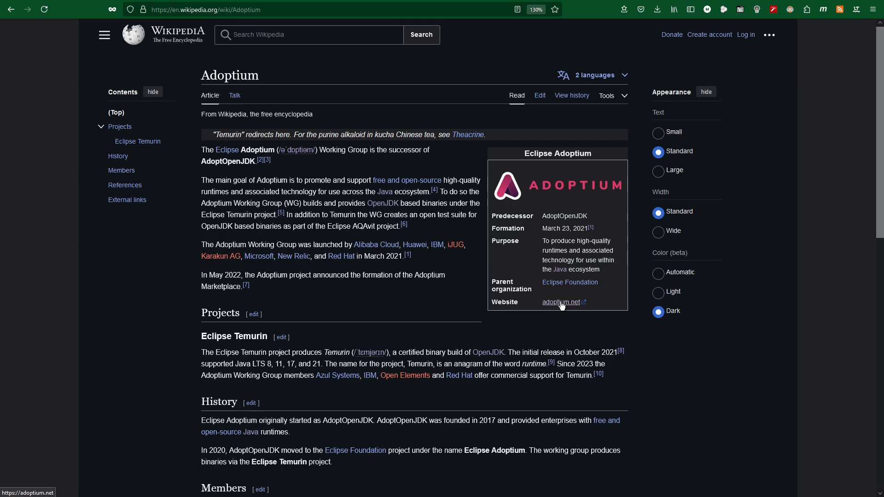
Step: Follow the infobox Website link to adoptium.net from the Adoptium article
click(559, 301)
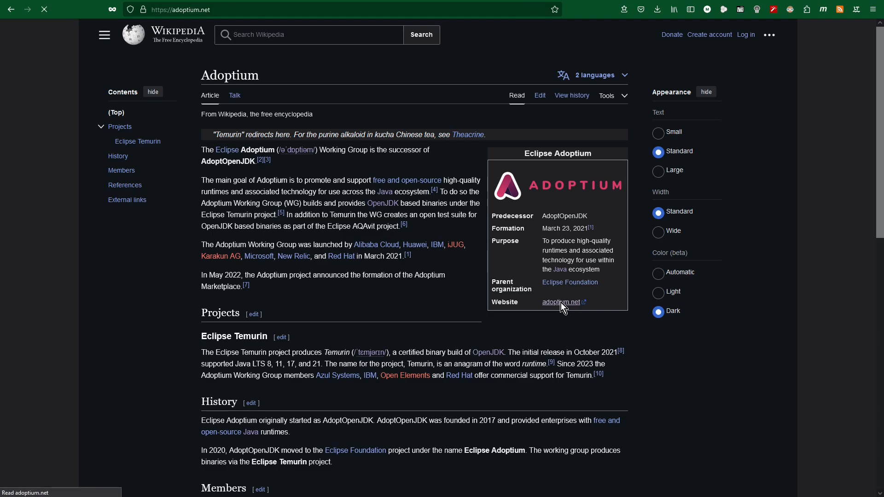
Step: Load the Adoptium home page with its Temurin download options
click(558, 302)
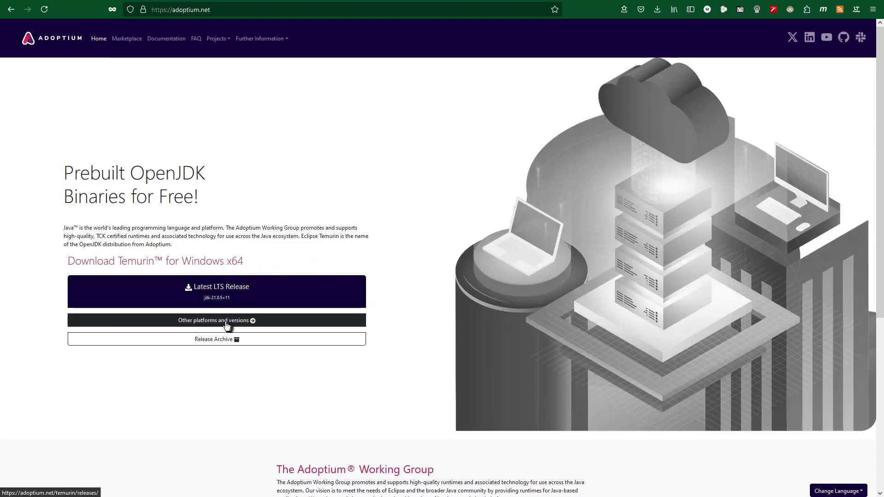
Step: Filter Temurin latest releases to x64 architecture, JRE package type and version 21 LTS
click(216, 320)
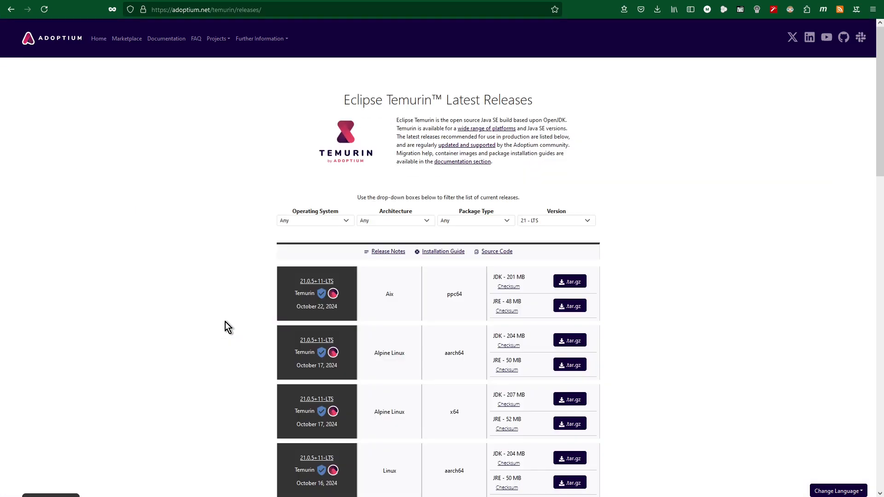
mouse_move(228, 314)
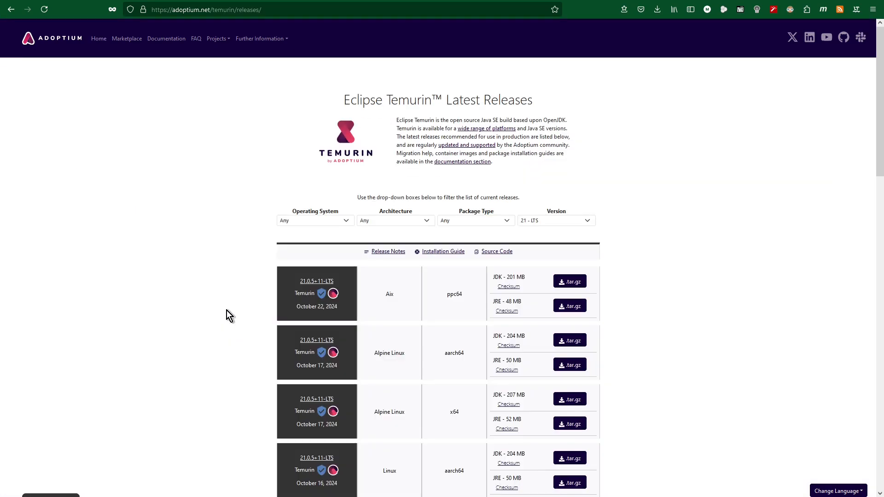
mouse_move(194, 319)
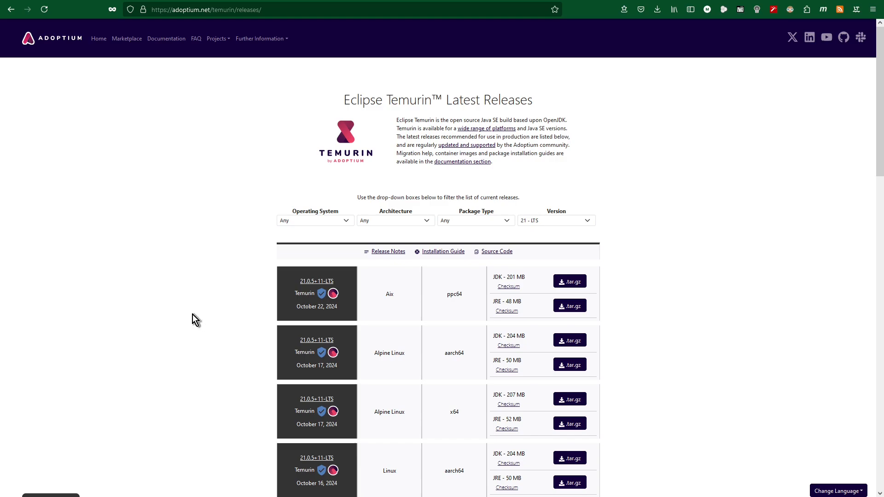
mouse_move(344, 224)
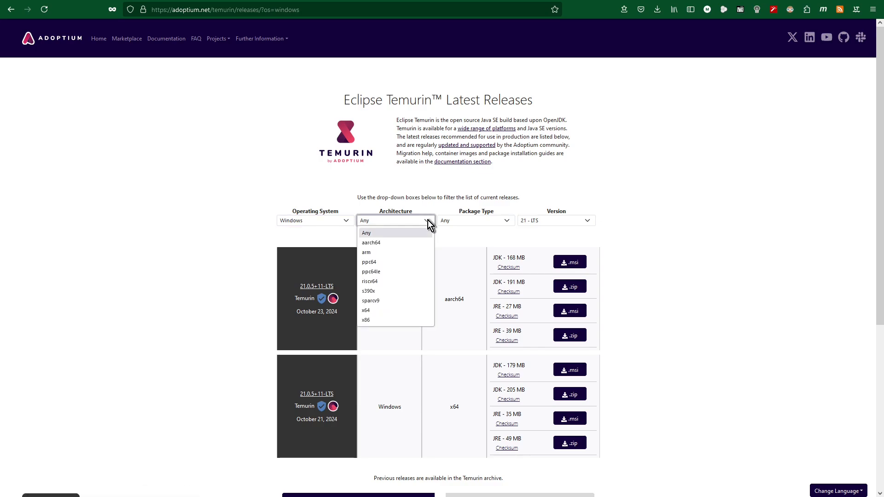
mouse_move(378, 311)
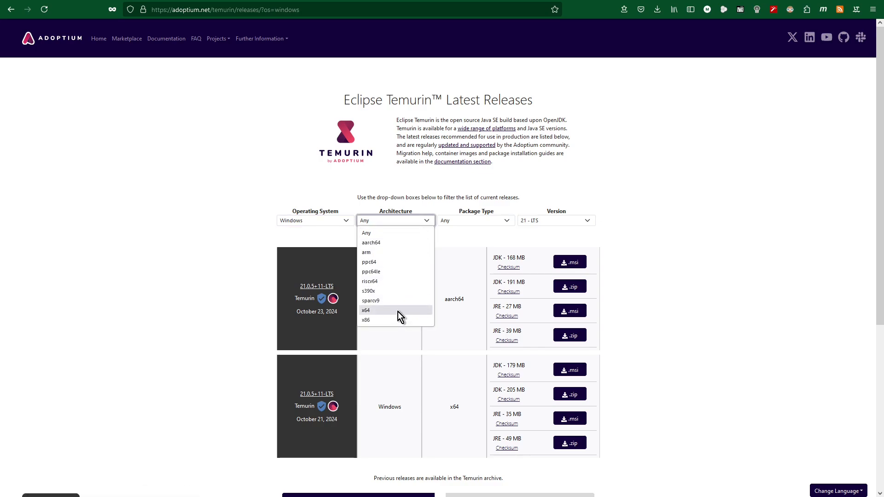
click(365, 310)
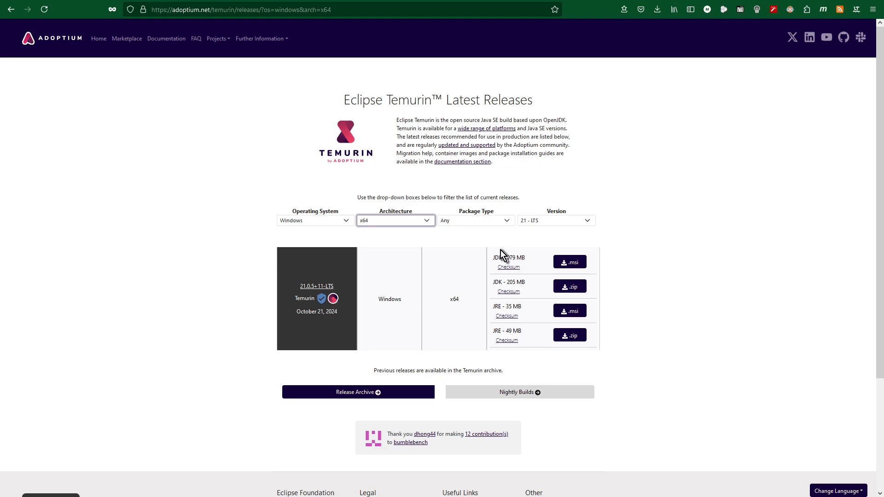
mouse_move(506, 226)
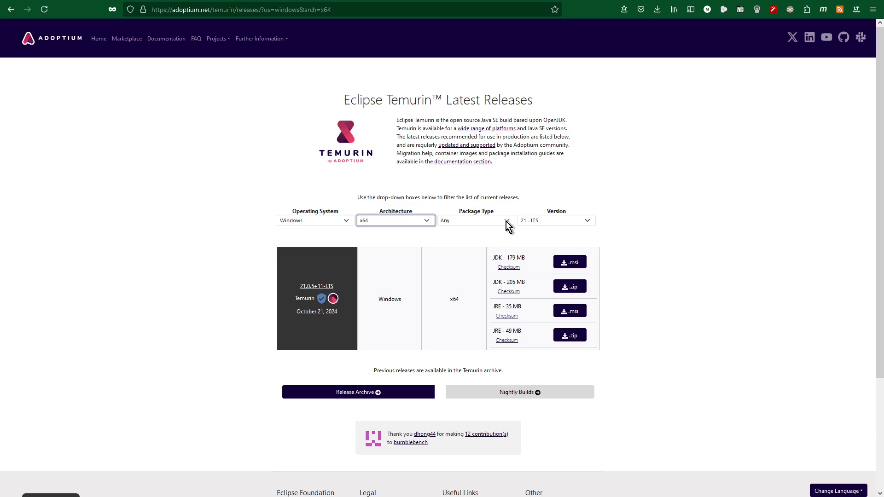
click(475, 220)
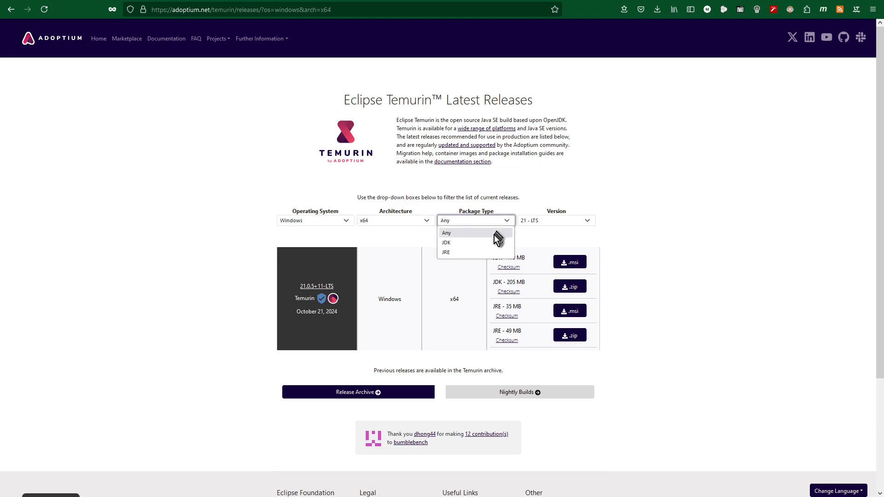
mouse_move(488, 254)
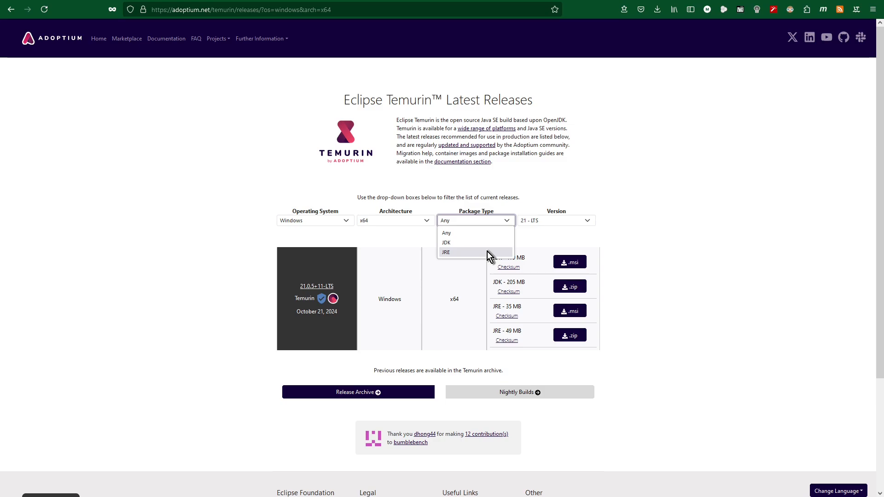
click(445, 252)
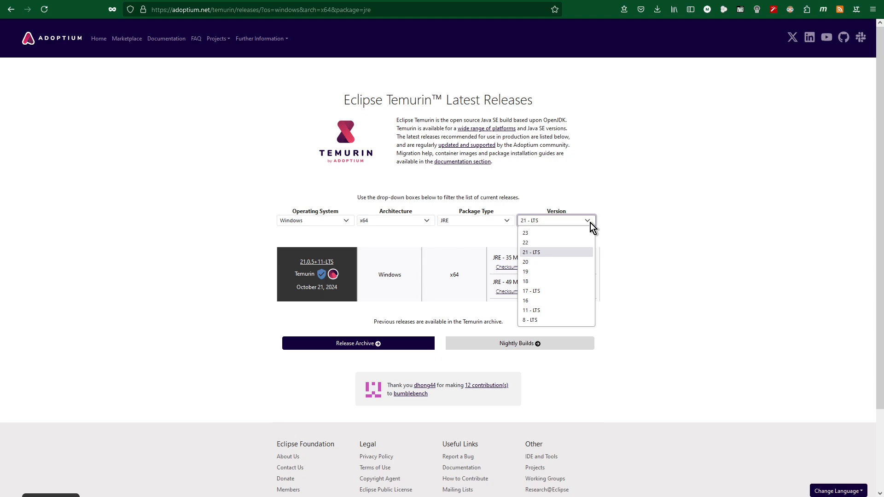
mouse_move(567, 255)
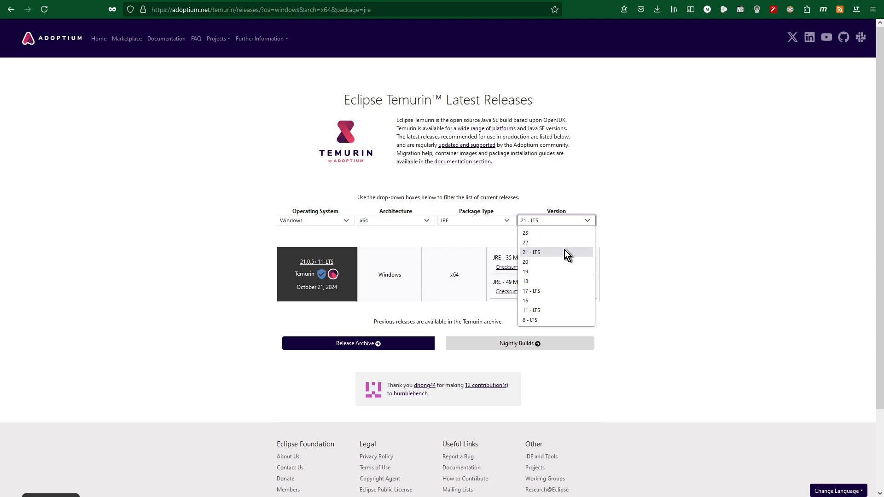
click(554, 252)
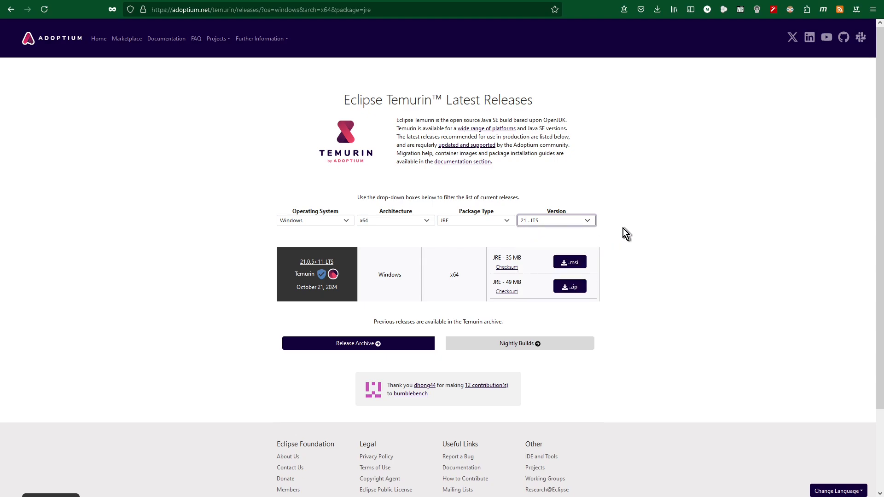
mouse_move(627, 274)
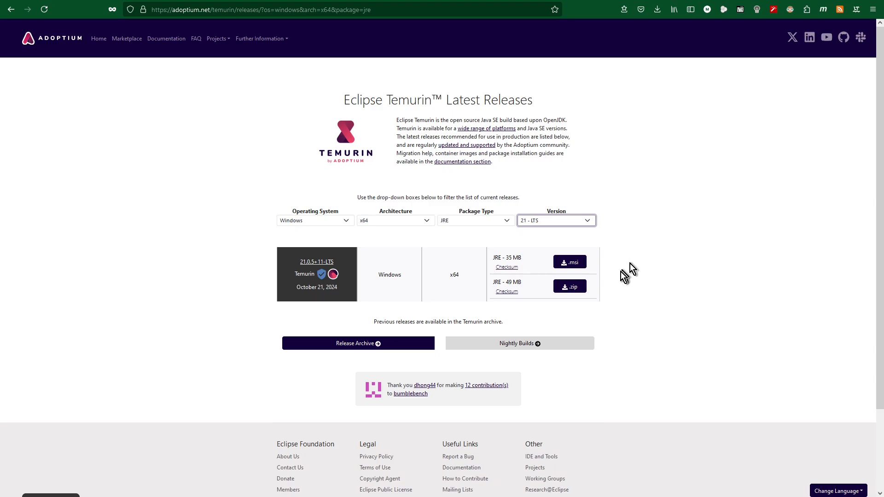
Step: Download the JRE 21 Windows x64 .msi installer and watch it in the downloads panel
click(569, 262)
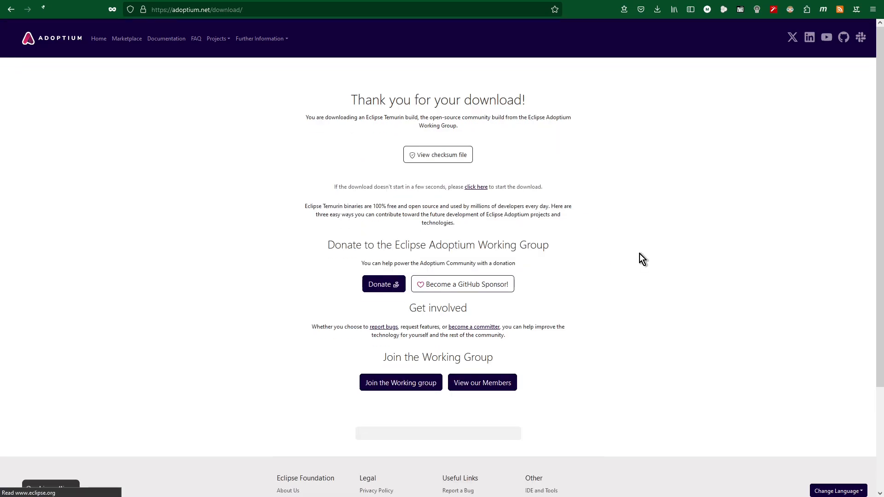
click(656, 9)
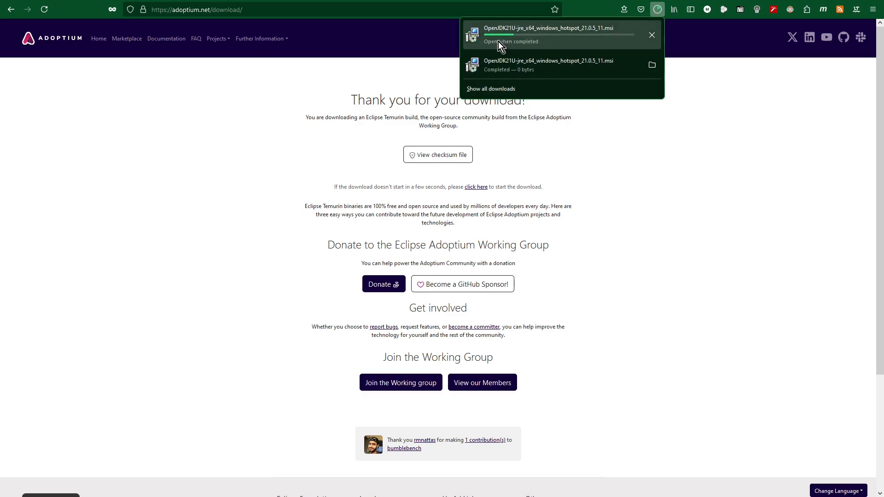
mouse_move(617, 51)
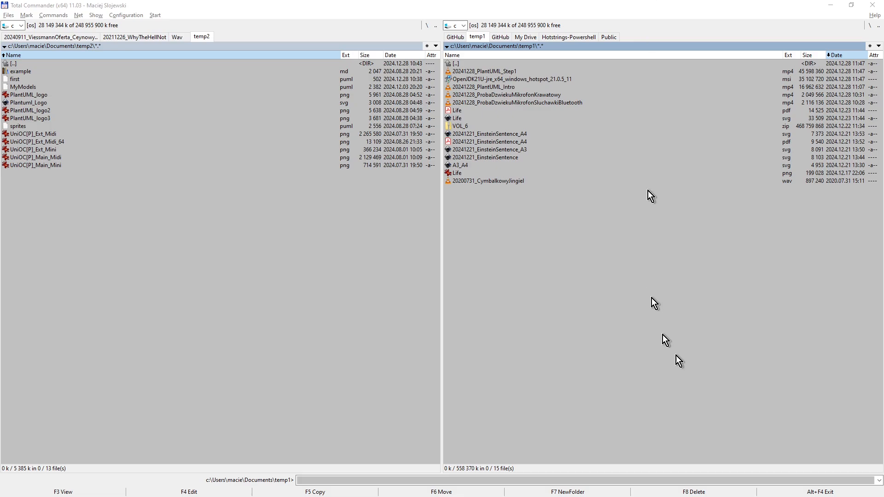
mouse_move(537, 109)
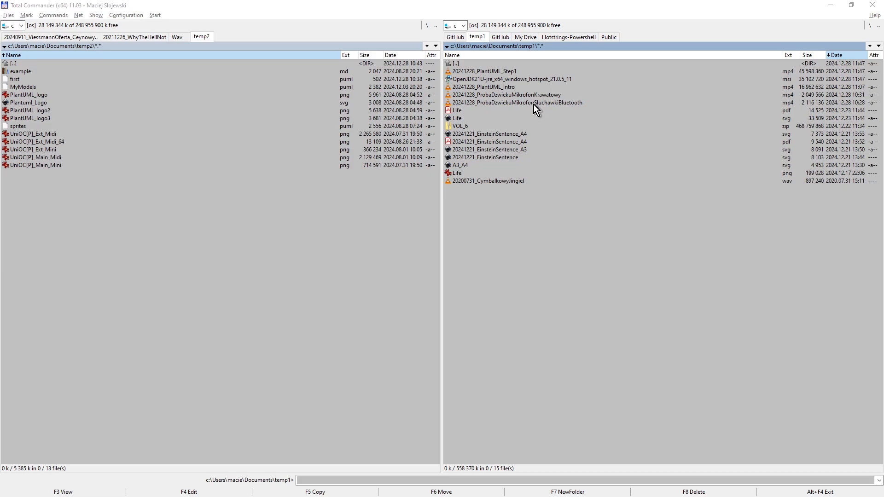
mouse_move(503, 79)
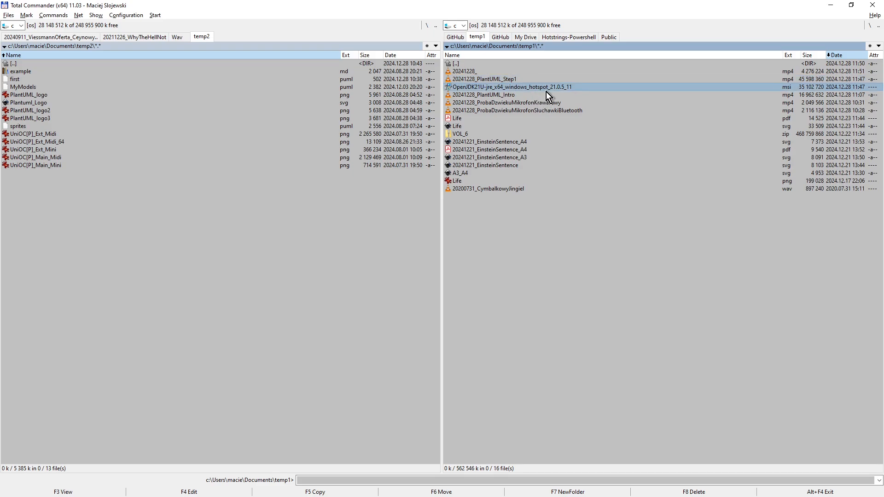
mouse_move(699, 213)
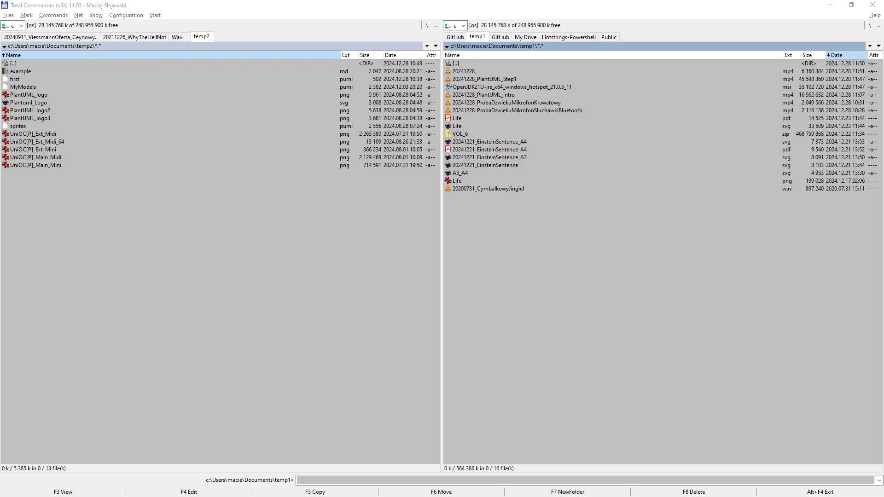
Step: Run OpenJDK21U-jre_x64_windows_hotspot_21.0.5_11.msi from the temp1 folder
double_click(491, 87)
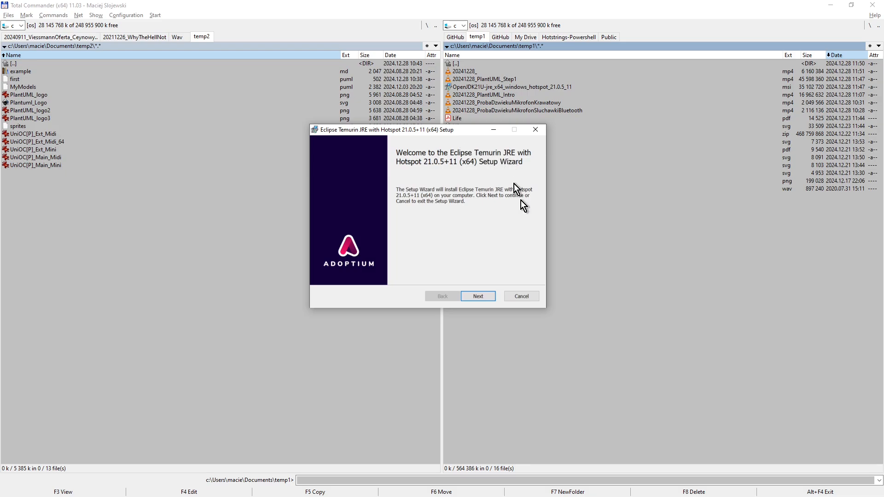
mouse_move(414, 200)
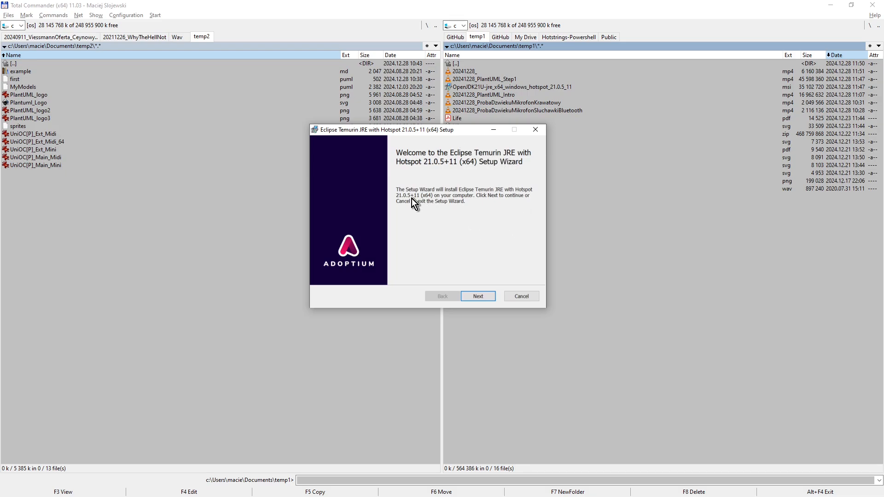
mouse_move(483, 189)
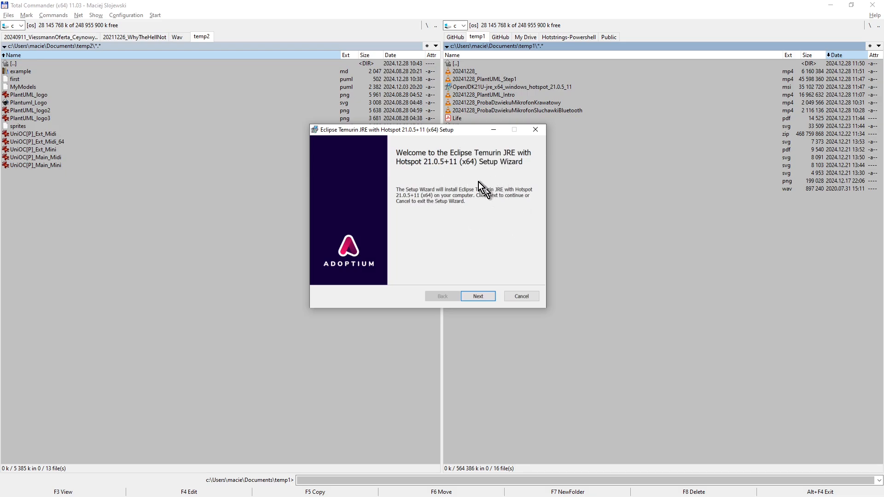
mouse_move(457, 190)
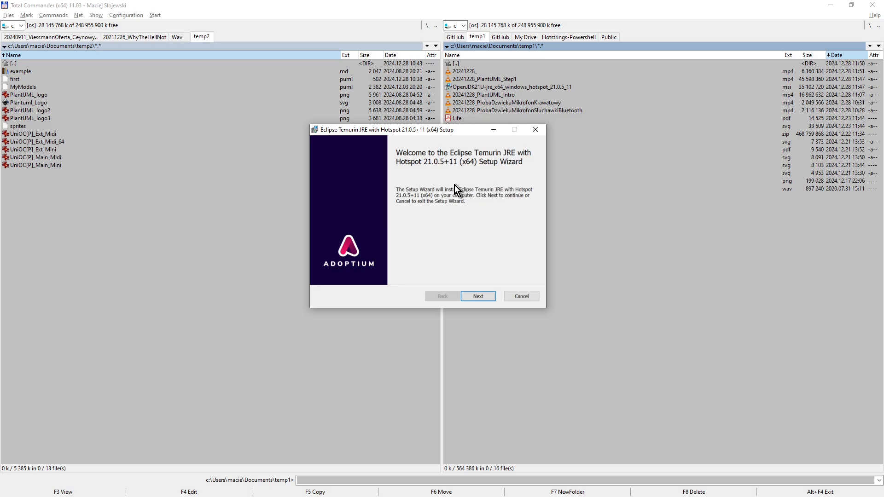
mouse_move(478, 295)
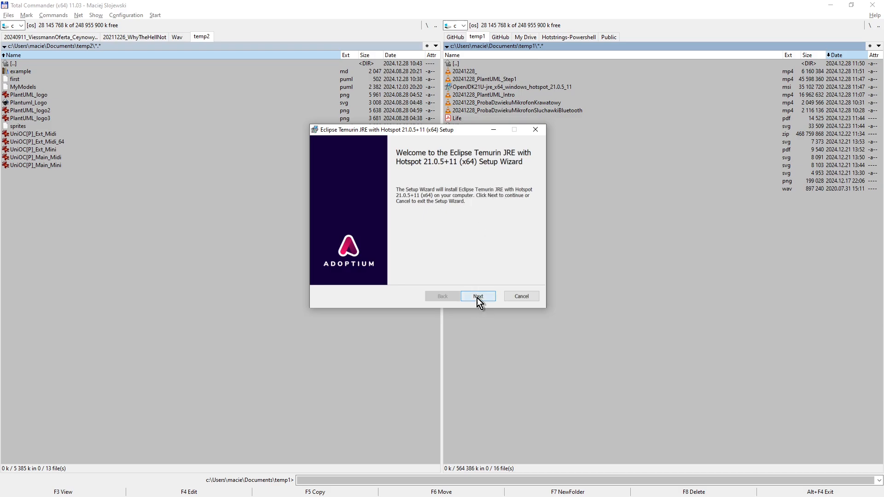
Step: Accept the license terms and choose to install the JRE for the current user only
click(477, 295)
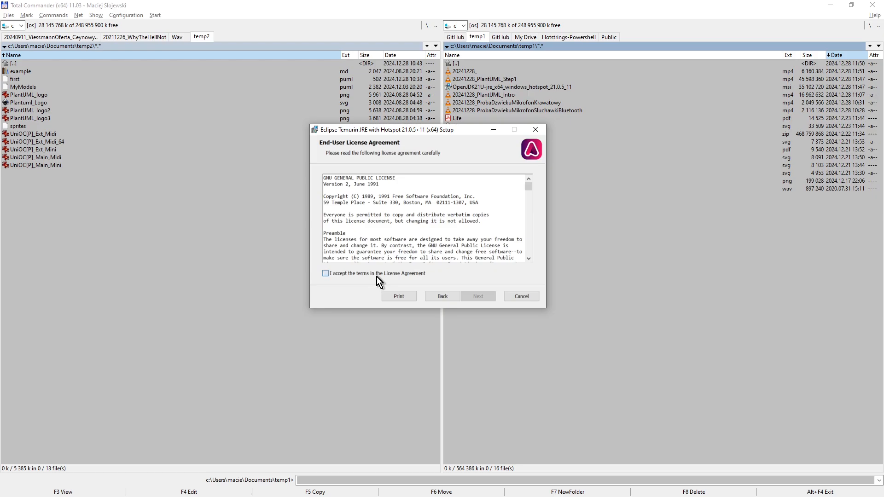
click(325, 274)
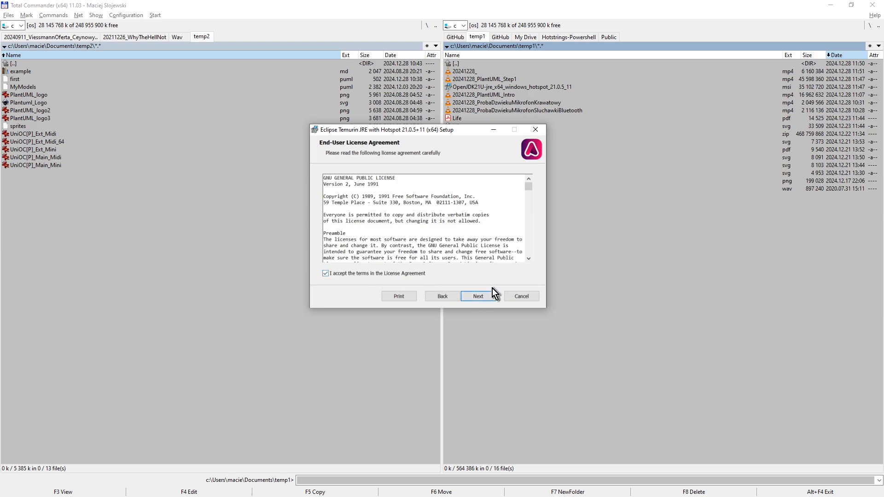
mouse_move(499, 255)
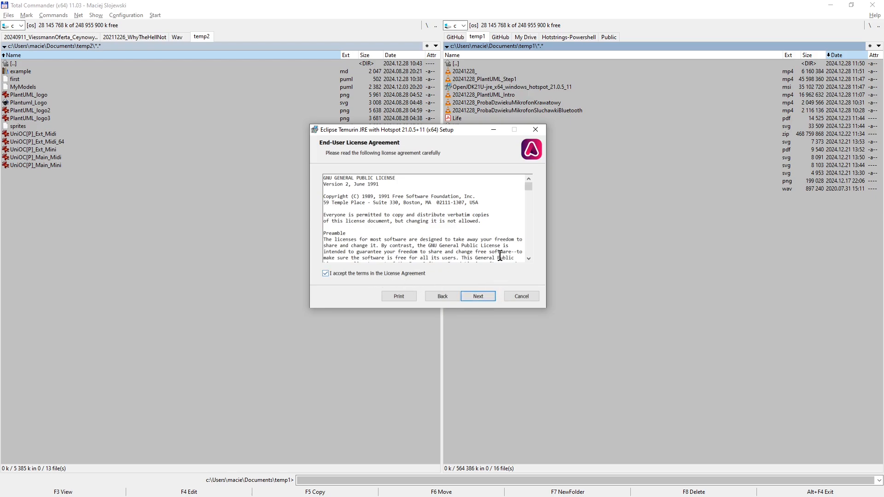
mouse_move(478, 296)
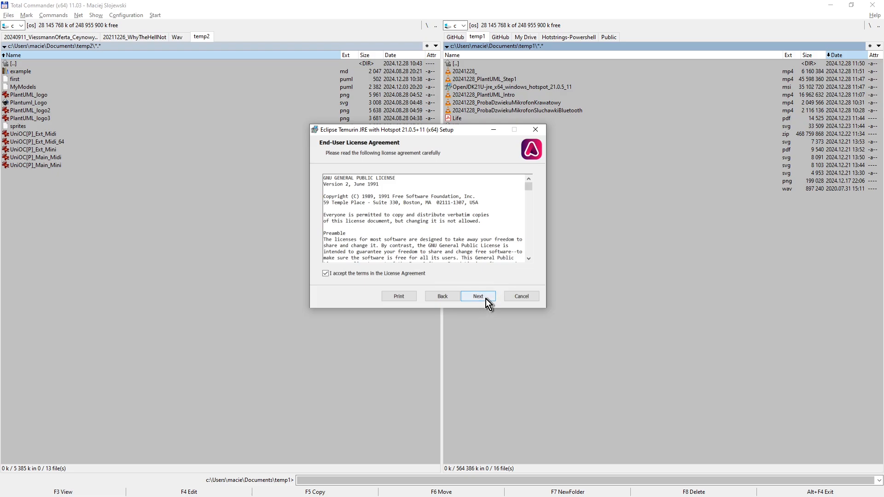
click(477, 295)
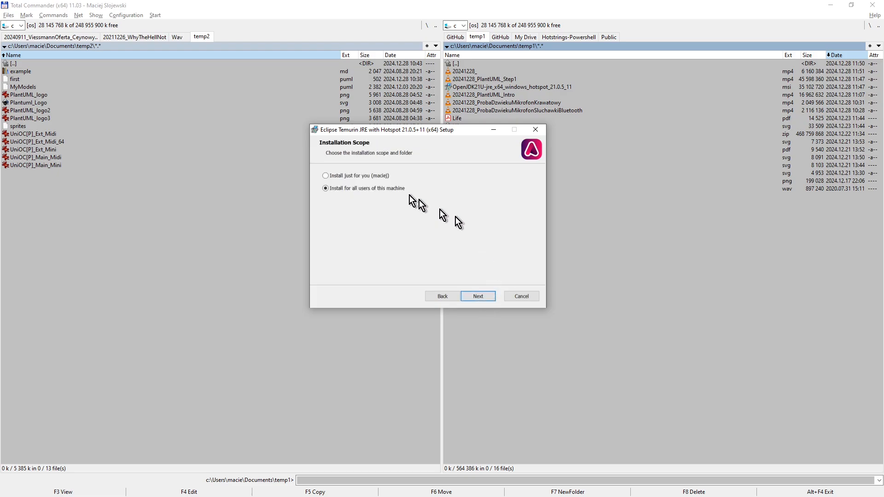
mouse_move(369, 182)
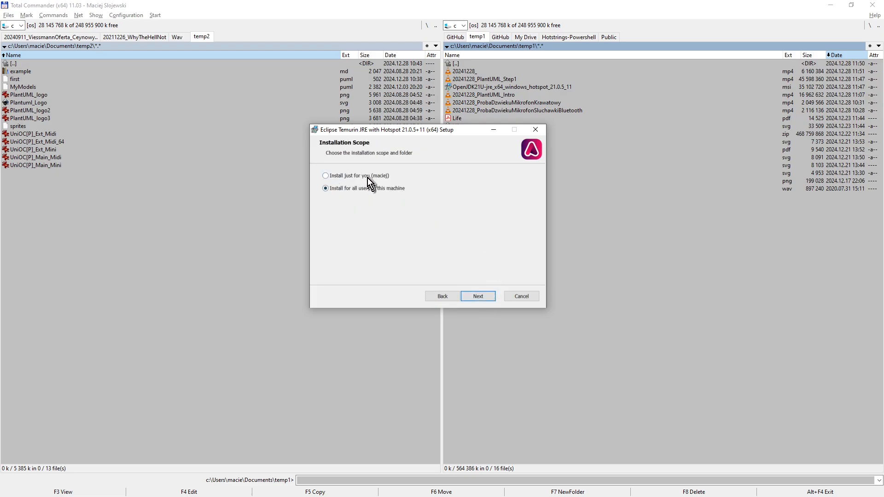
click(325, 175)
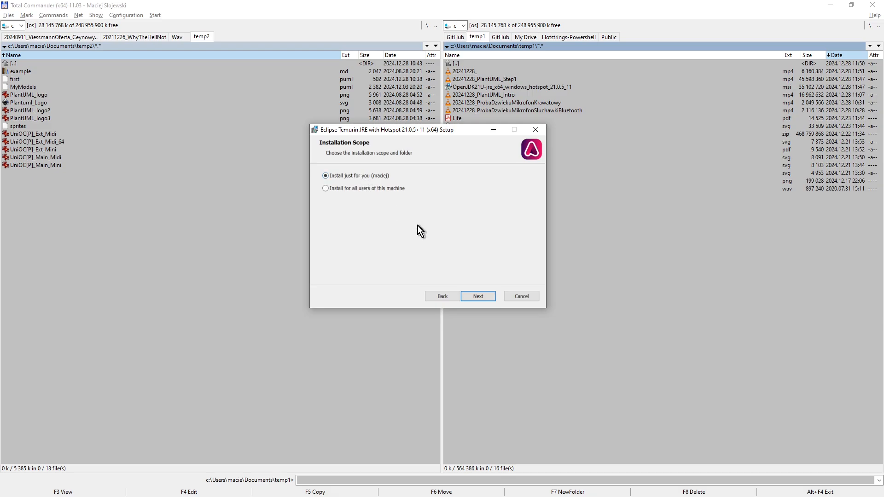
click(477, 296)
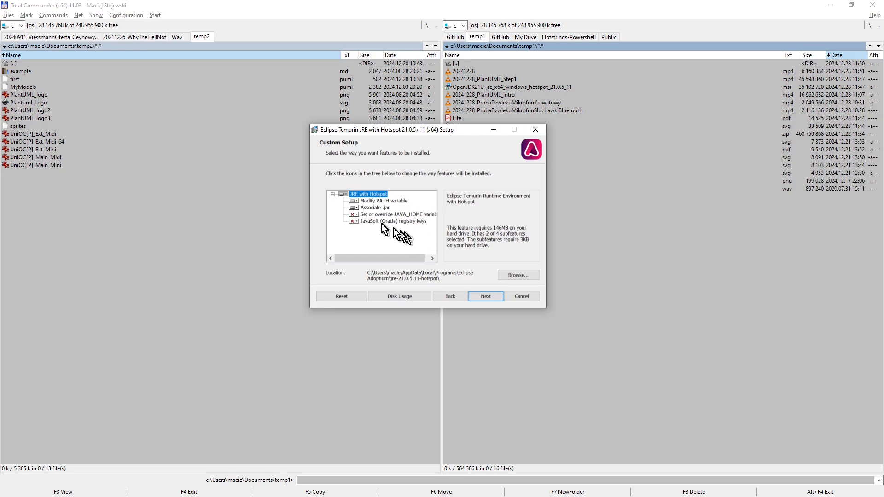
mouse_move(472, 321)
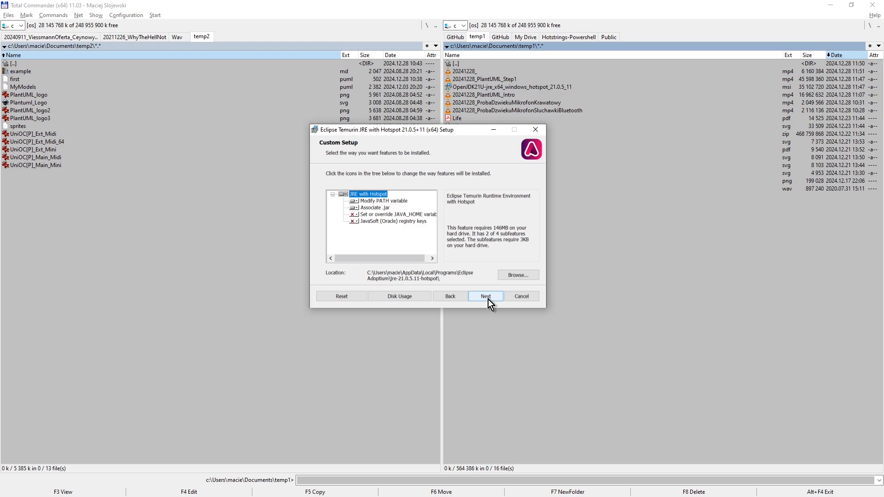
Step: Keep the default features, run the installation of JRE 21.0.5+11 and finish the wizard
click(485, 295)
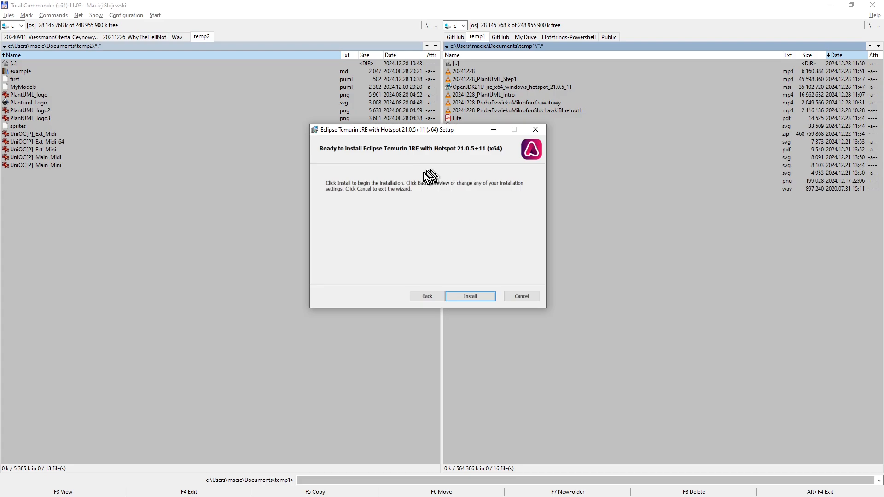
mouse_move(440, 231)
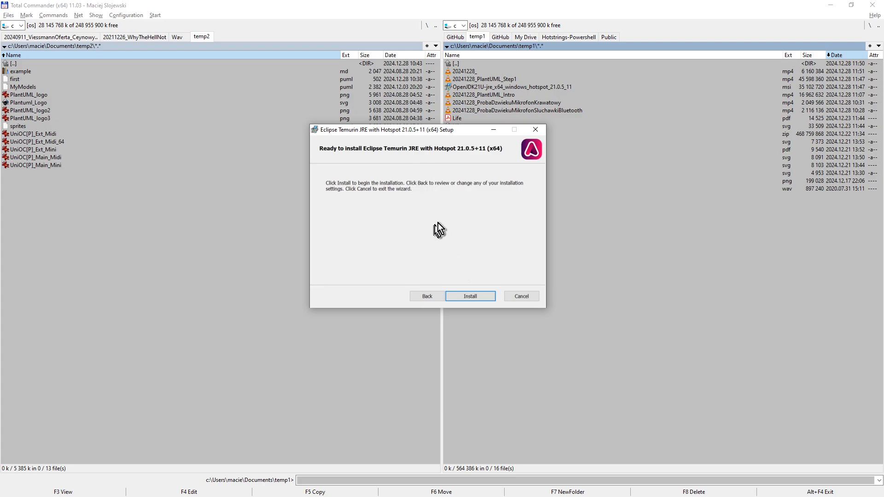
mouse_move(470, 295)
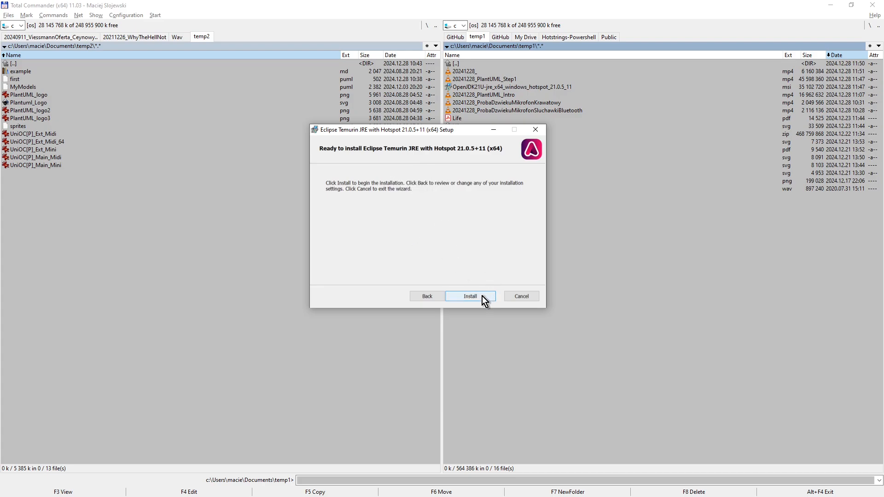
click(470, 295)
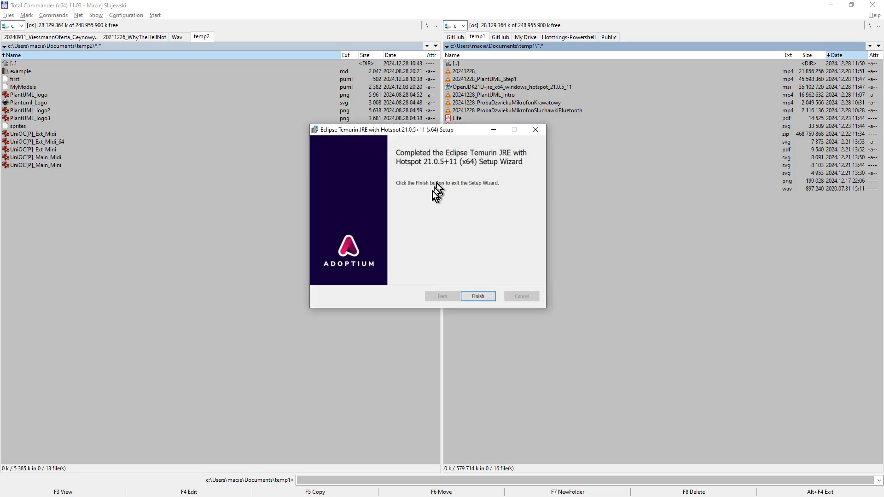
mouse_move(476, 295)
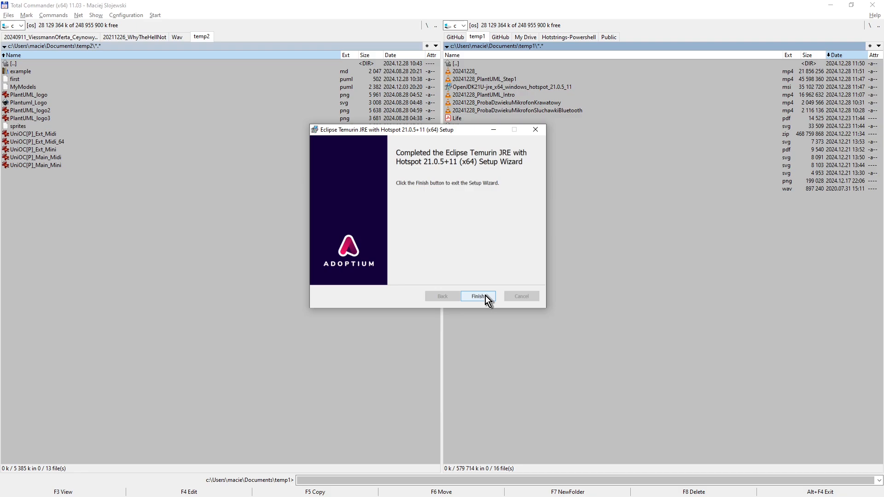
click(476, 296)
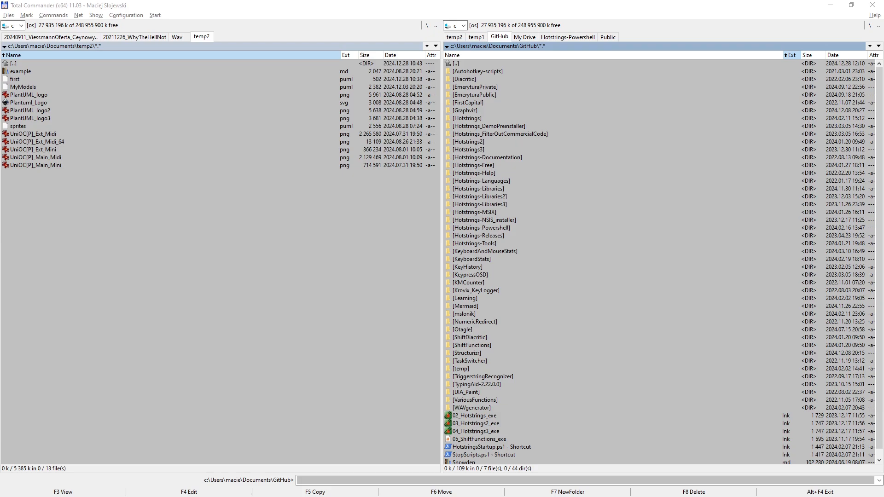
mouse_move(454, 18)
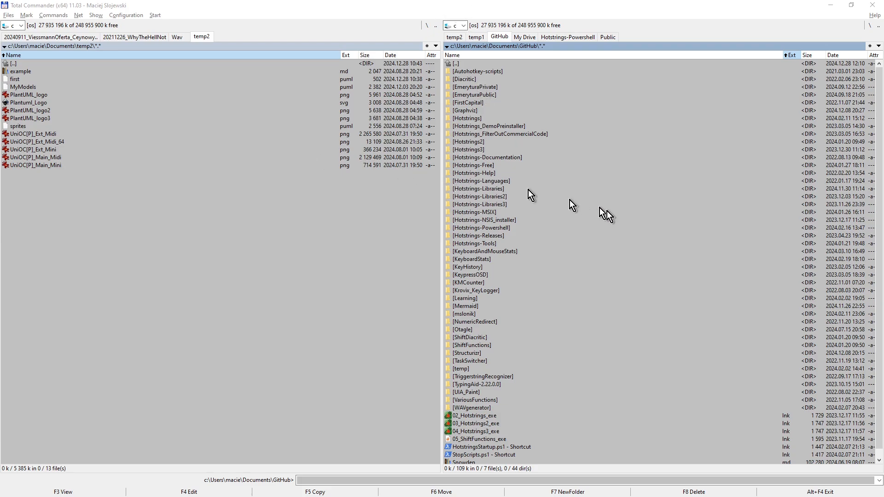
mouse_move(678, 222)
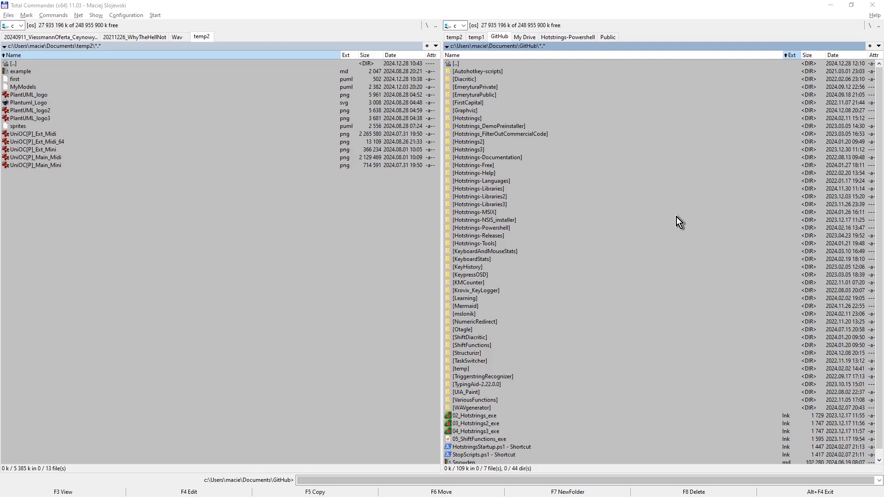
mouse_move(829, 229)
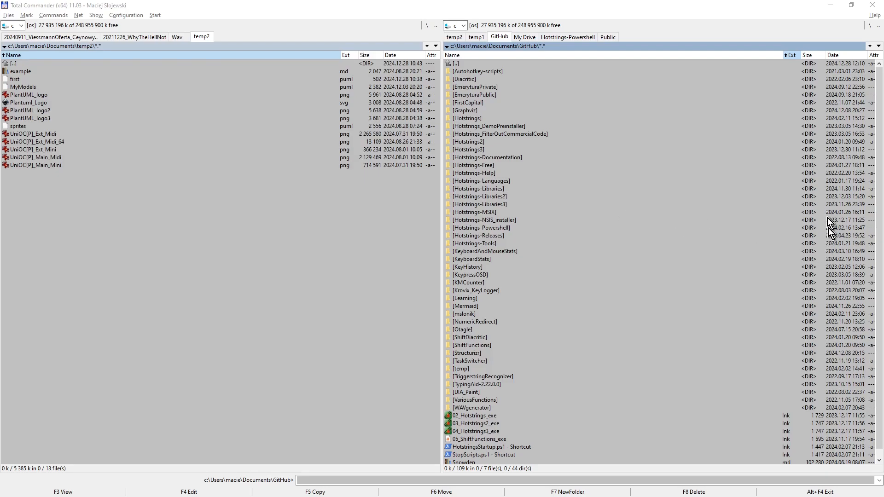
mouse_move(406, 4)
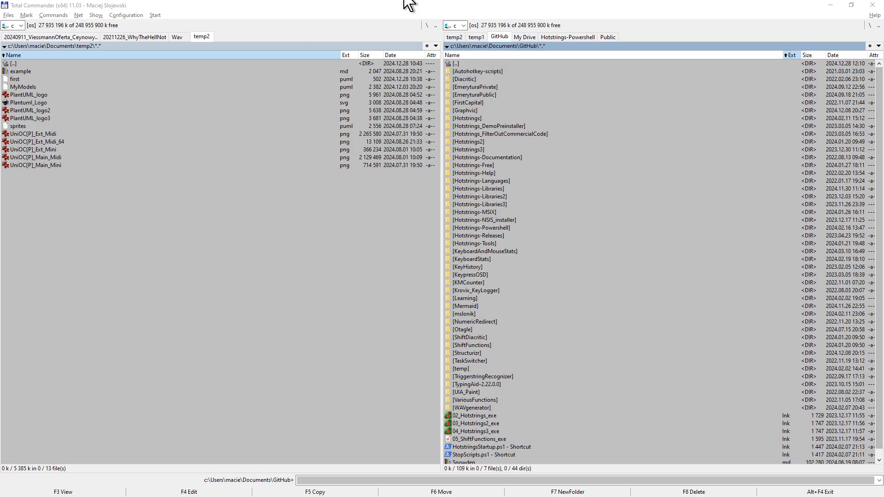
click(468, 102)
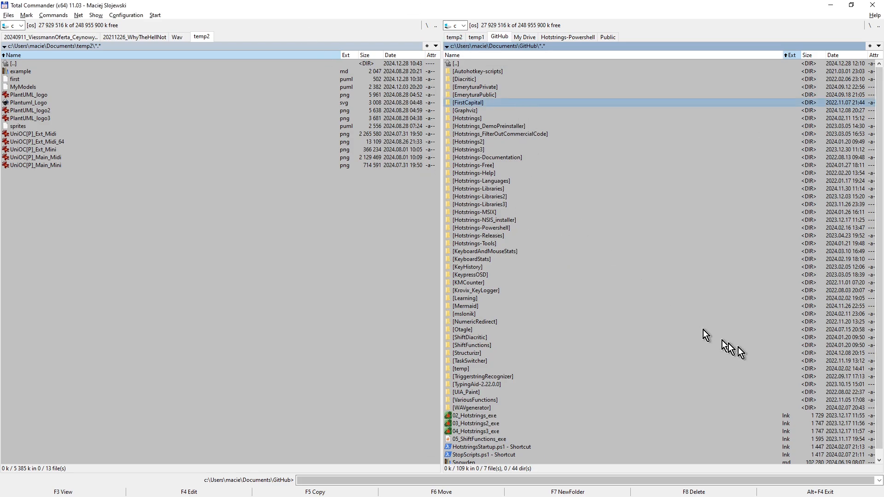
mouse_move(744, 354)
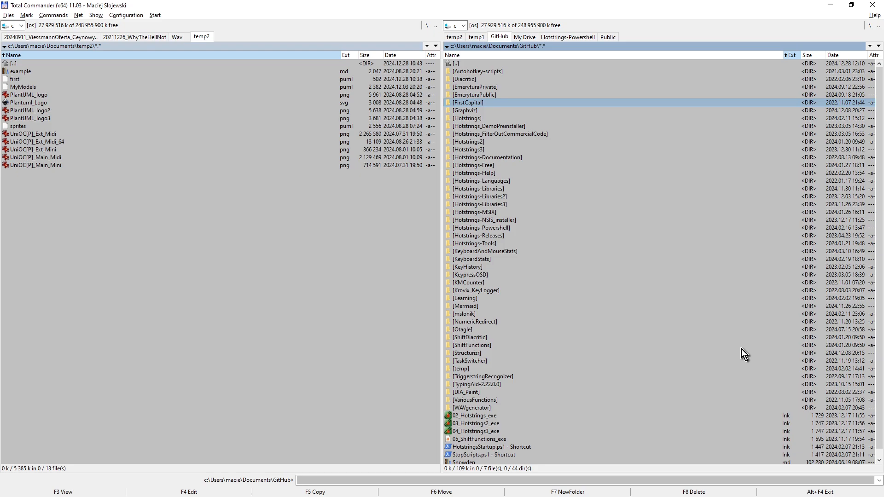
click(475, 94)
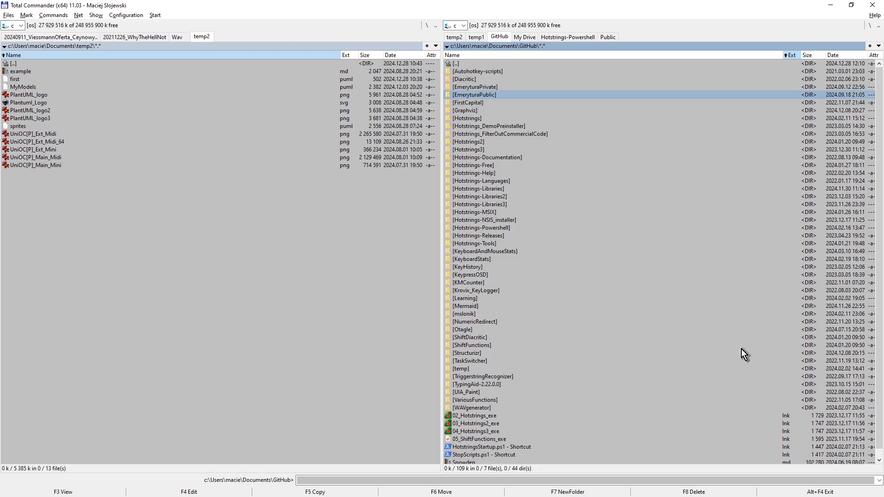
click(488, 126)
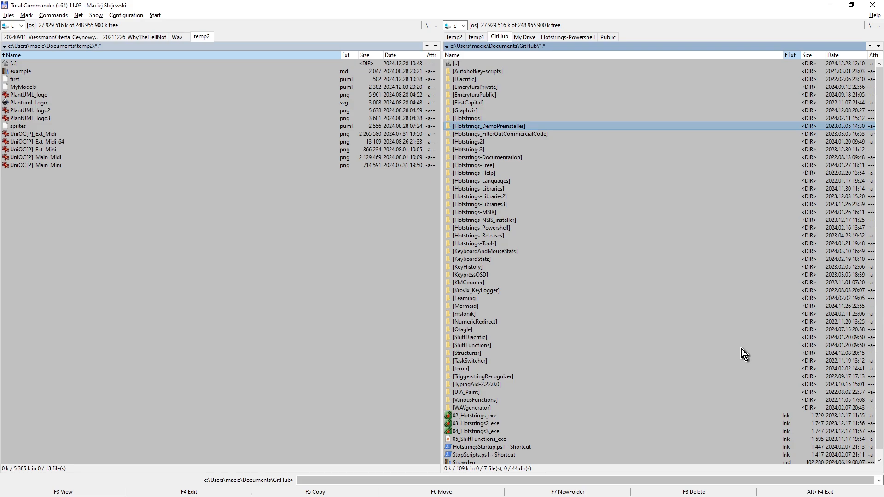
click(468, 149)
text(p)
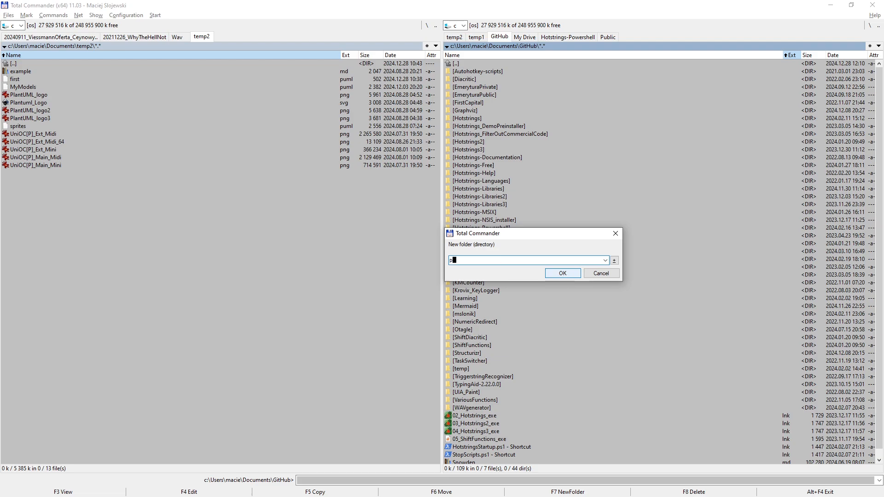
Step: Name the new folder PlantUML and confirm its creation inside GitHub
text(lantUML)
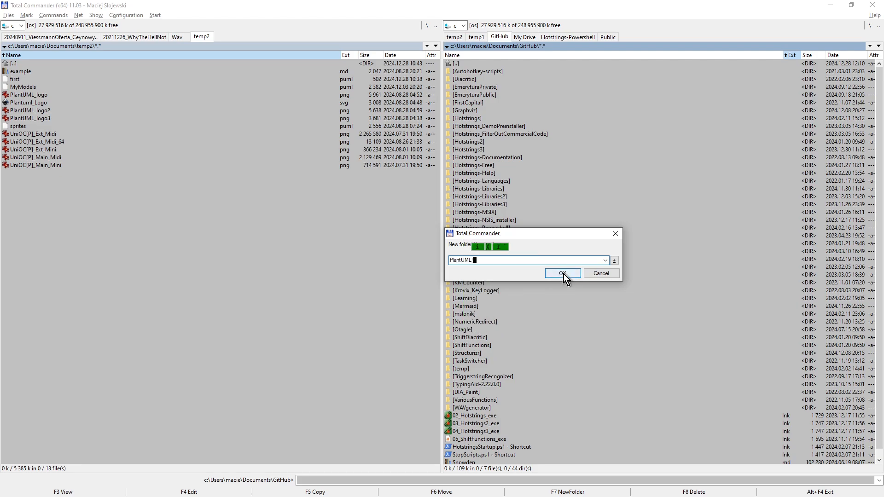
click(558, 273)
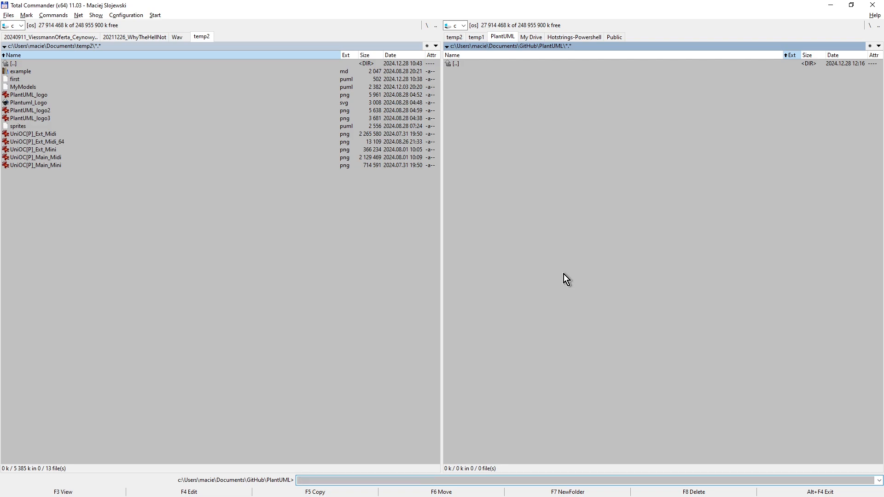
mouse_move(438, 186)
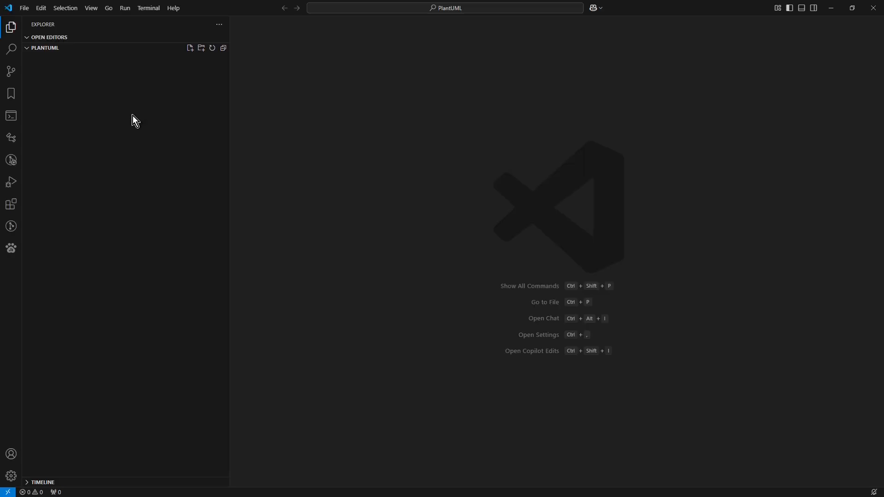
mouse_move(174, 184)
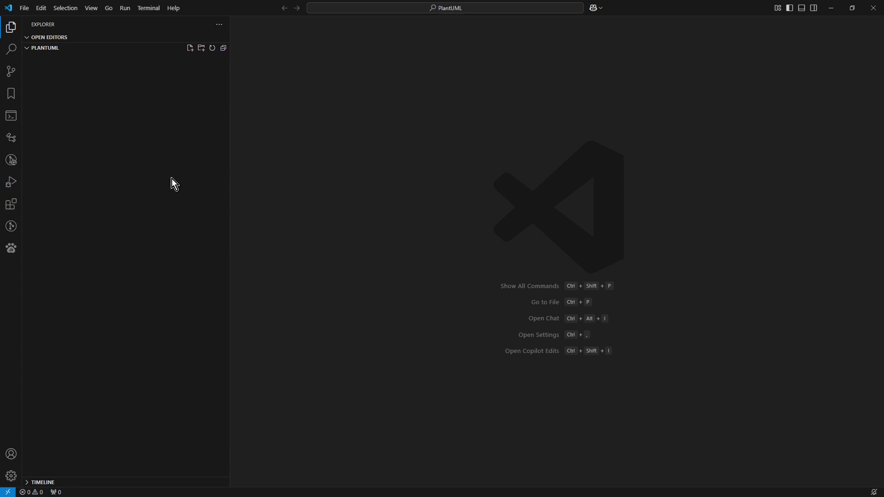
mouse_move(184, 247)
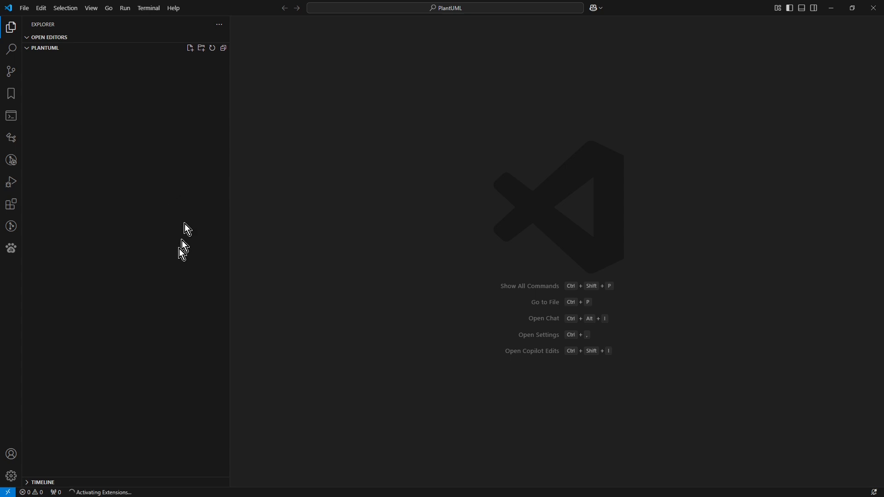
mouse_move(158, 316)
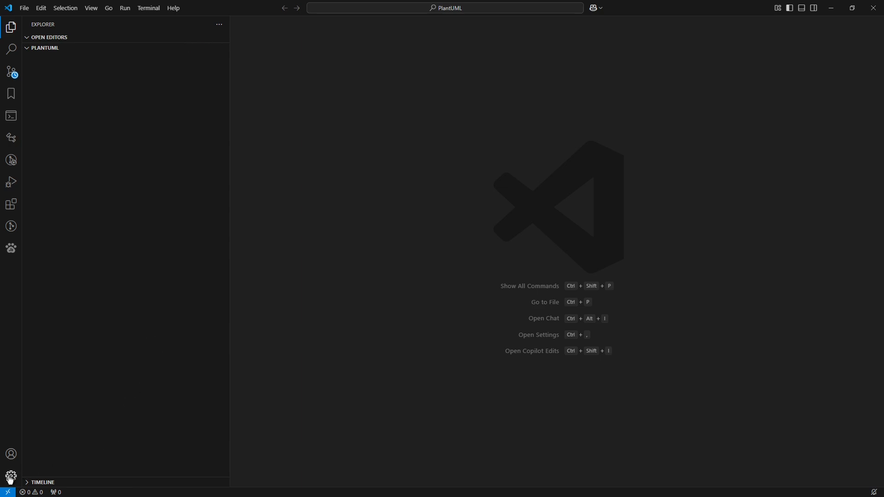
Step: Reach the Profiles editor from the Manage gear menu, showing the Default profile
click(10, 478)
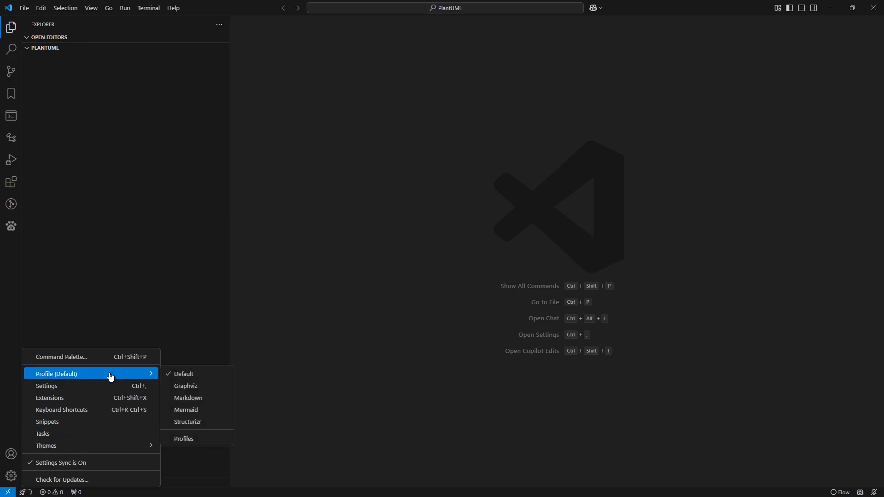
mouse_move(197, 438)
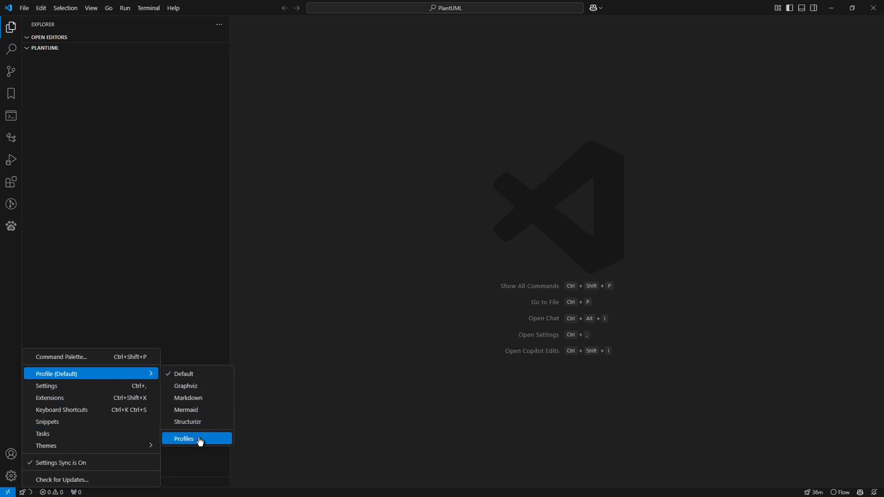
click(184, 438)
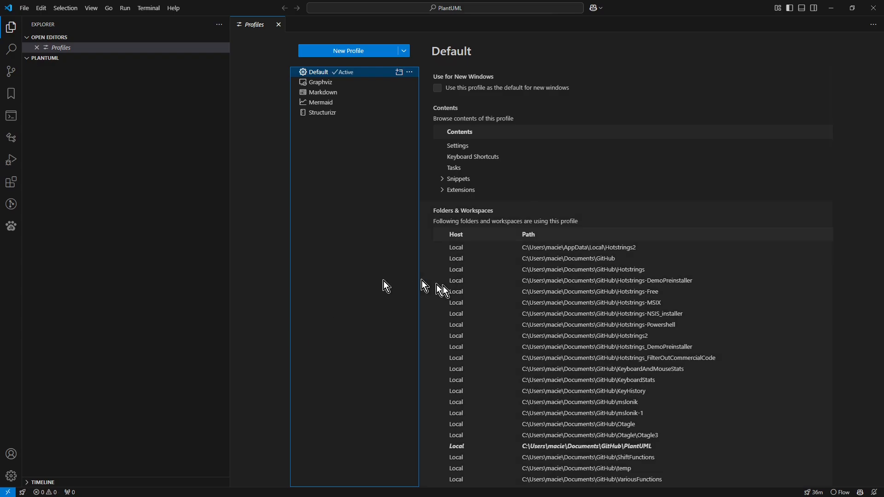
Step: Create a profile named PlantUML with the piano icon, keyboard shortcuts sourced from Default
click(348, 50)
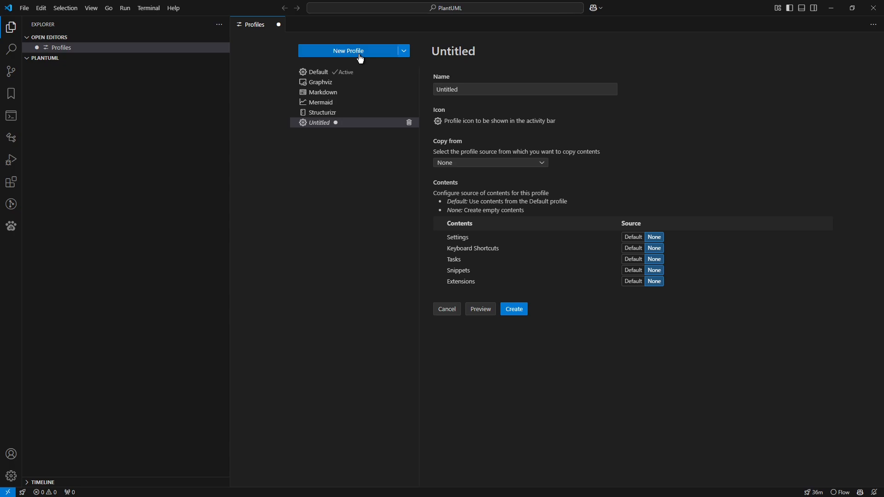
mouse_move(464, 184)
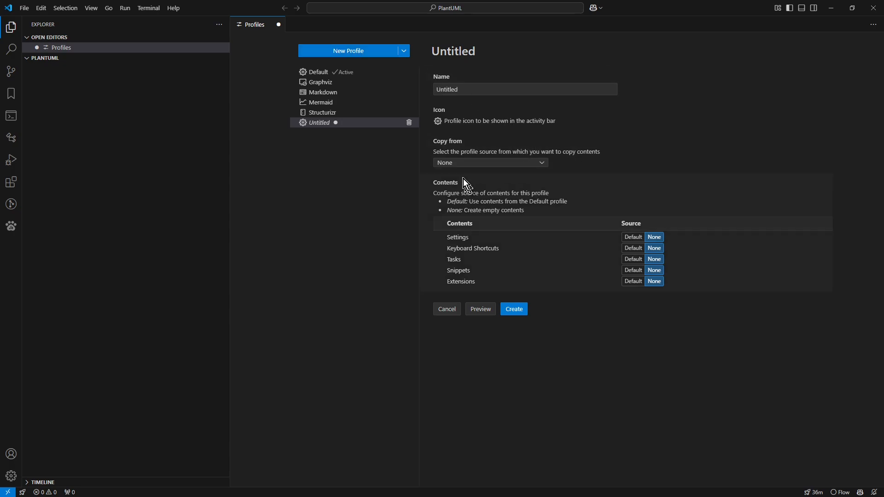
click(524, 90)
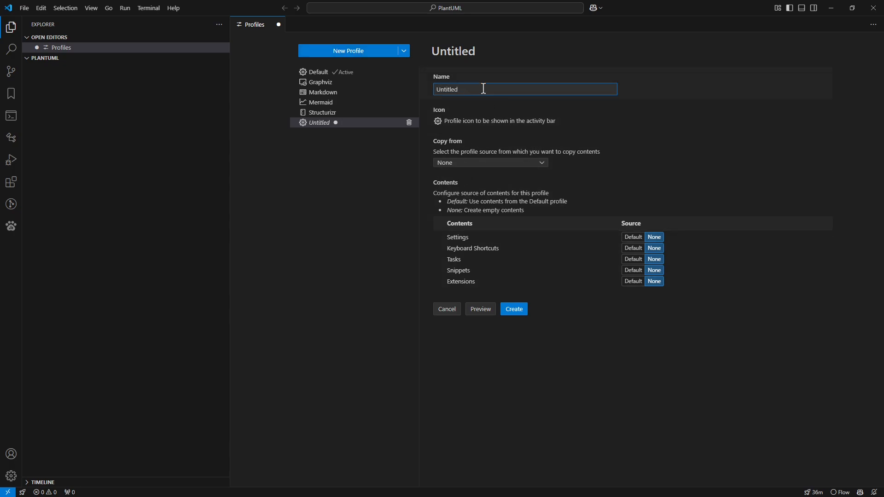
text(pl)
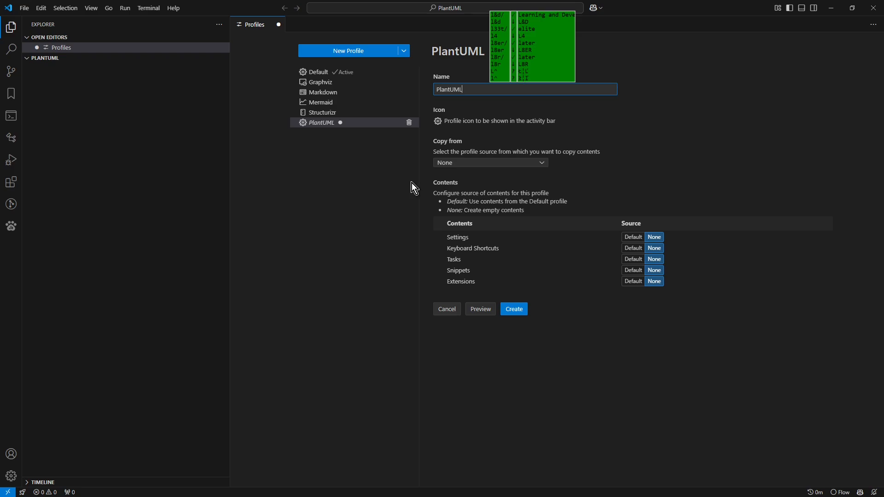
mouse_move(473, 135)
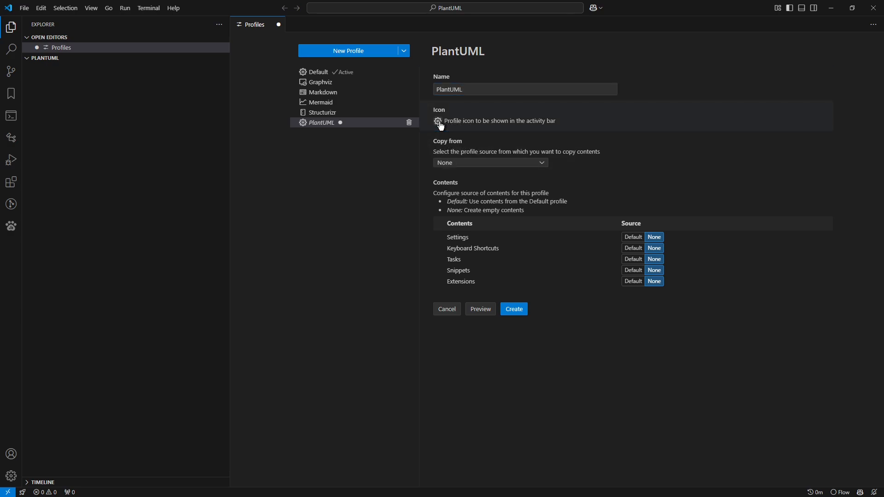
click(438, 120)
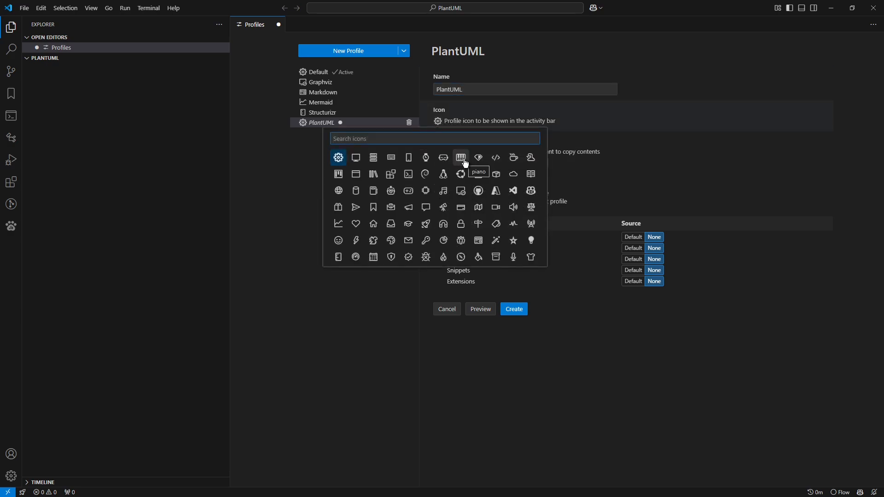
click(460, 157)
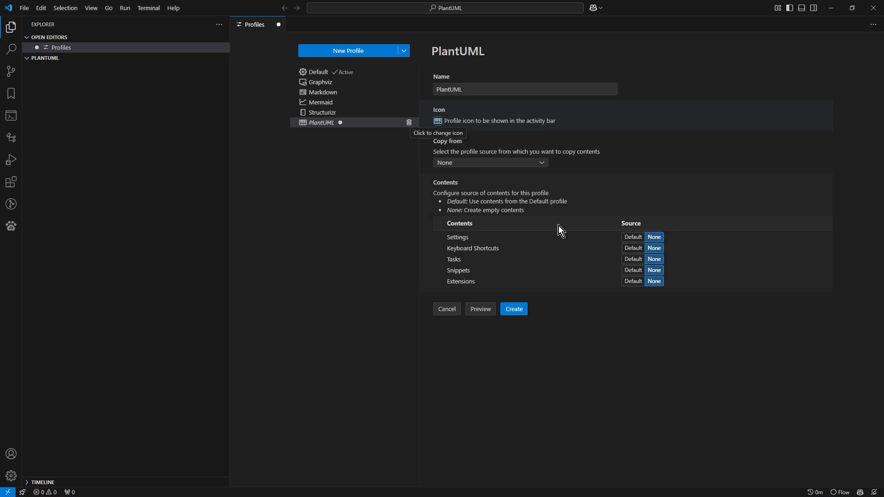
mouse_move(560, 272)
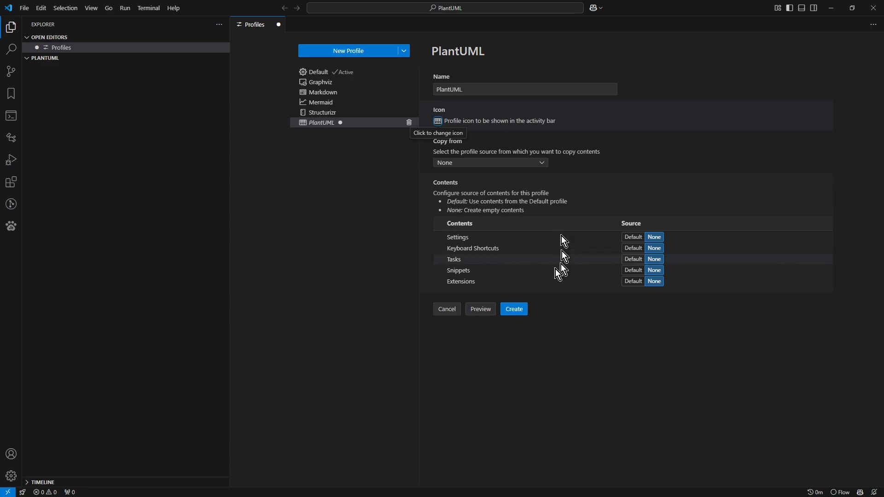
mouse_move(572, 276)
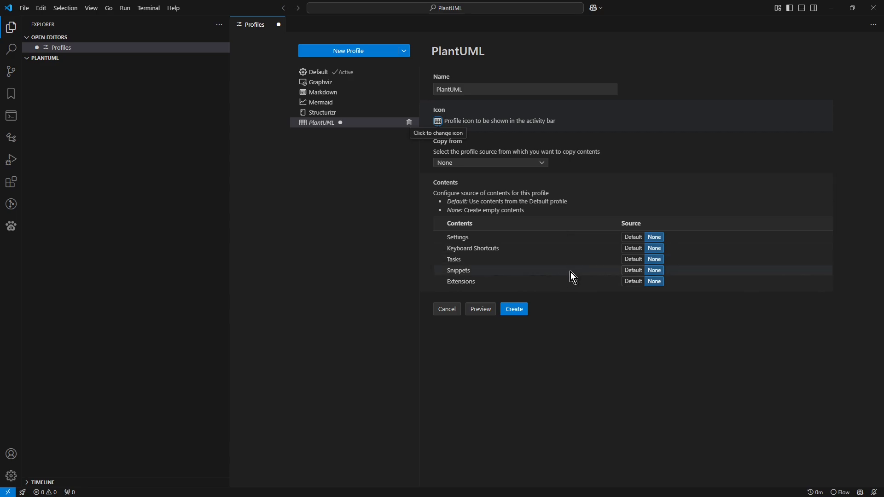
mouse_move(632, 263)
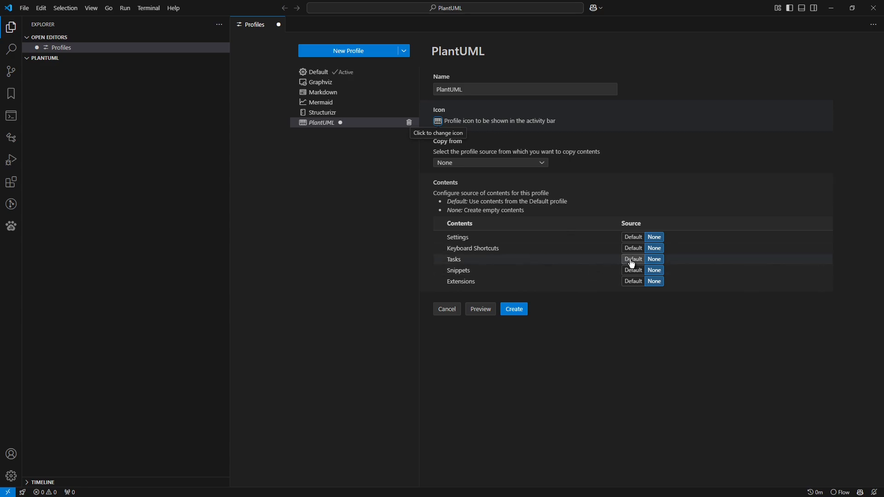
mouse_move(632, 252)
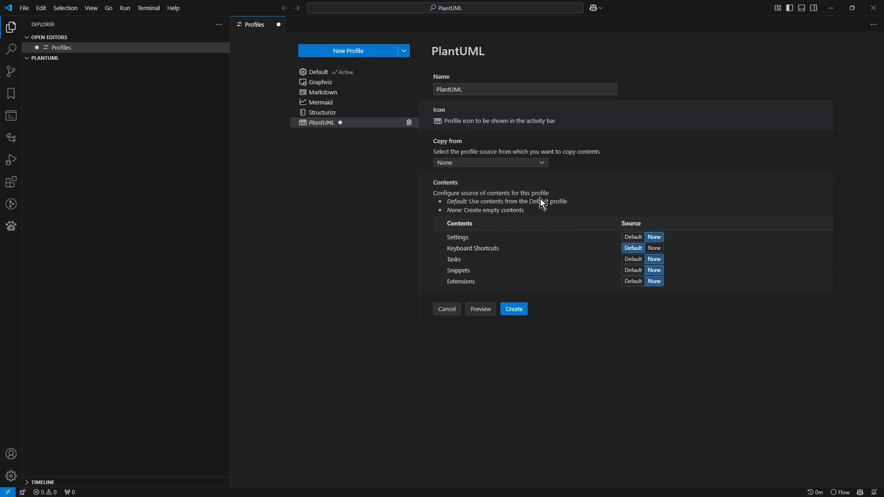
mouse_move(555, 194)
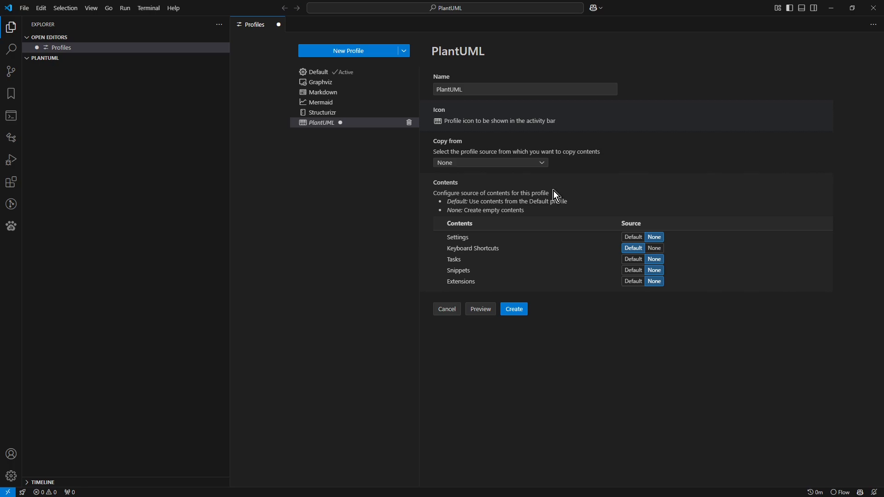
mouse_move(513, 310)
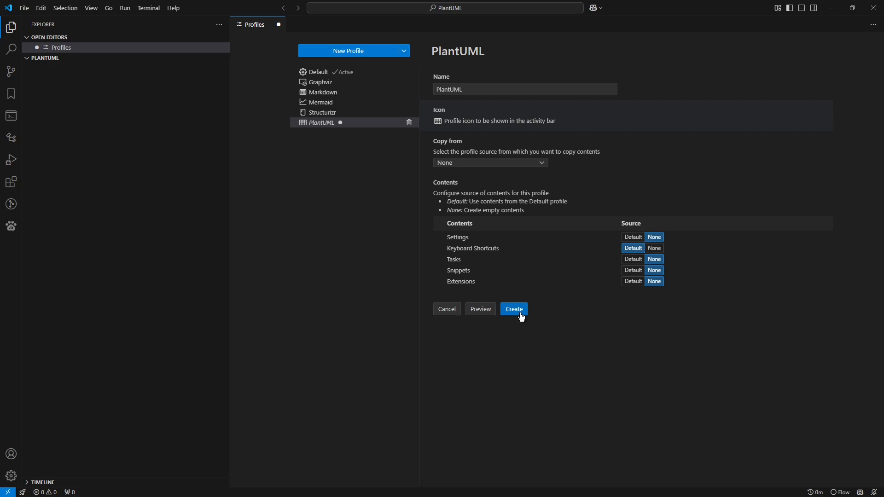
click(512, 309)
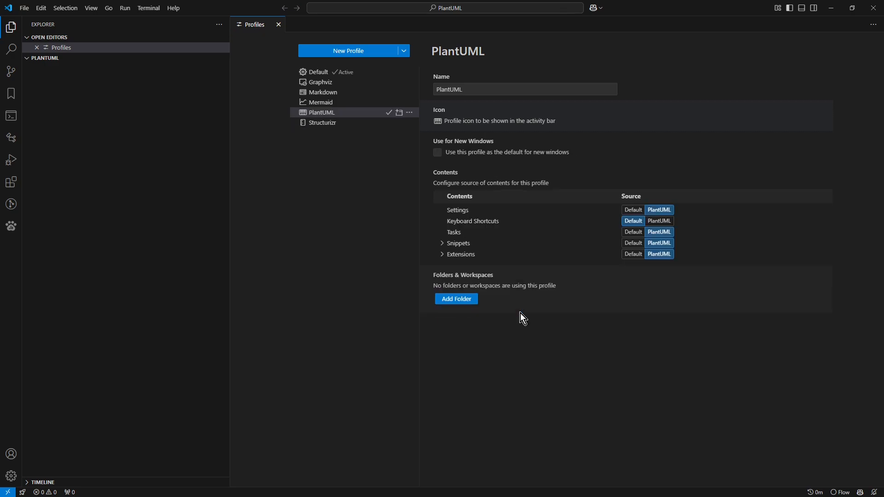
mouse_move(512, 364)
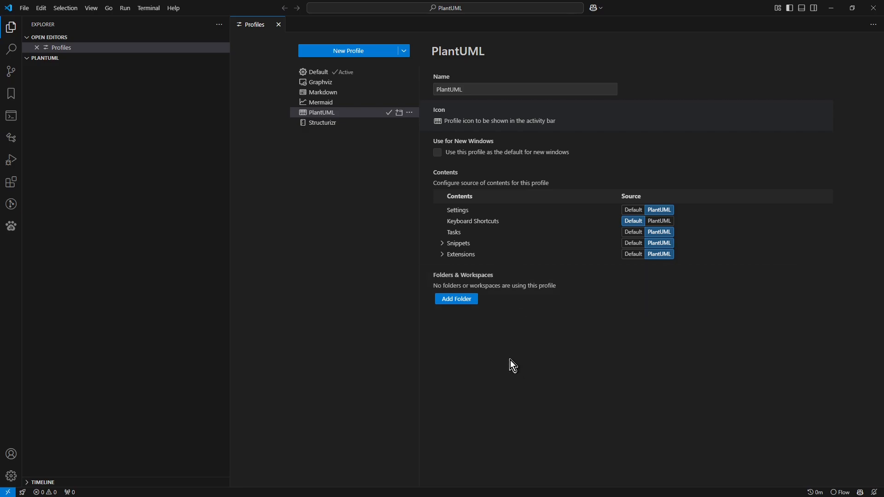
mouse_move(456, 298)
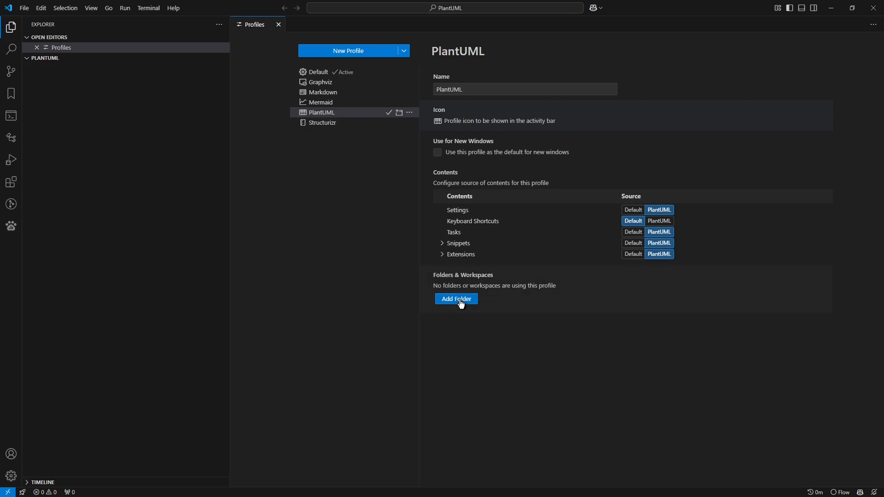
Step: Link the folder C:\Users\macie\Documents\GitHub\PlantUML\ to the PlantUML profile
click(456, 298)
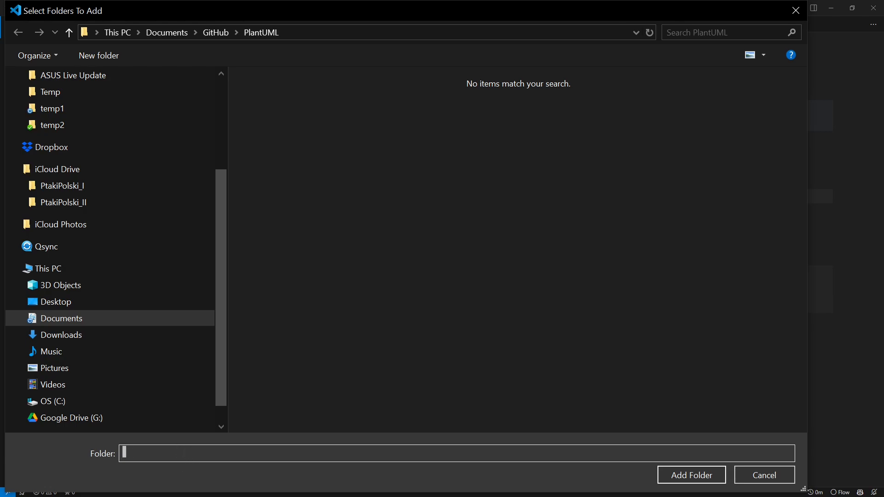
text(C:\Users\macie\Documents\GitHub\PlantUML\)
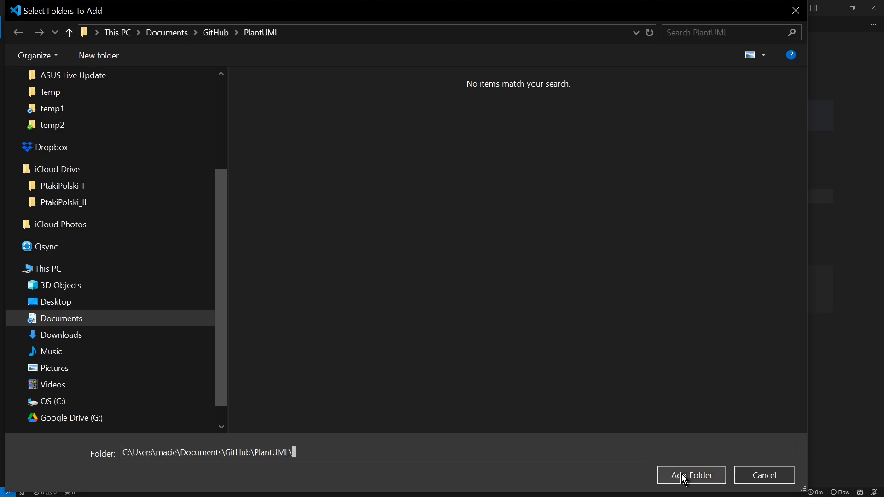
click(691, 475)
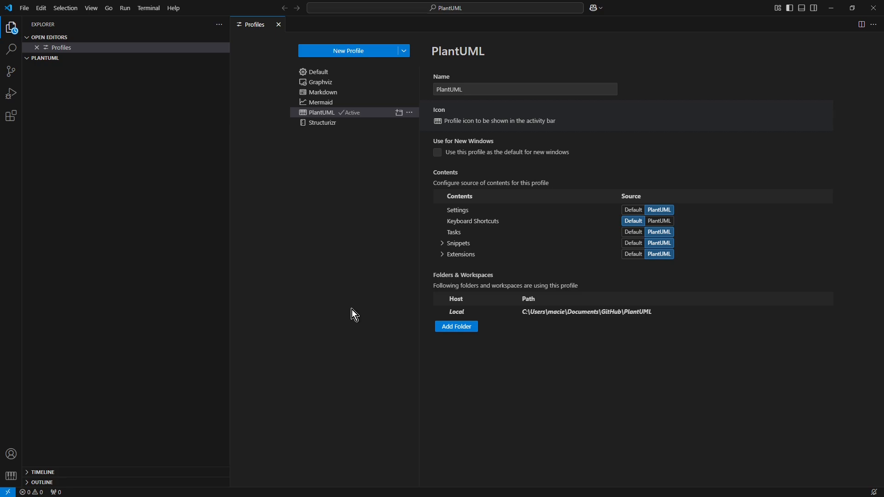
mouse_move(82, 34)
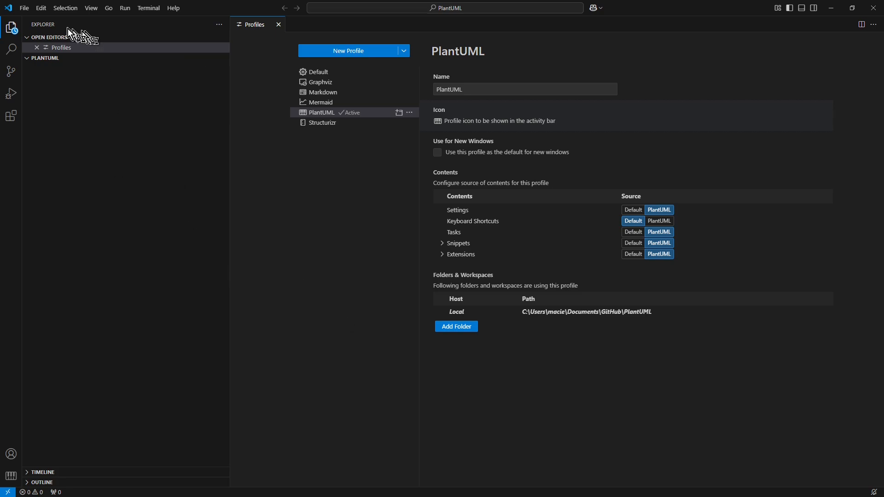
Step: Dismiss the File menu and close the Profiles editor
click(24, 8)
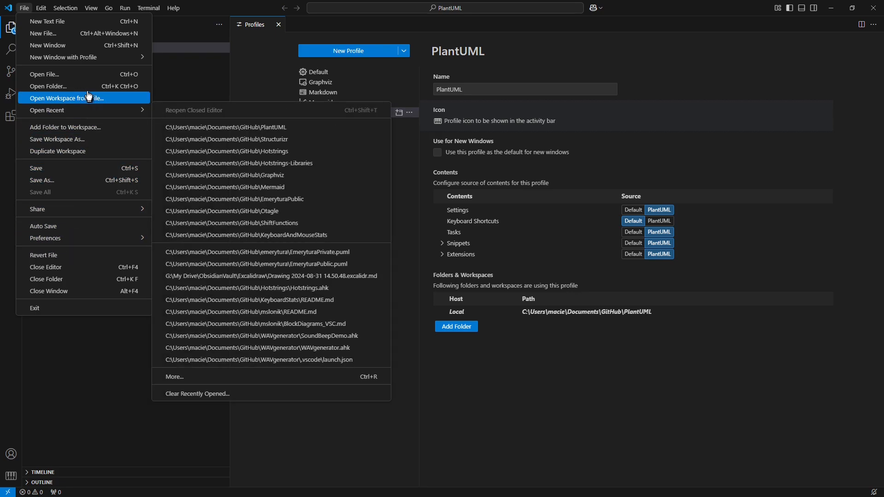
mouse_move(67, 86)
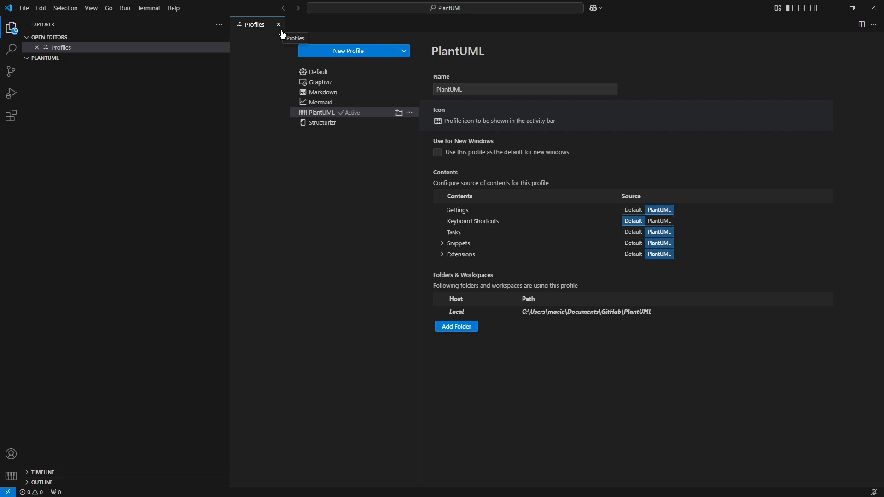
mouse_move(278, 24)
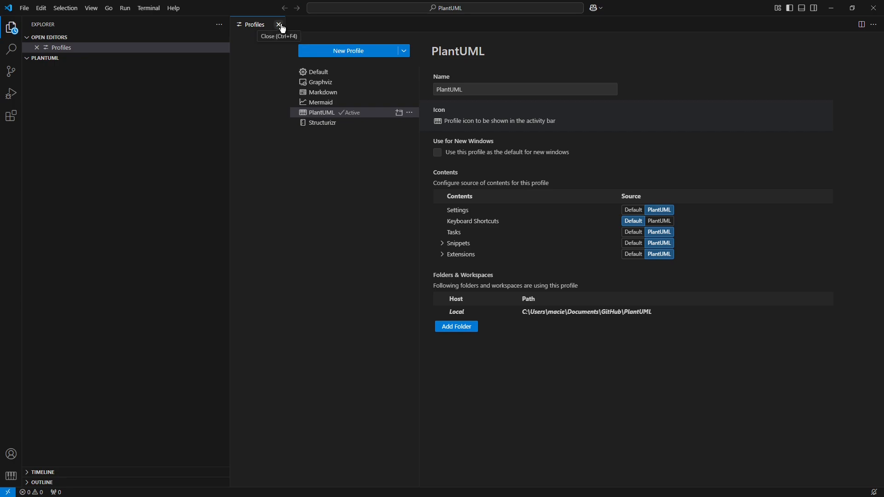
click(278, 24)
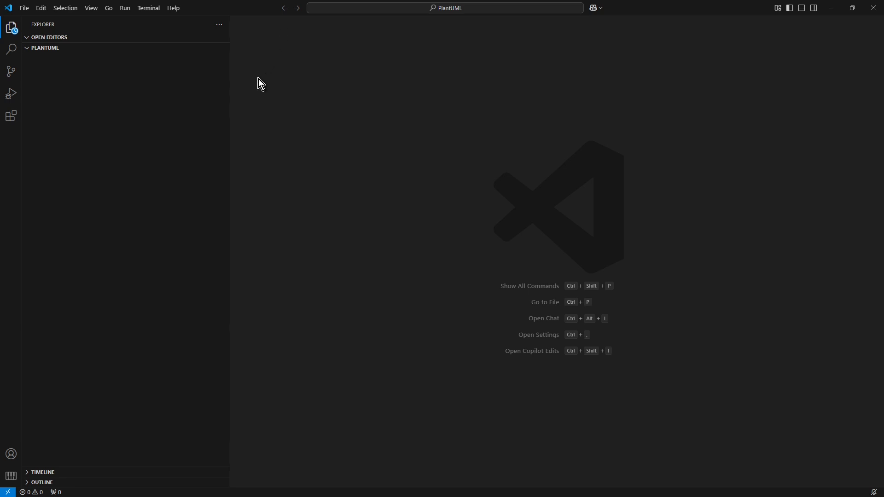
Step: Check the Extensions view (collapsing Popular and Recommended), then hide the sidebar again
click(10, 26)
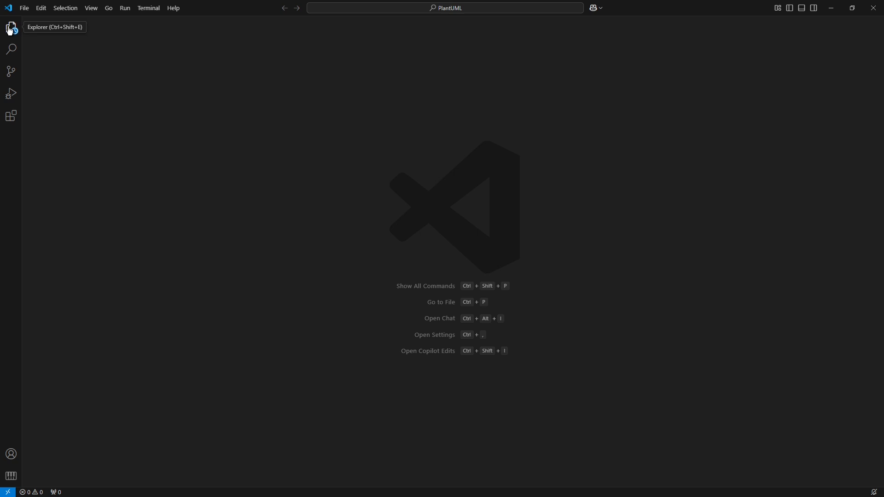
mouse_move(81, 162)
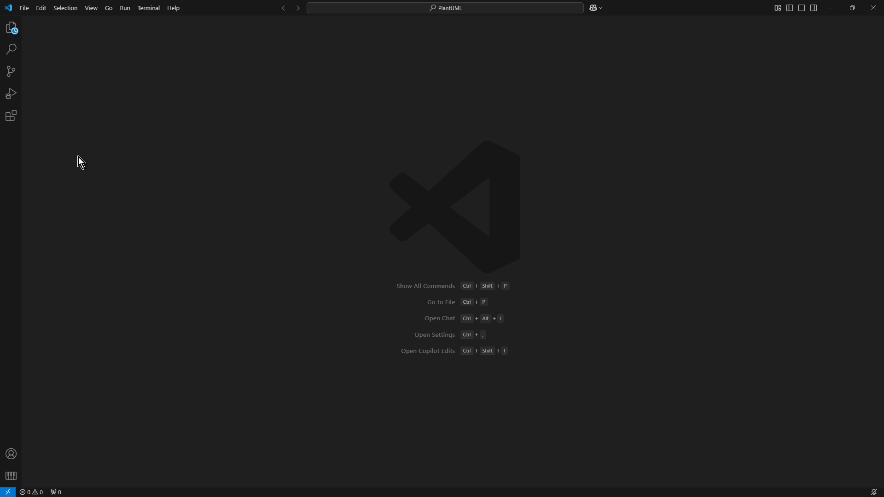
mouse_move(15, 107)
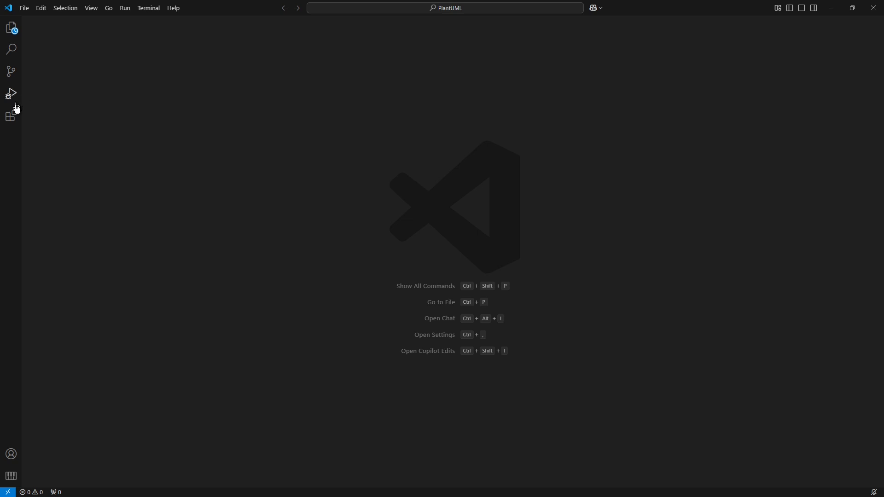
click(11, 116)
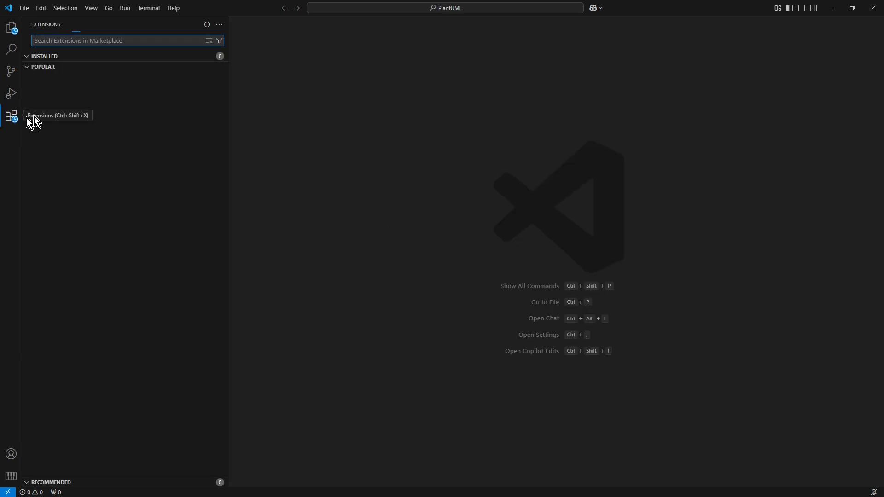
mouse_move(95, 130)
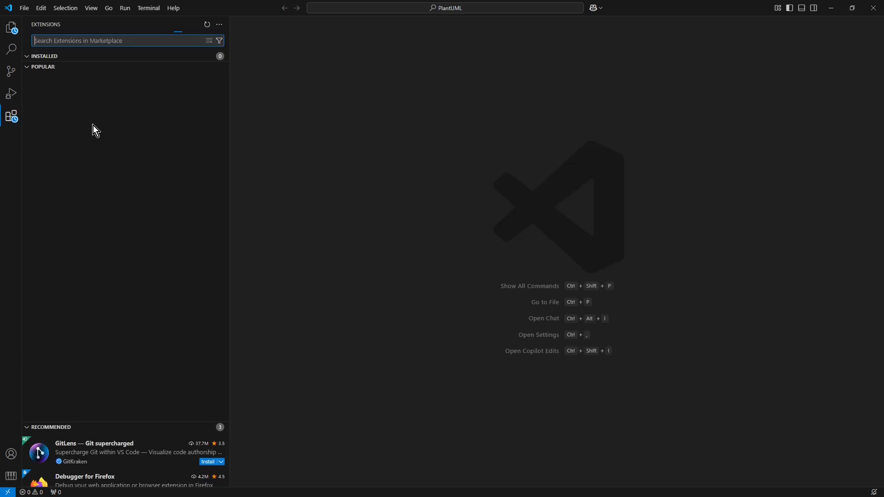
mouse_move(101, 122)
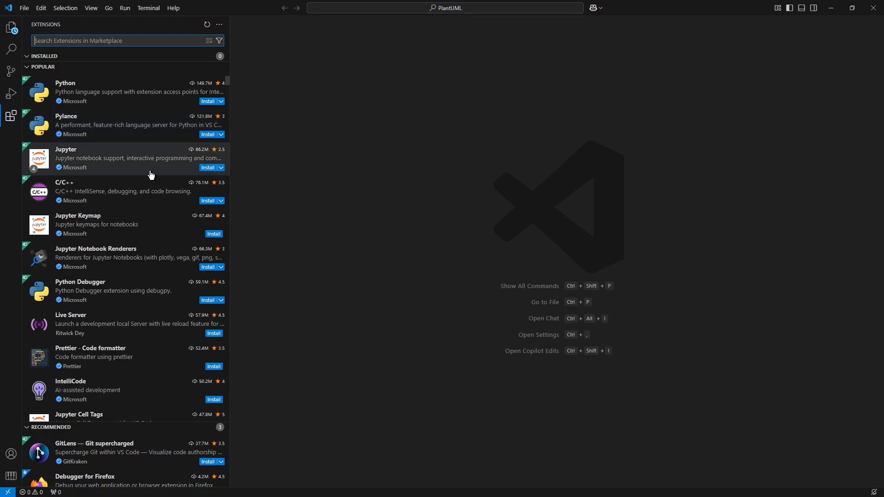
mouse_move(139, 159)
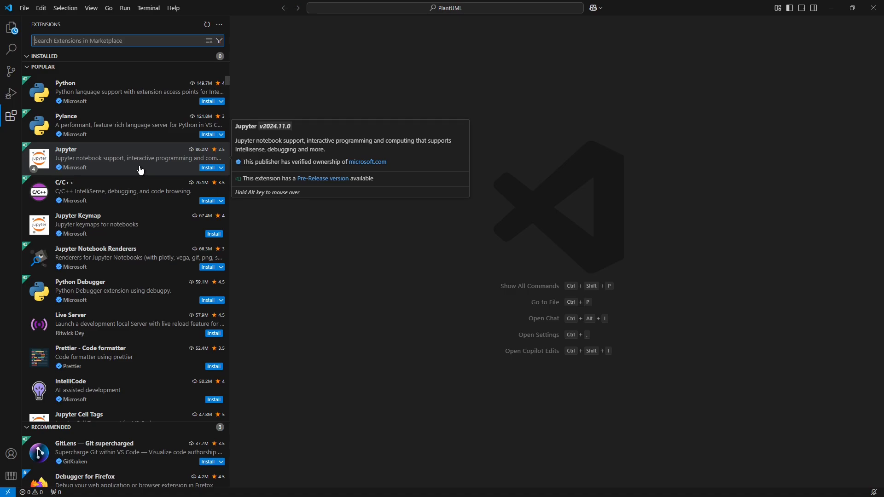
mouse_move(43, 98)
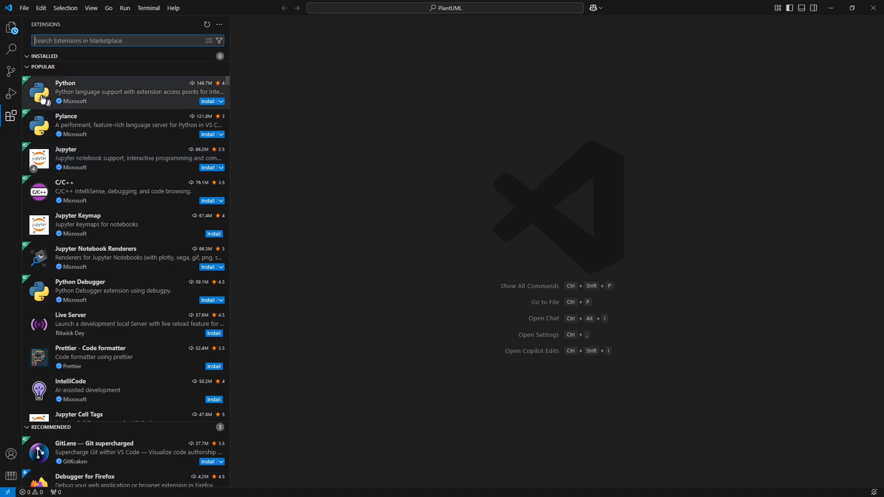
click(43, 66)
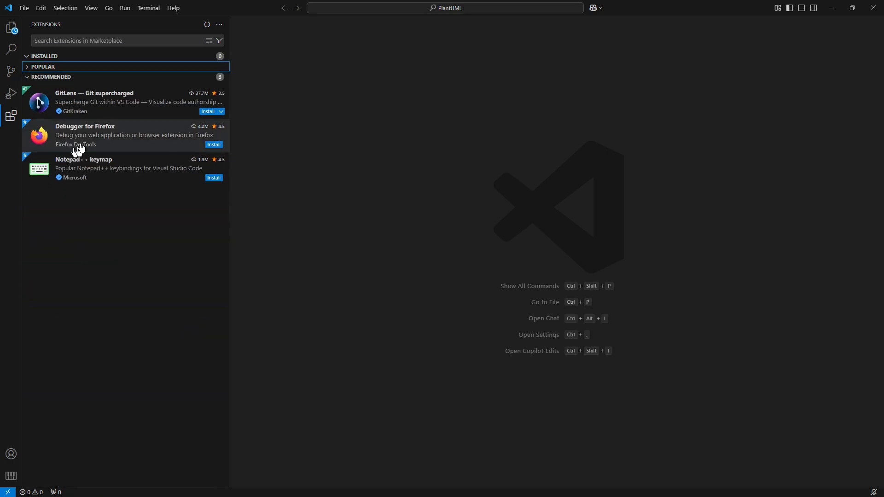
click(51, 76)
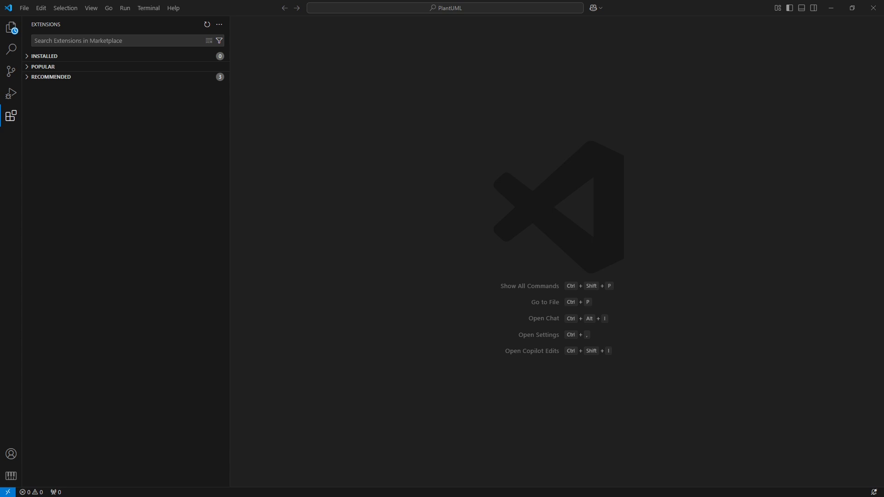
mouse_move(91, 66)
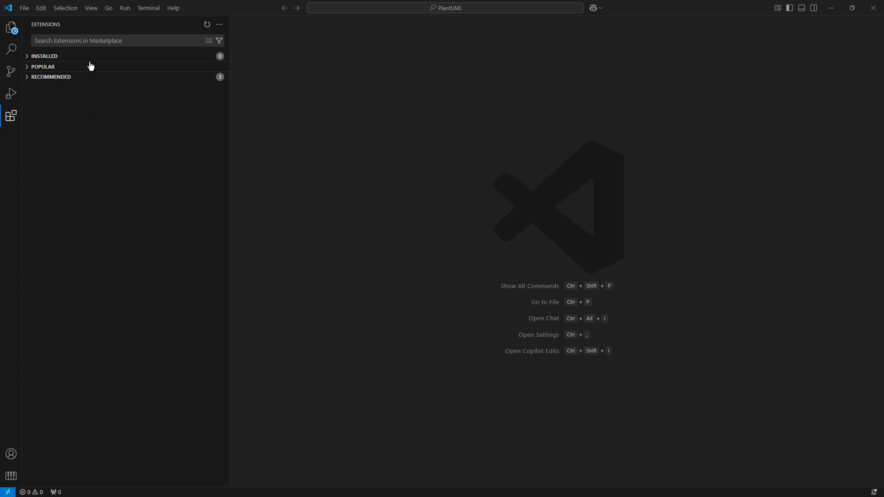
mouse_move(24, 84)
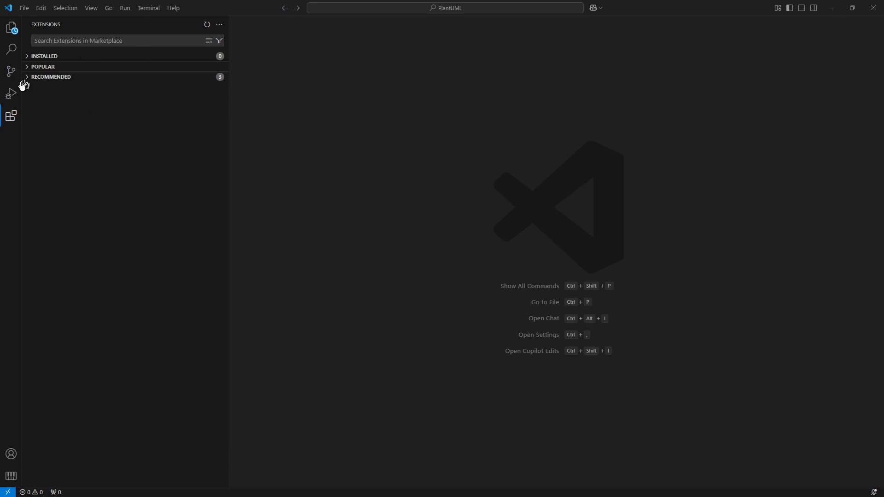
click(11, 116)
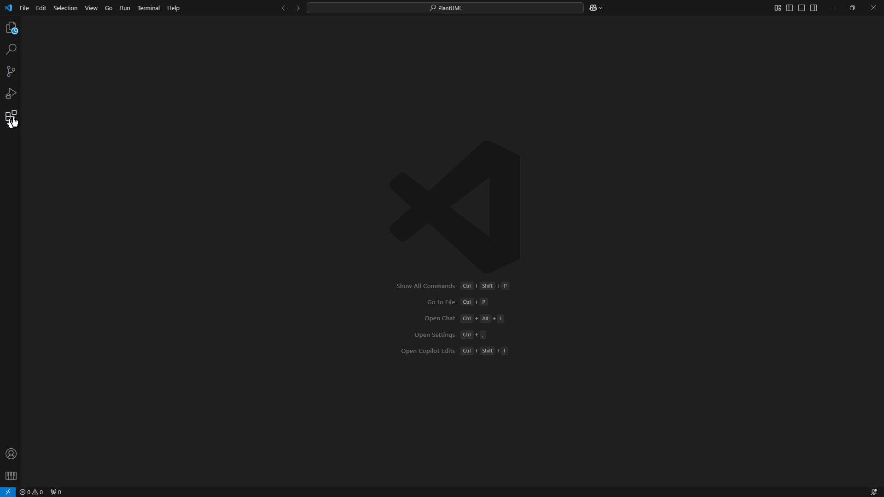
Step: Search the Extensions marketplace for PlantUML
click(11, 116)
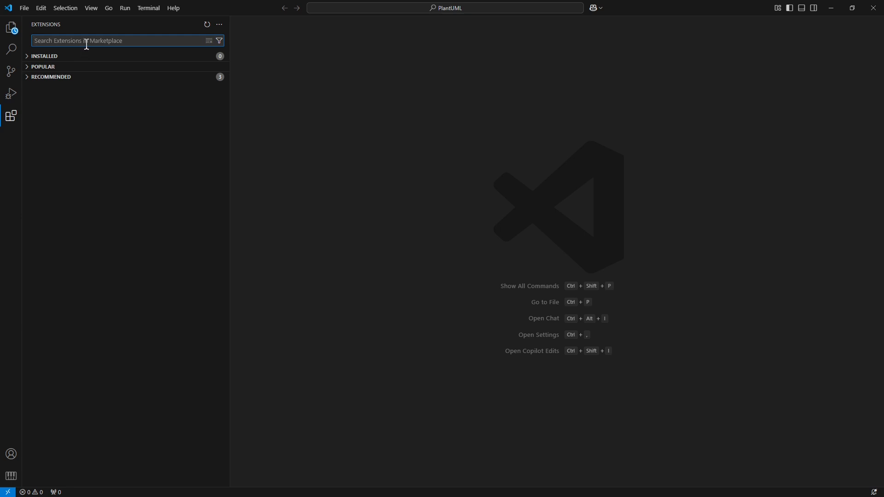
text(plan)
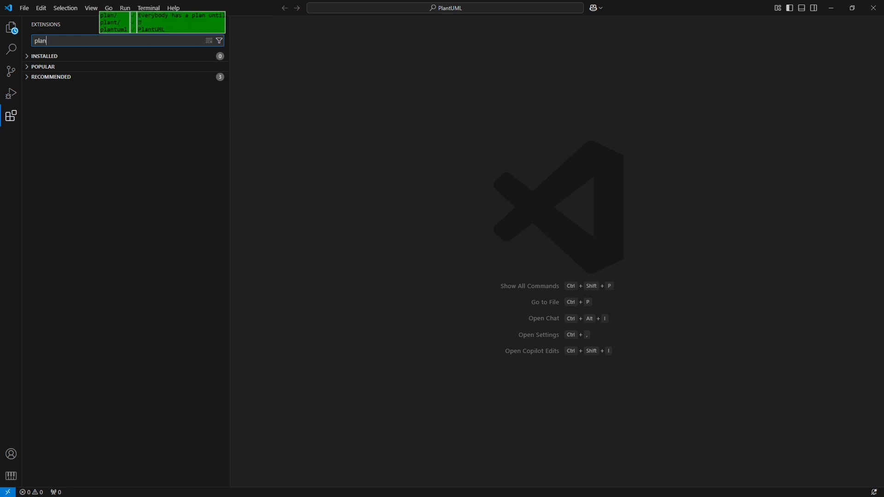
text(PlantUML)
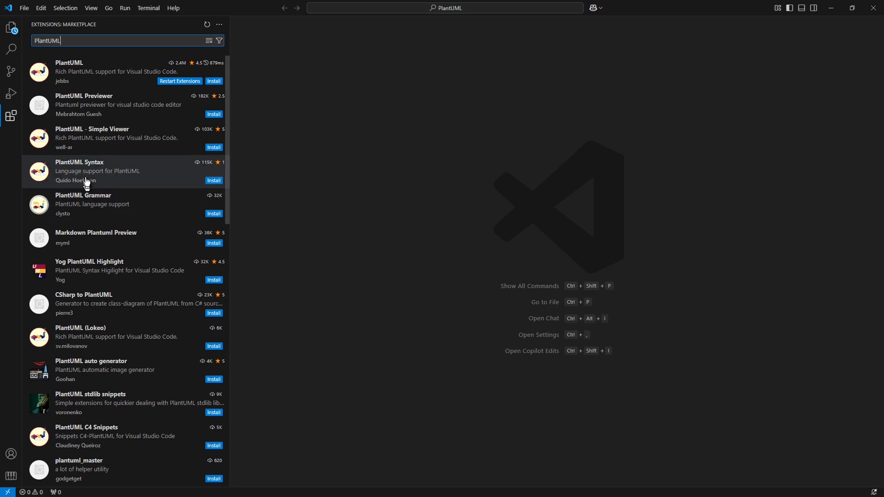
mouse_move(88, 172)
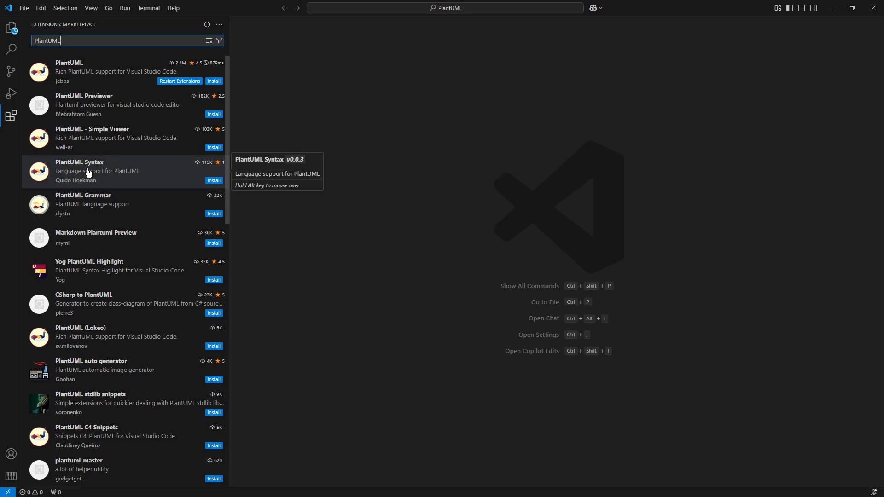
mouse_move(61, 217)
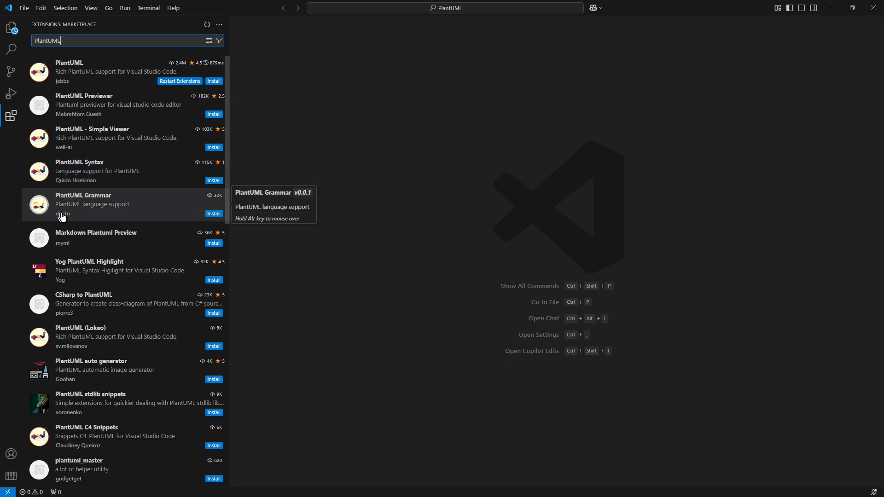
mouse_move(91, 192)
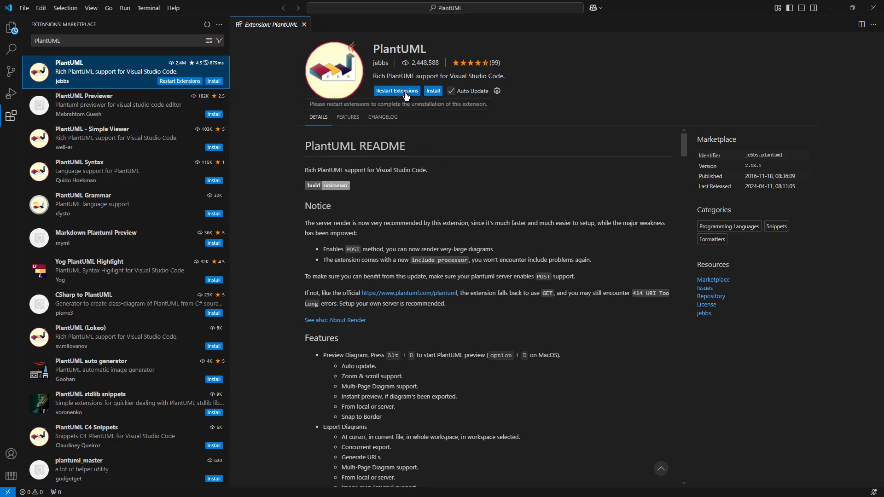
mouse_move(433, 91)
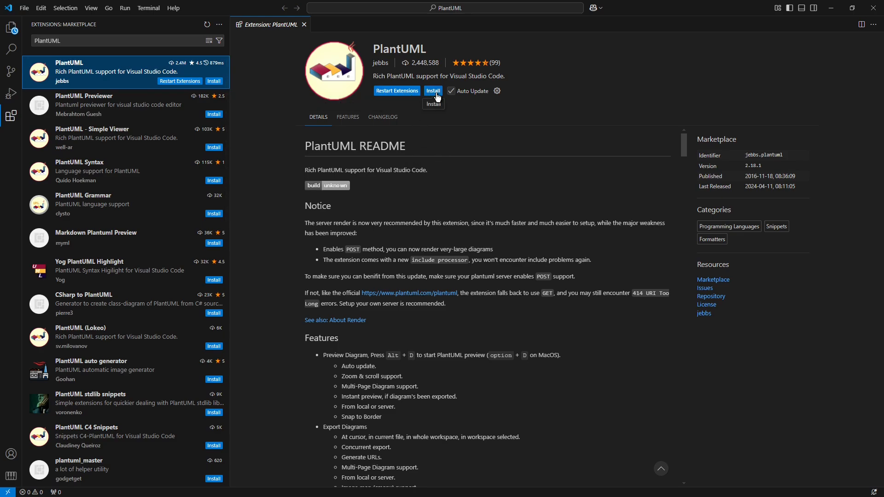
Step: Install jebbs' PlantUML extension and bring up its extension settings
click(433, 91)
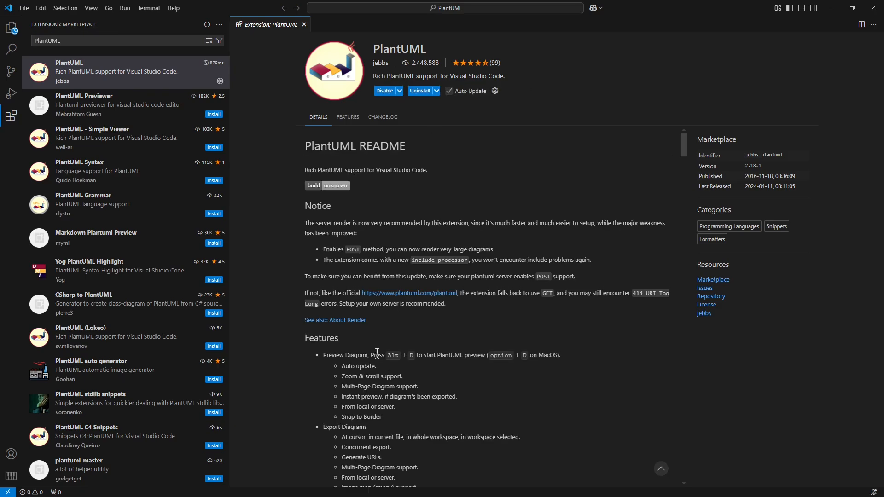
mouse_move(385, 330)
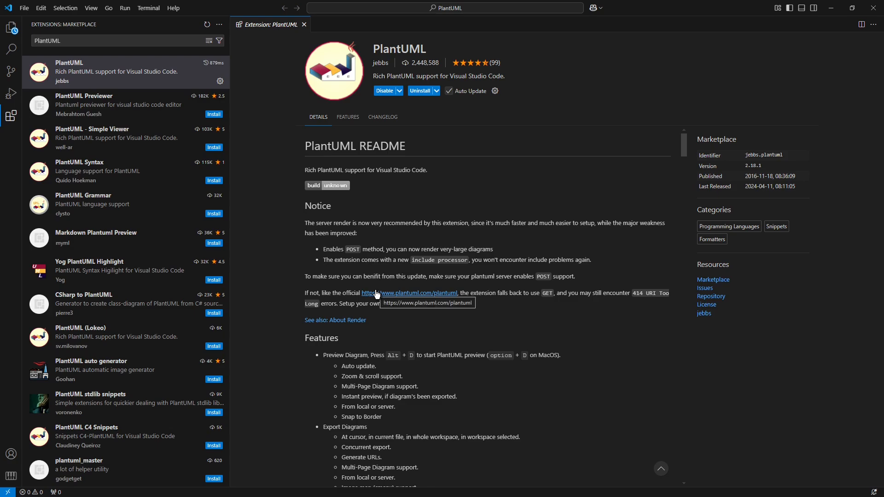
mouse_move(421, 261)
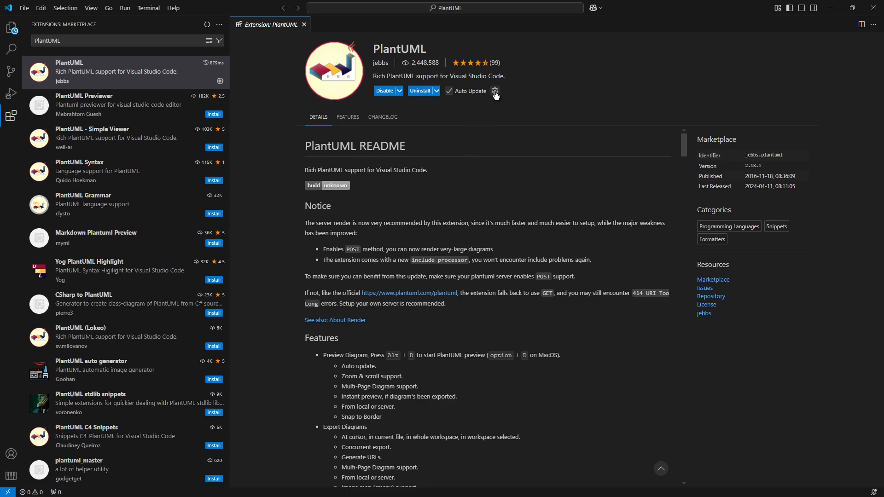
click(495, 91)
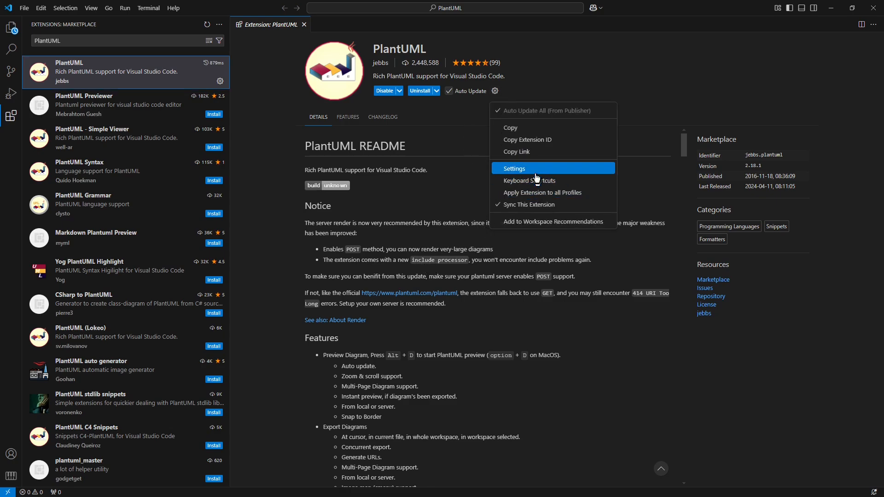
click(513, 167)
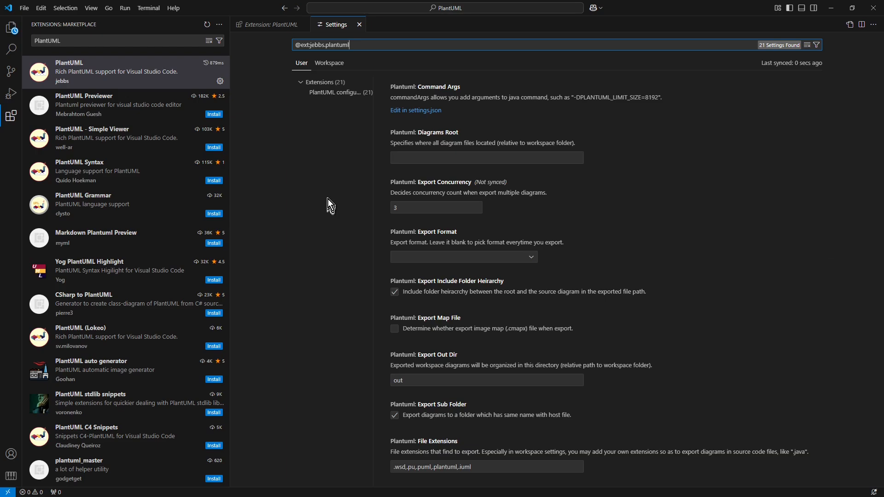
mouse_move(335, 182)
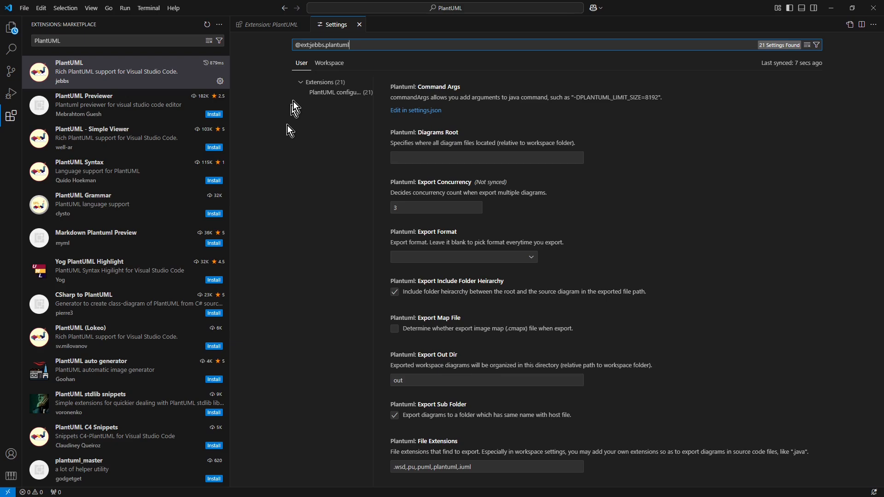
Step: Close the PlantUML extension details page, leaving the Settings editor
click(297, 24)
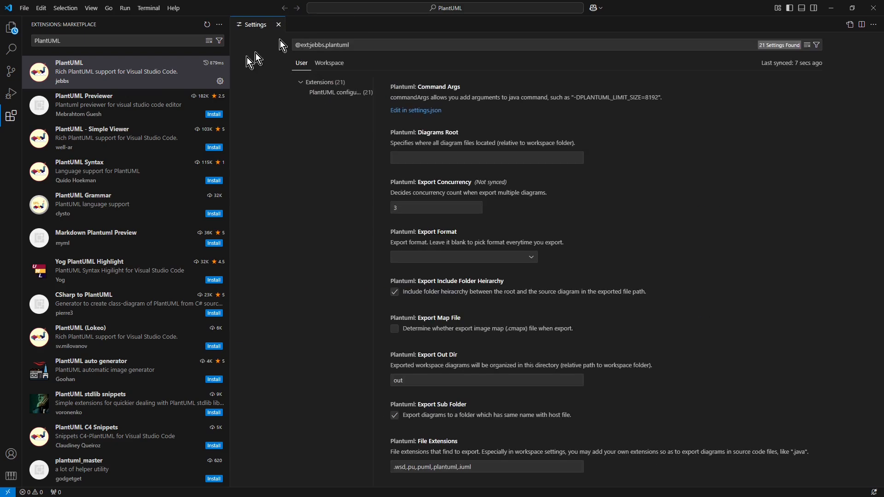
mouse_move(11, 27)
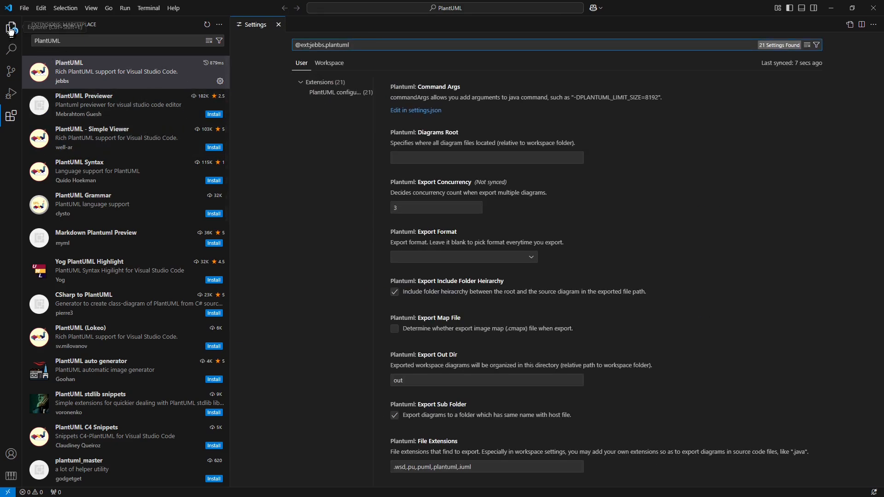
Step: Create a new file first.puml in the PlantUML folder from the Explorer
click(11, 29)
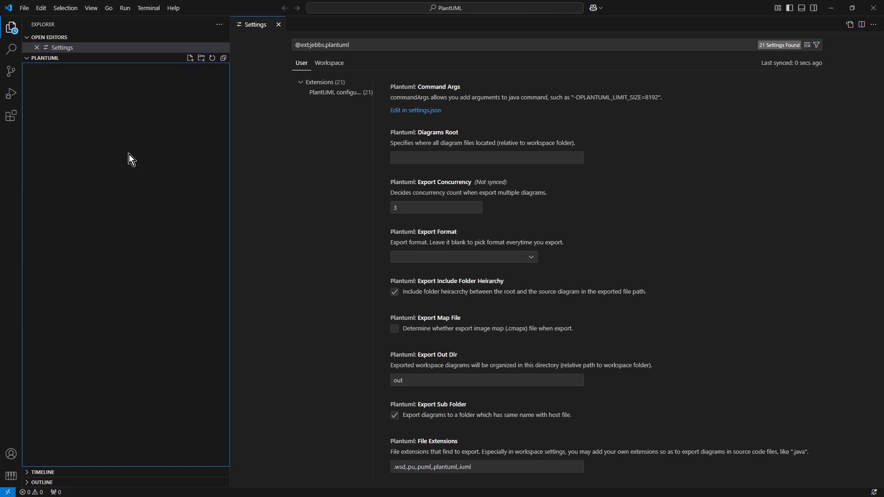
mouse_move(148, 186)
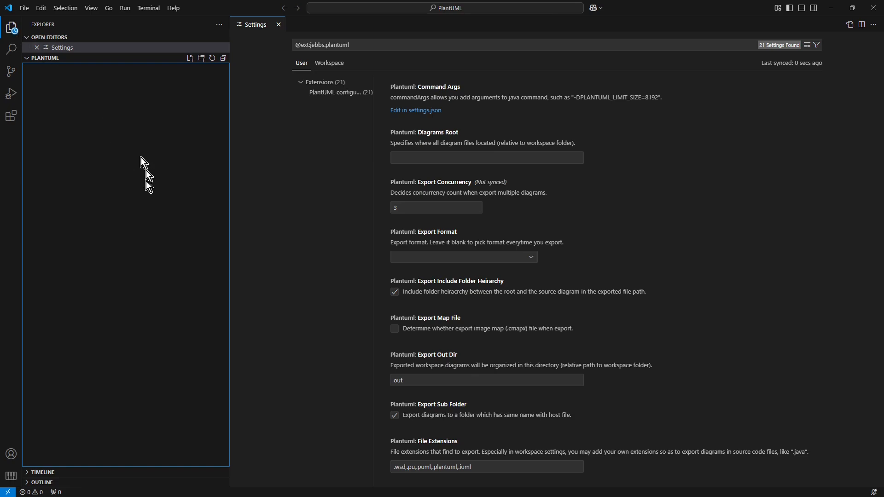
mouse_move(141, 235)
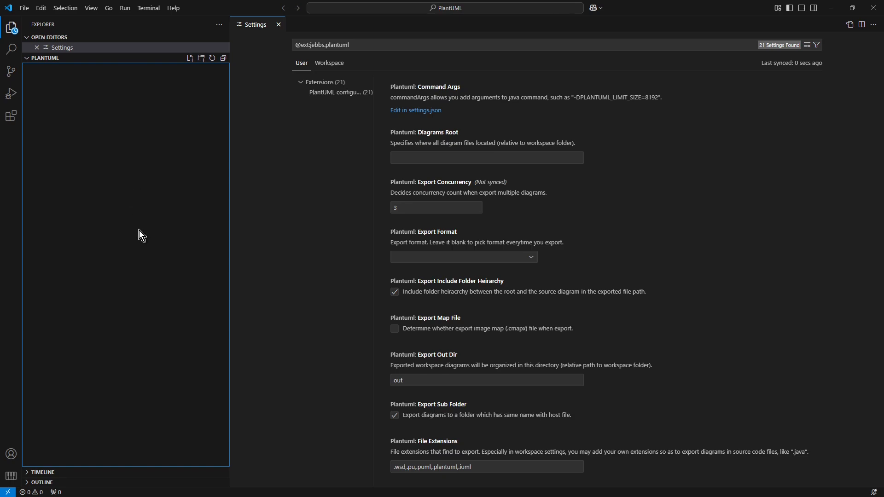
mouse_move(190, 58)
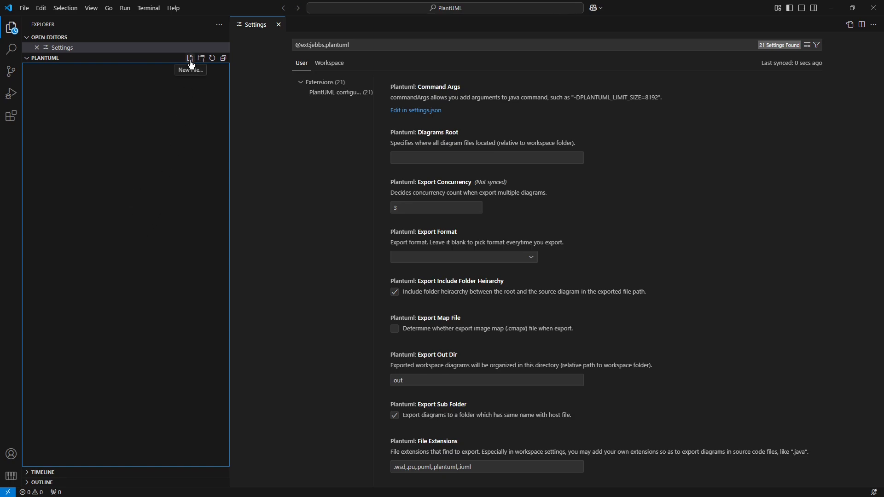
click(190, 58)
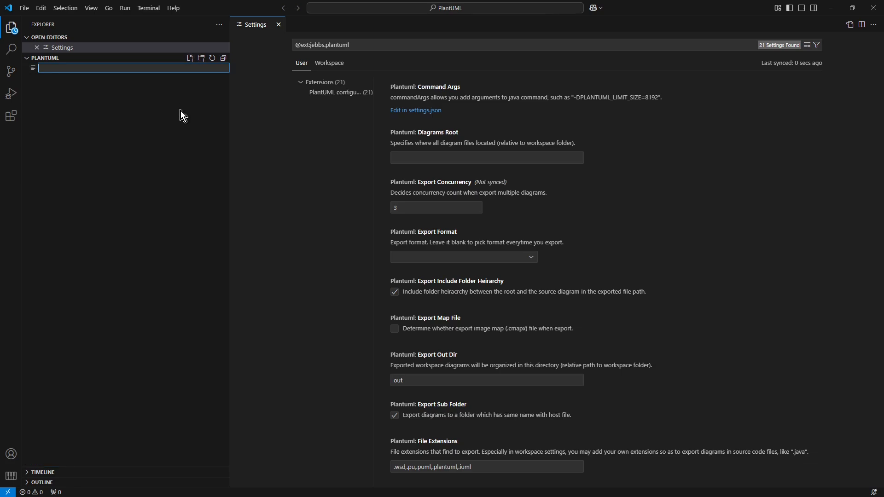
text(first.puml)
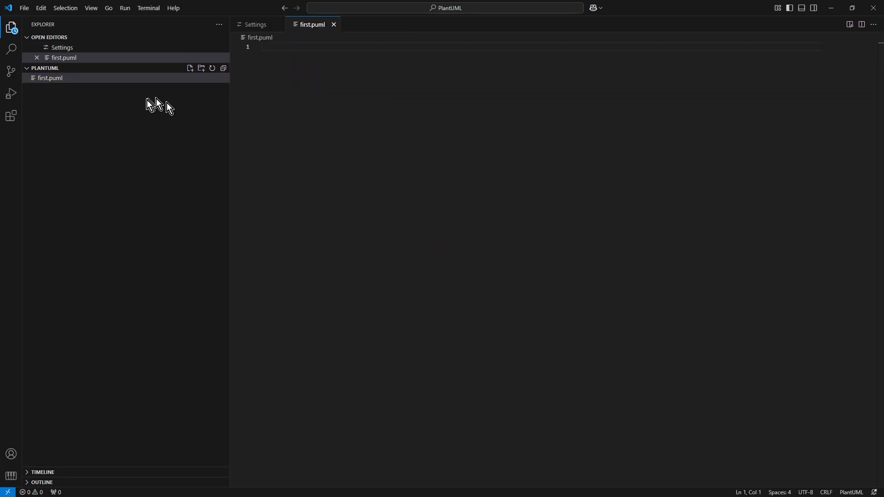
mouse_move(118, 104)
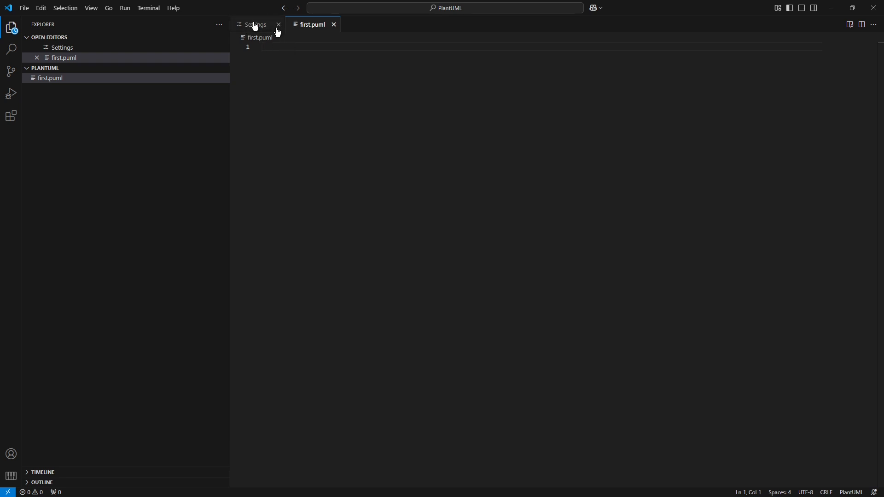
mouse_move(71, 93)
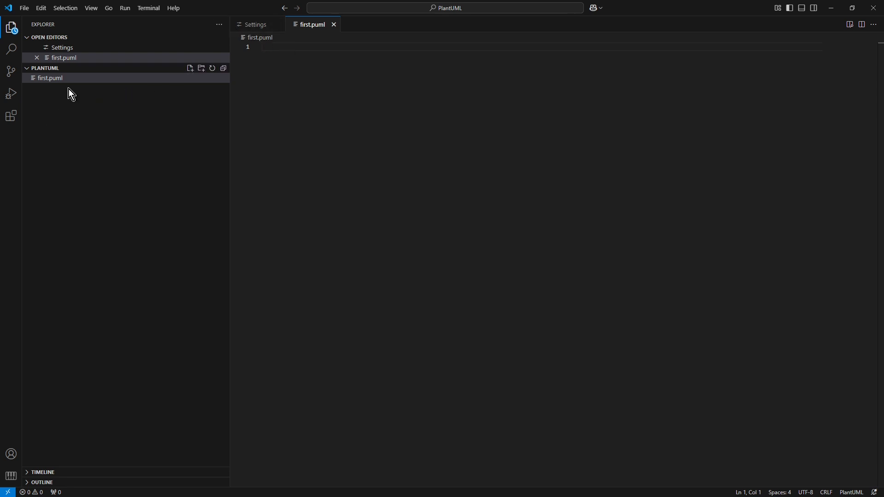
mouse_move(67, 90)
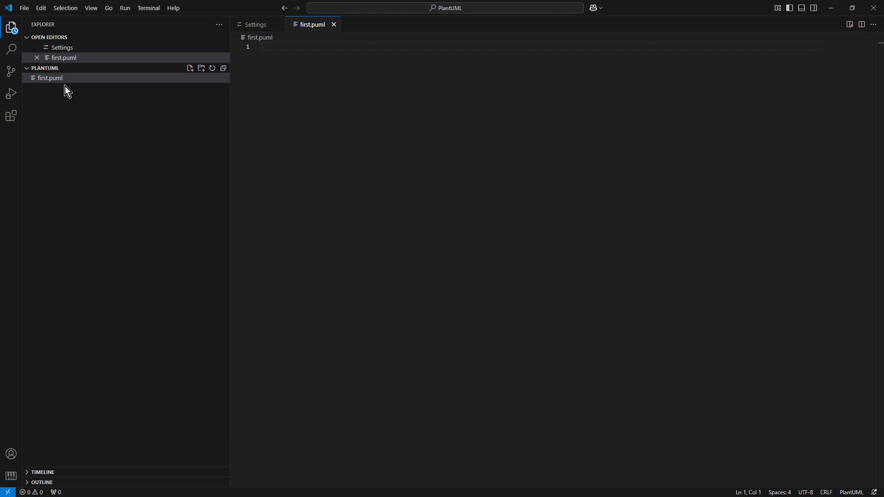
mouse_move(141, 165)
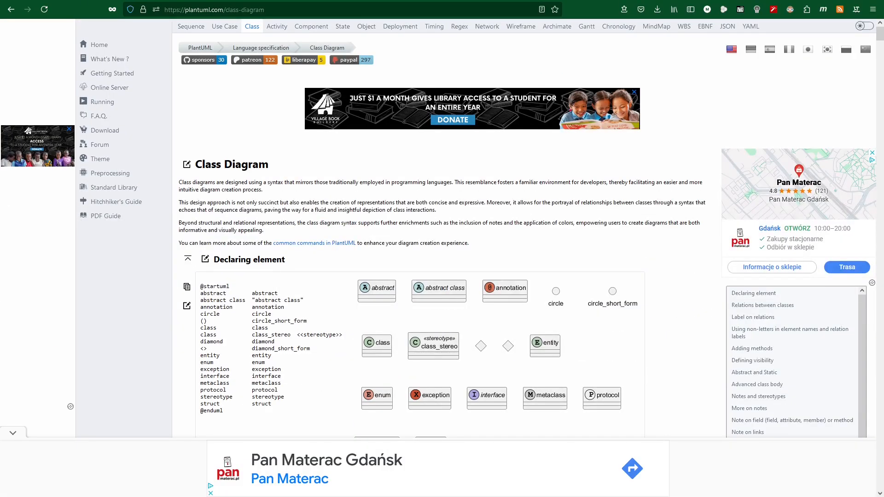
mouse_move(99, 44)
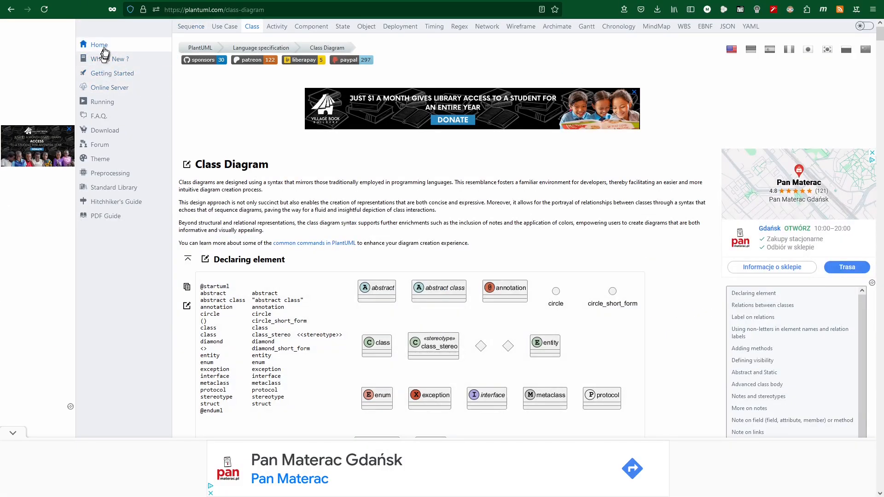
click(99, 44)
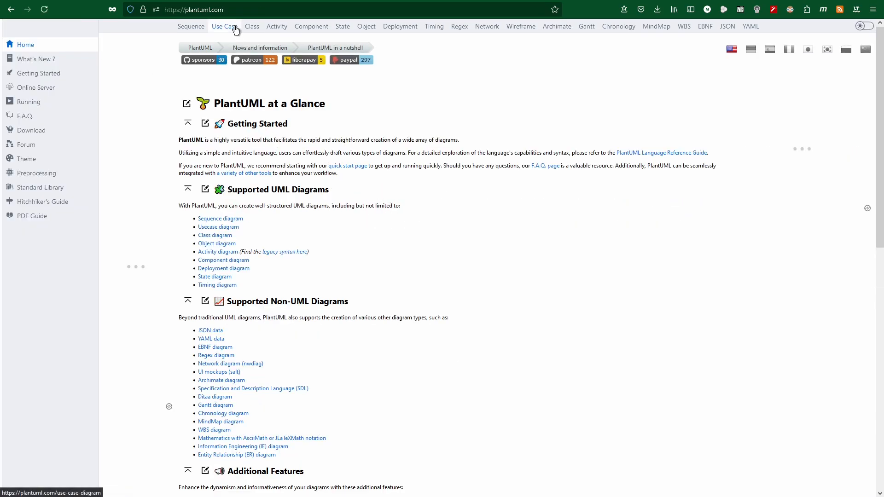
click(206, 189)
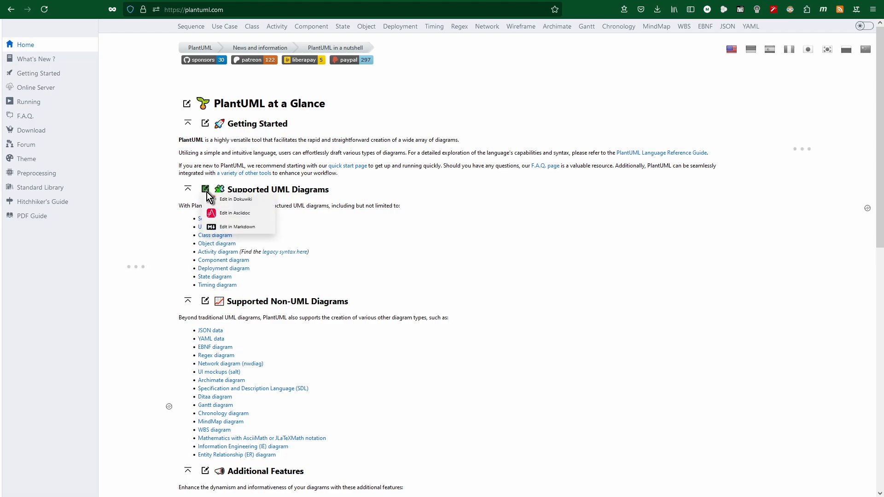
mouse_move(236, 199)
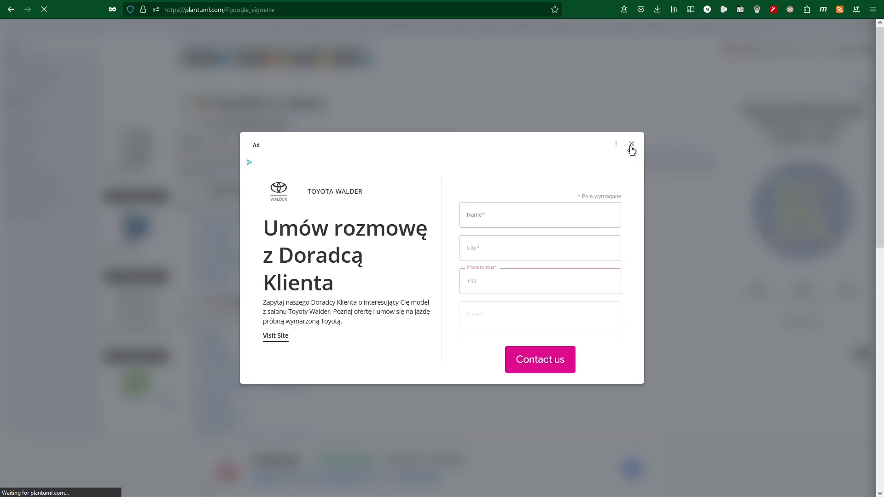
click(632, 144)
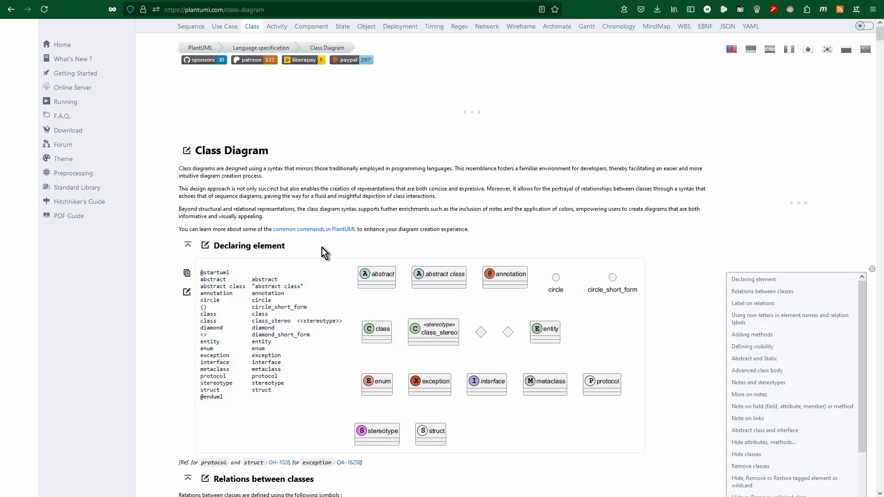
mouse_move(320, 246)
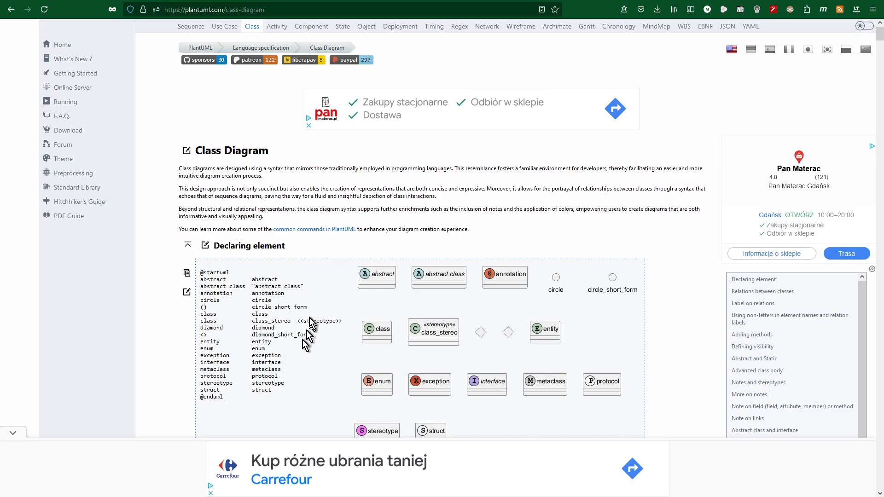
mouse_move(187, 273)
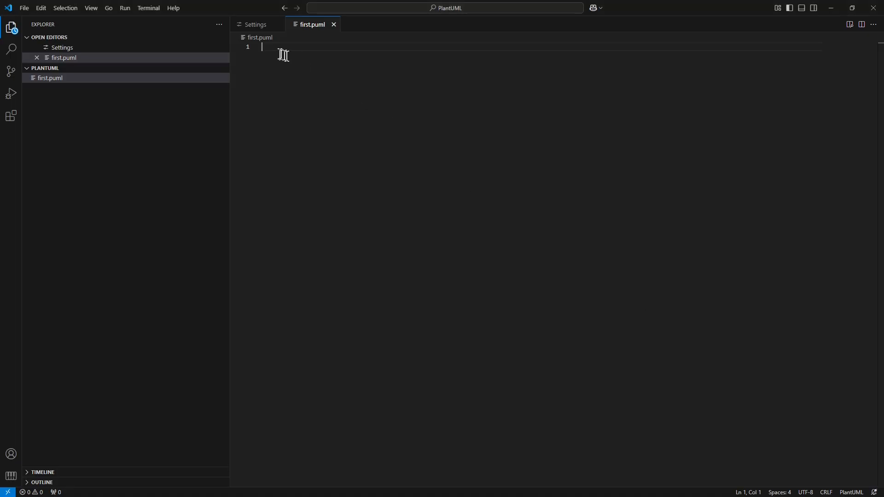
Step: Paste the PlantUML class-element example into first.puml and hide the file sidebar
right_click(282, 54)
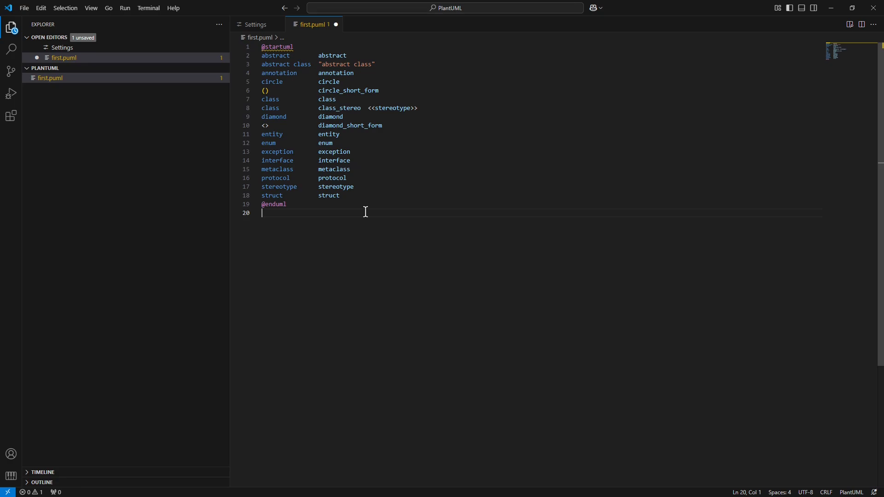
mouse_move(452, 242)
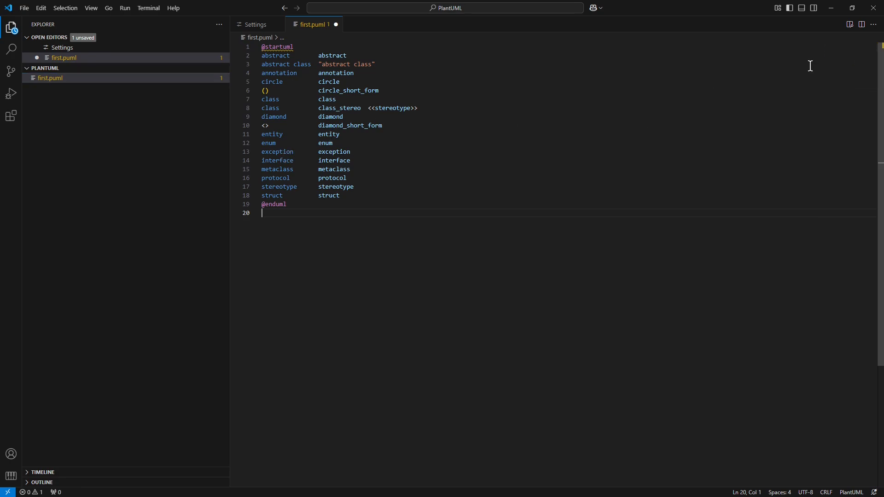
mouse_move(78, 109)
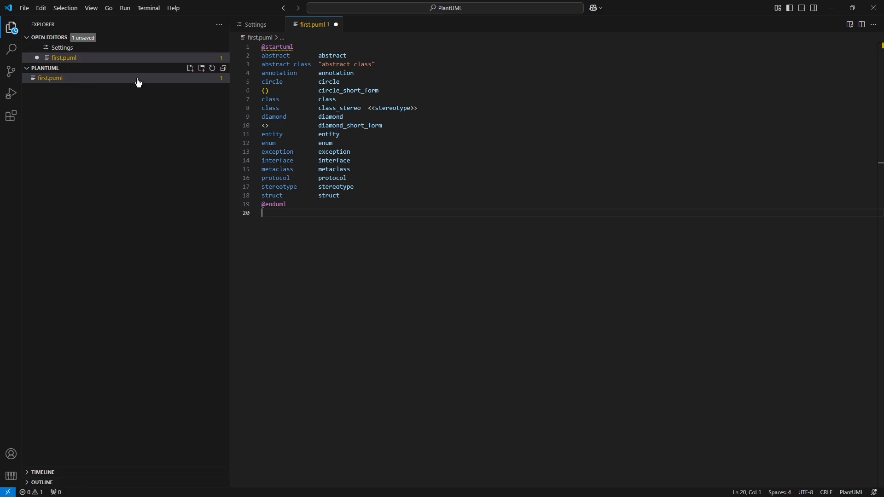
click(11, 27)
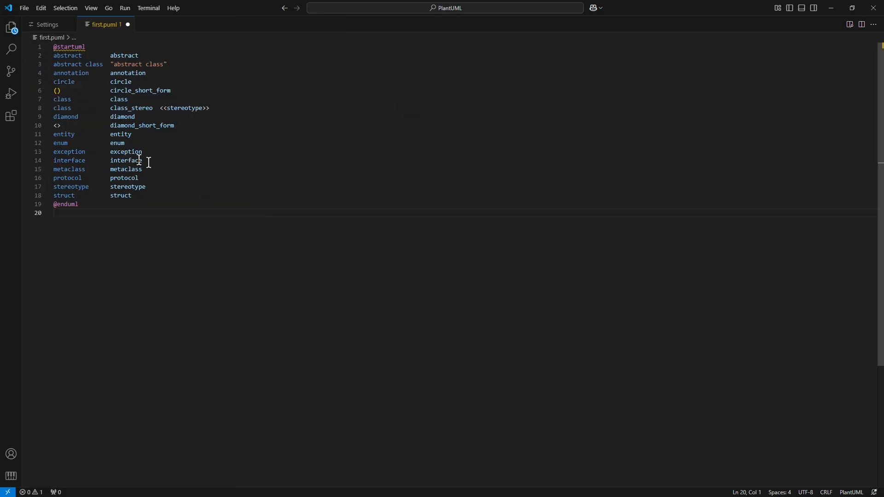
mouse_move(183, 204)
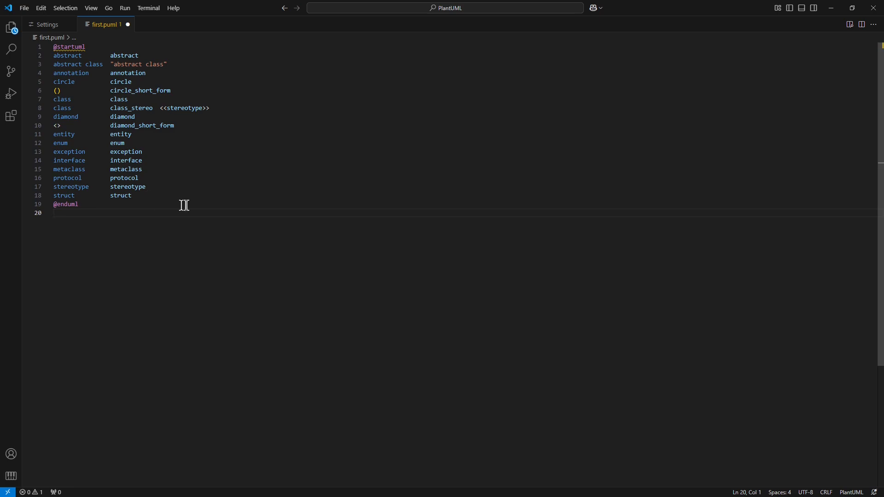
mouse_move(202, 187)
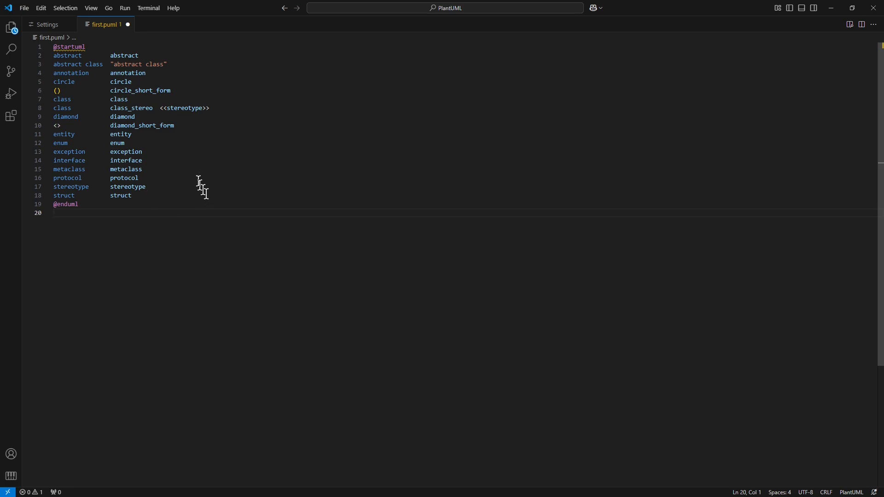
double_click(67, 178)
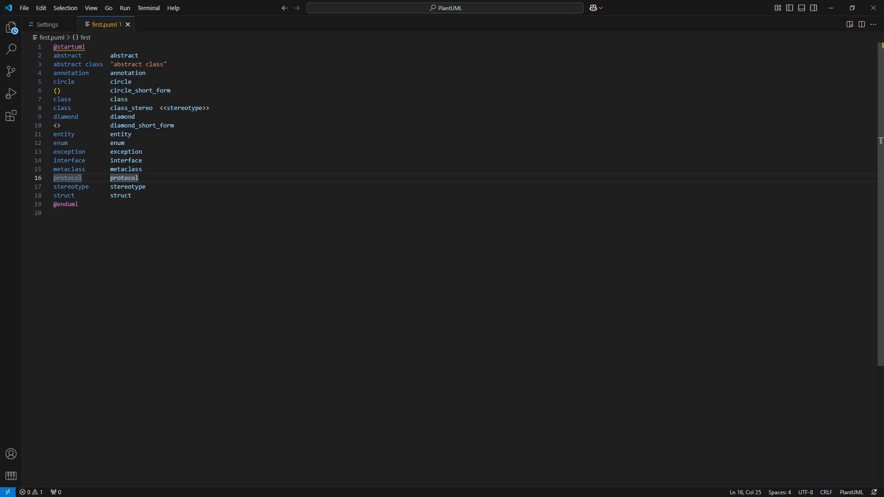
mouse_move(209, 160)
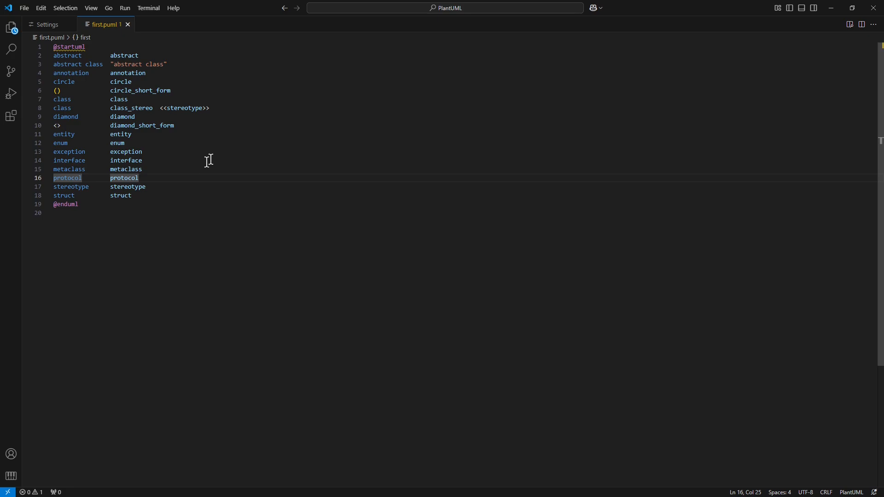
mouse_move(422, 143)
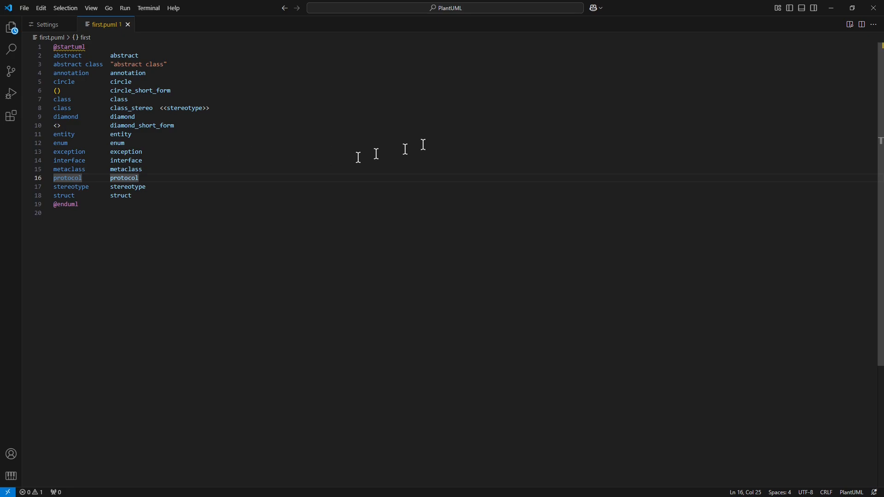
mouse_move(472, 142)
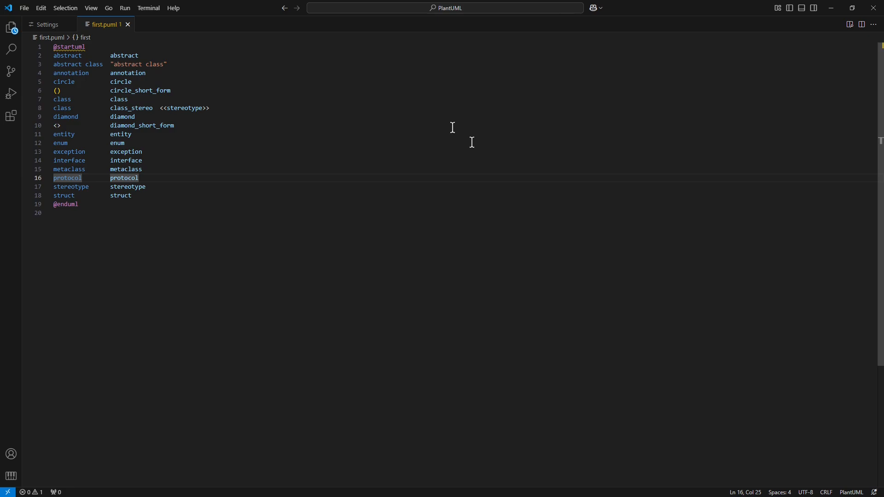
mouse_move(571, 152)
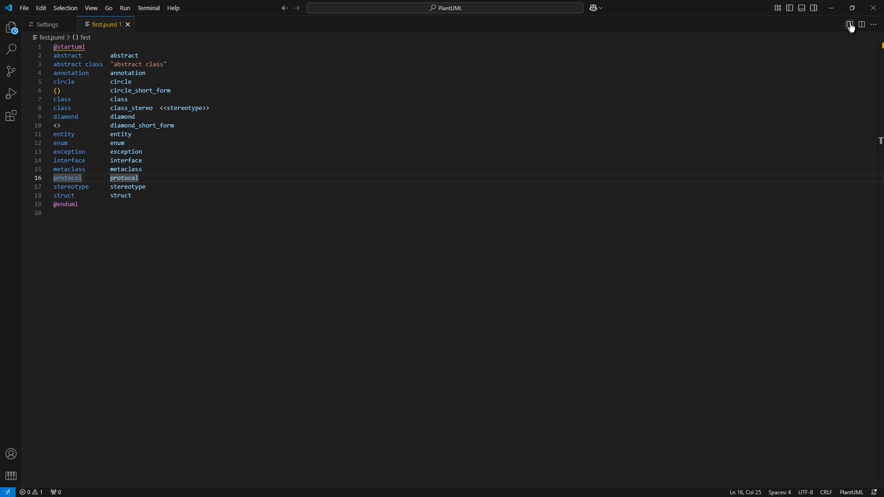
click(849, 24)
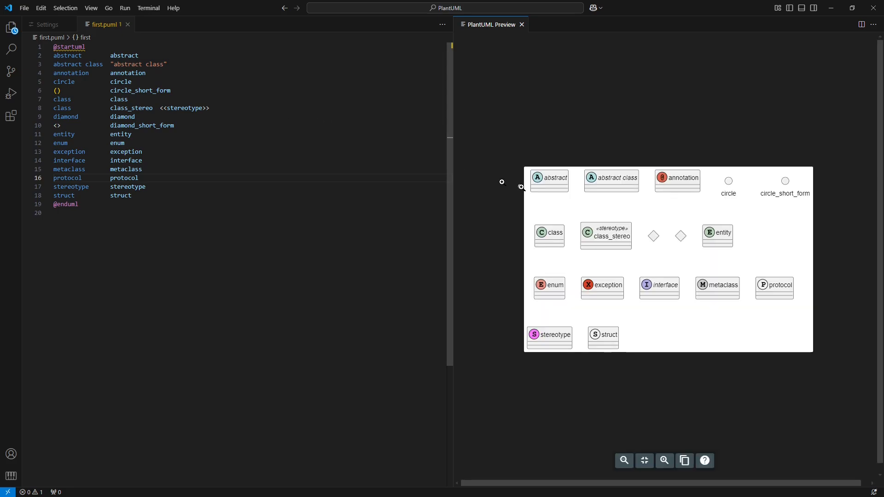
mouse_move(586, 184)
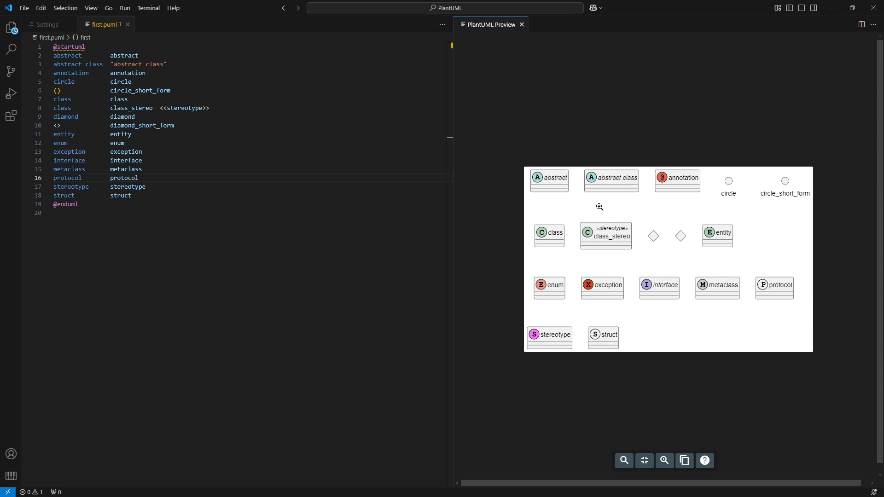
mouse_move(549, 192)
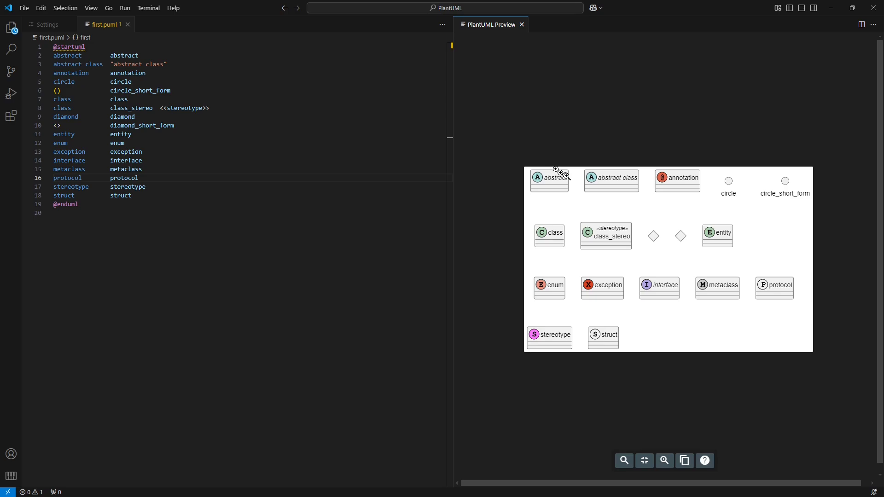
mouse_move(626, 273)
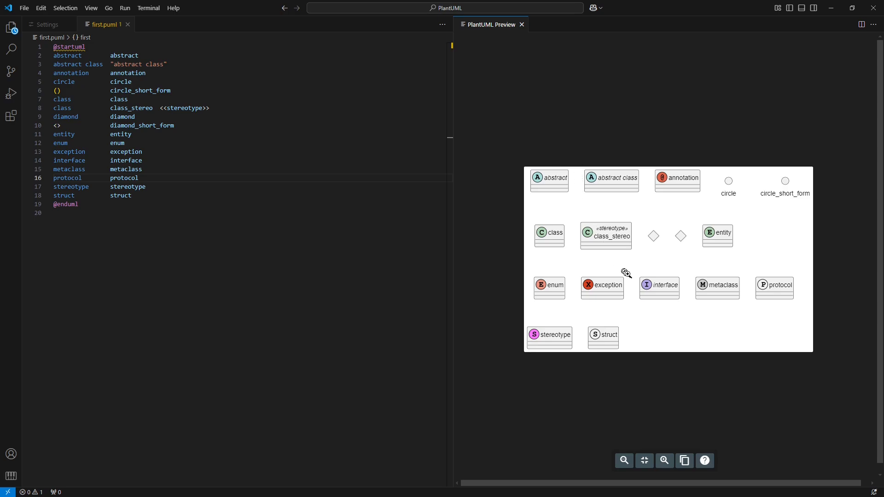
mouse_move(626, 425)
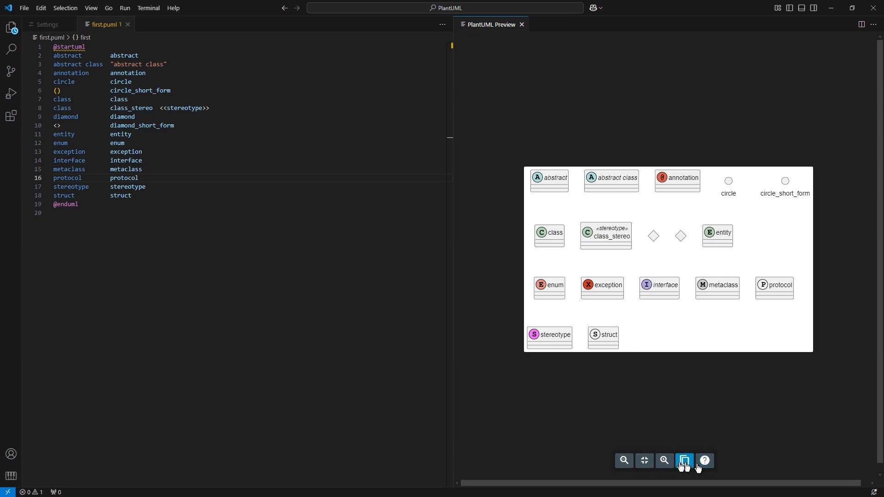
mouse_move(685, 467)
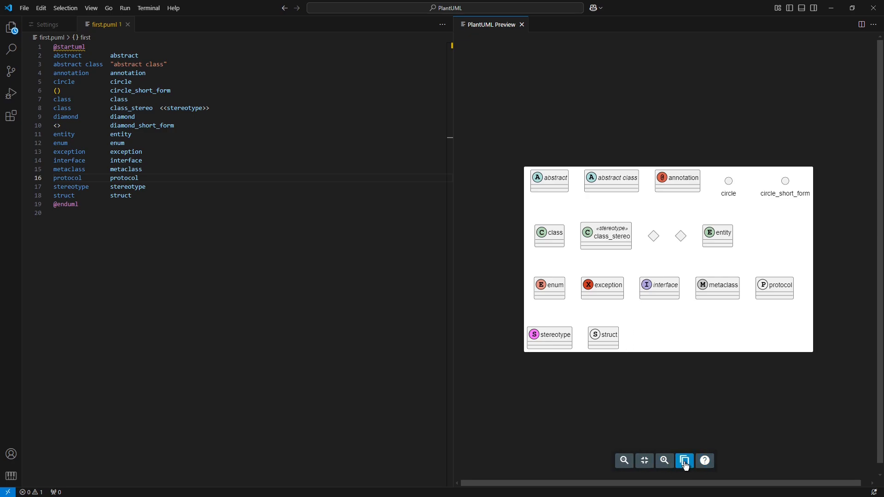
mouse_move(629, 331)
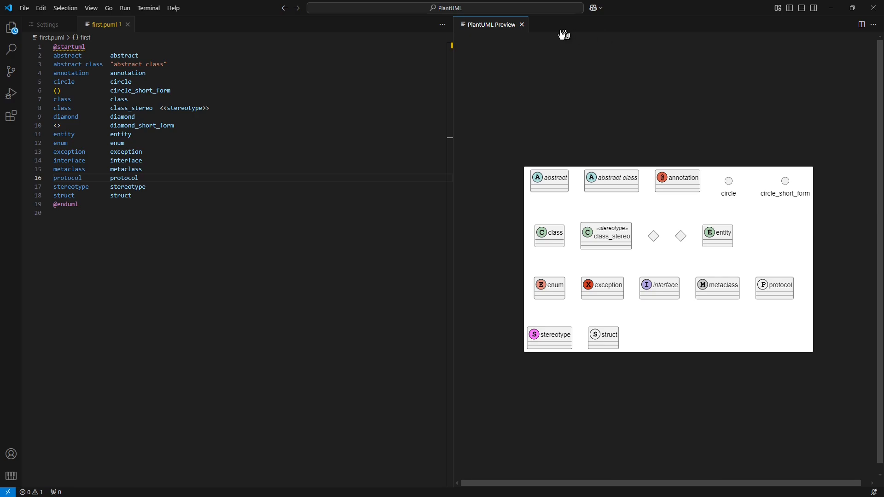
mouse_move(521, 25)
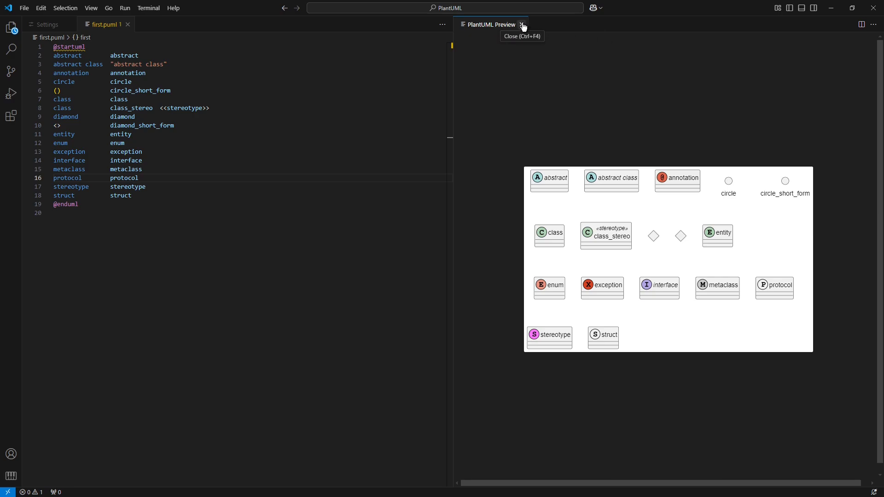
click(521, 25)
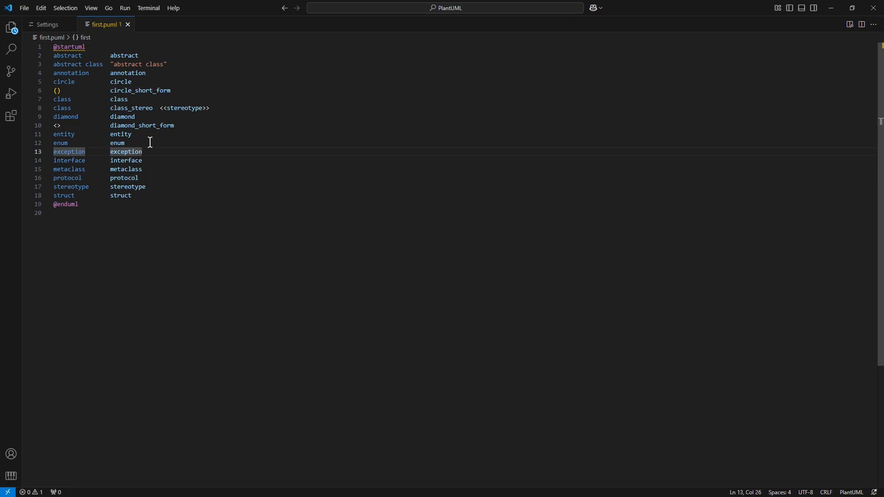
Step: Inspect the editor's PlantUML context actions, then bring up the Command Palette
right_click(148, 136)
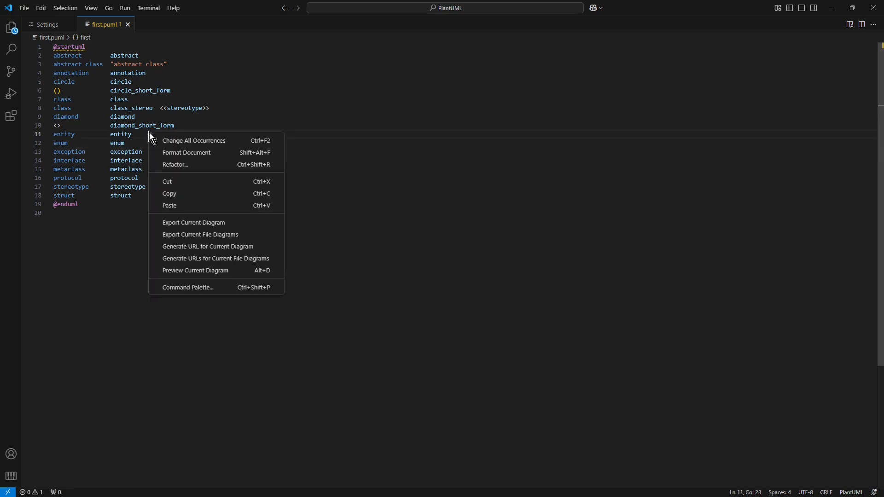
mouse_move(131, 126)
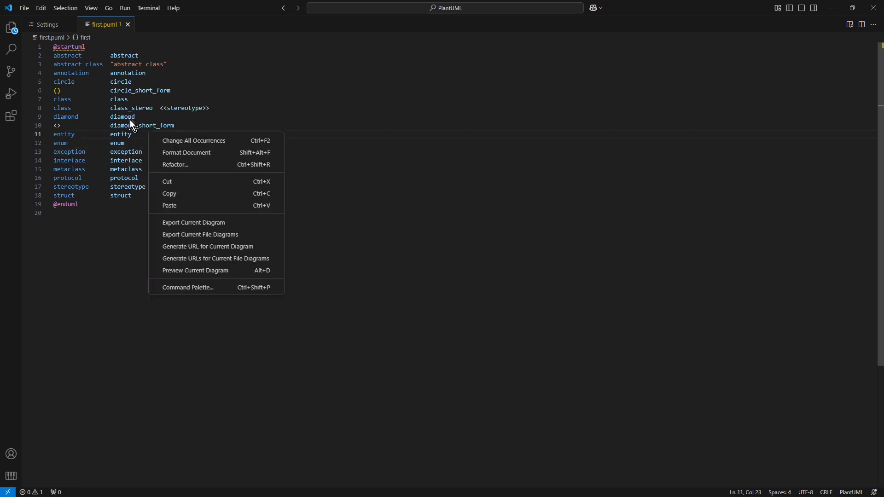
mouse_move(205, 270)
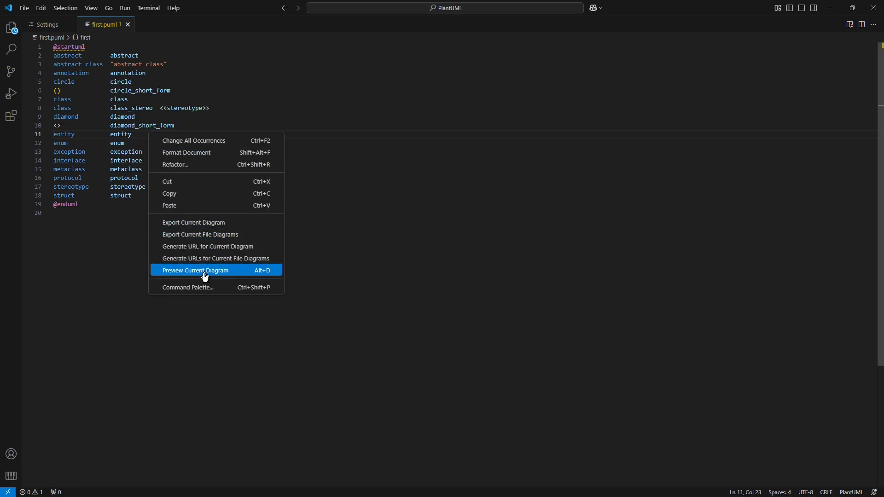
mouse_move(231, 282)
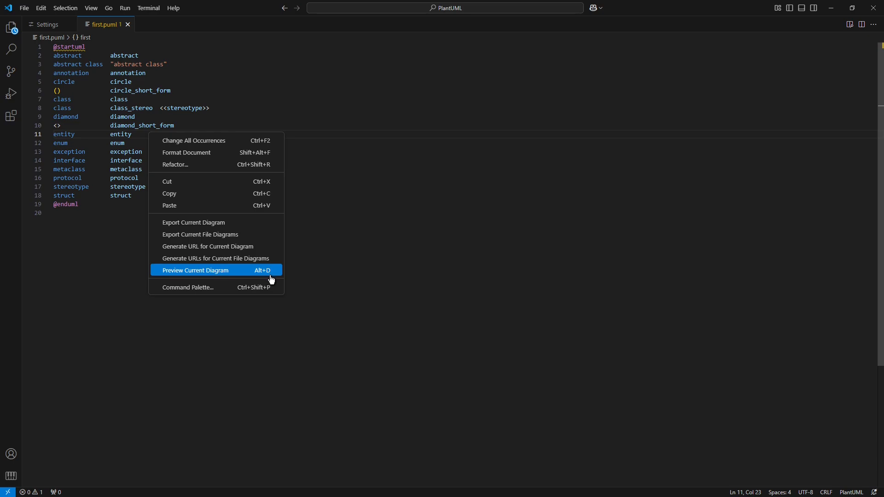
mouse_move(231, 246)
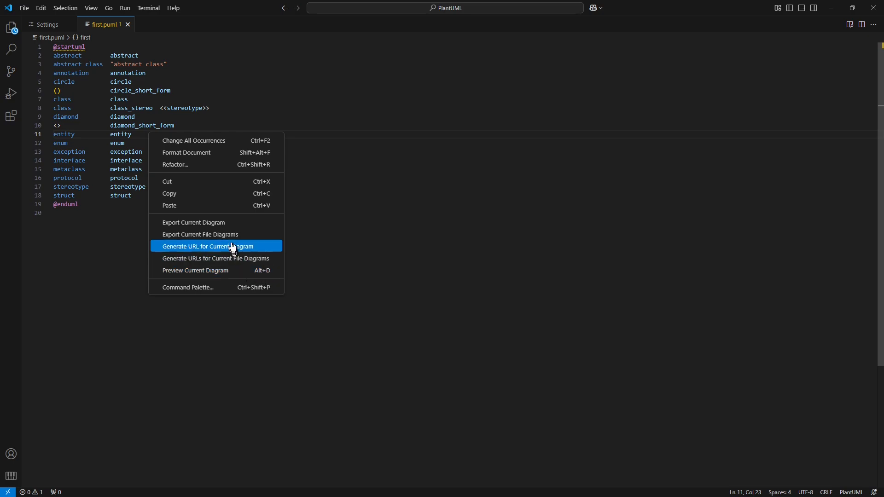
mouse_move(214, 222)
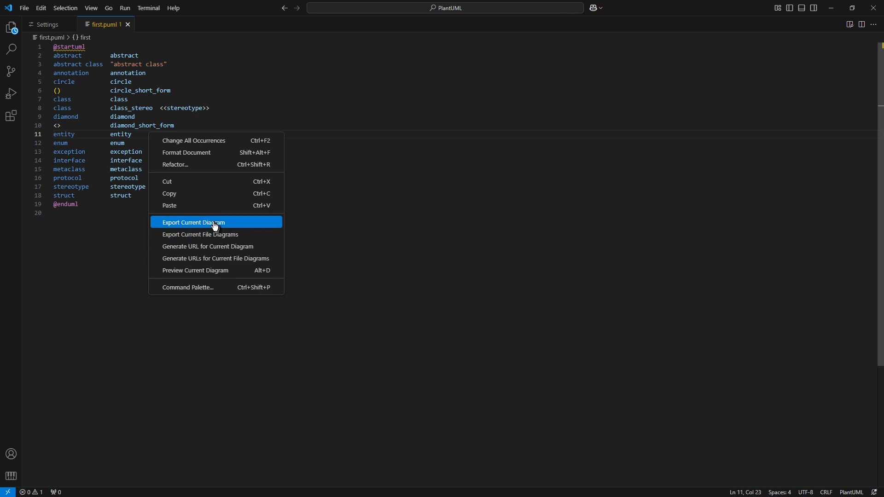
mouse_move(199, 231)
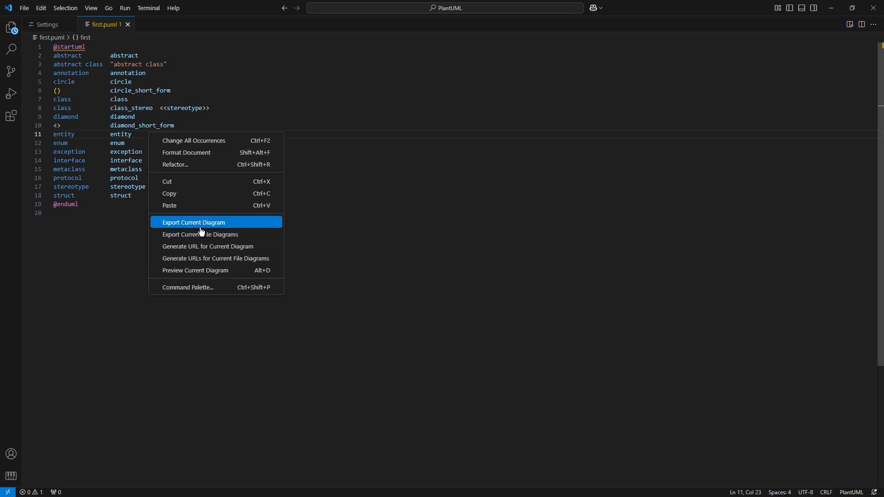
mouse_move(86, 124)
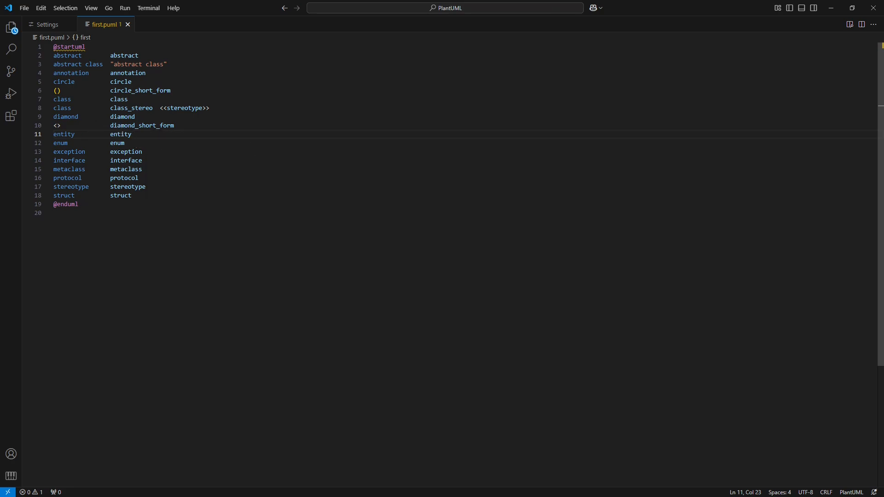
double_click(60, 142)
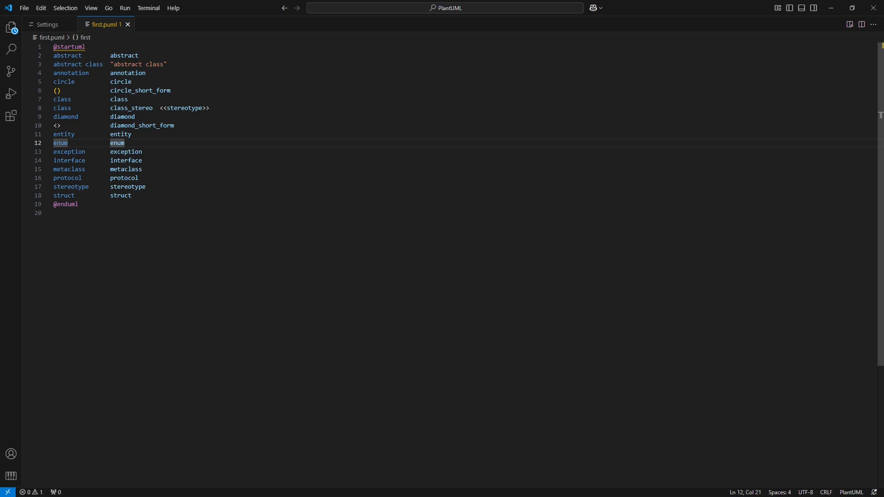
key(Ctrl+Shift+P)
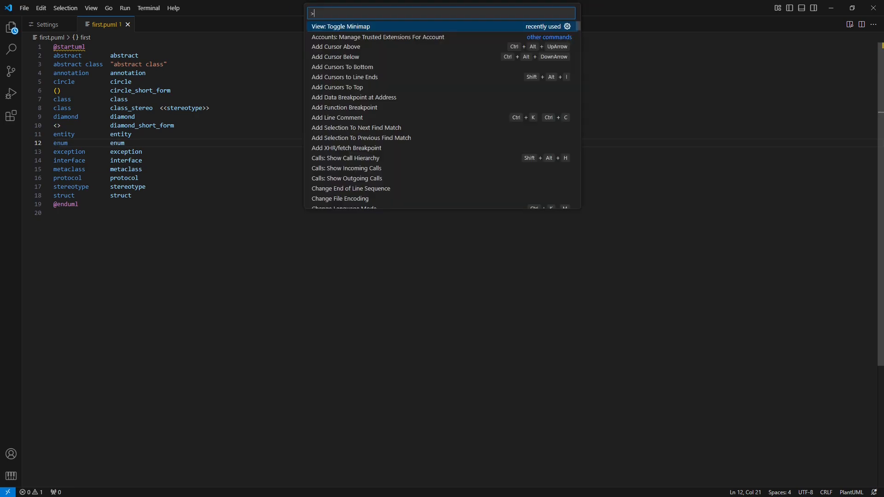
Step: Filter the Command Palette to PlantUML commands by entering 'plant'
text(p)
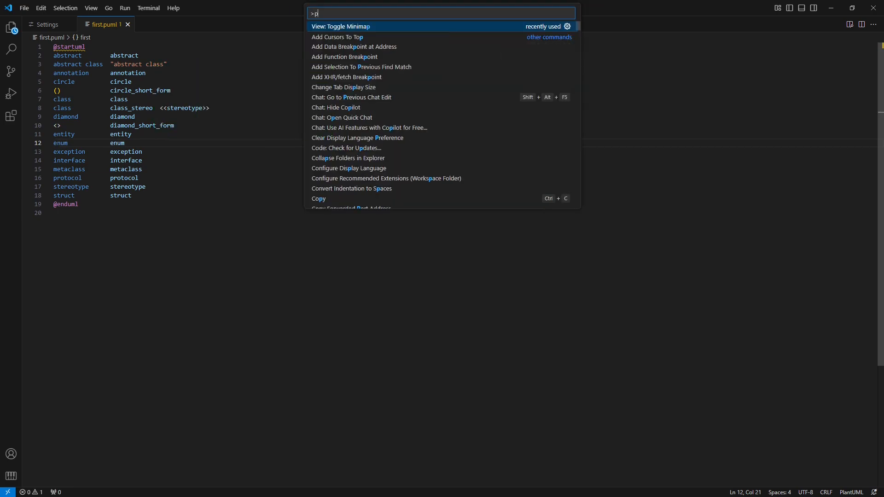
text(lantUML)
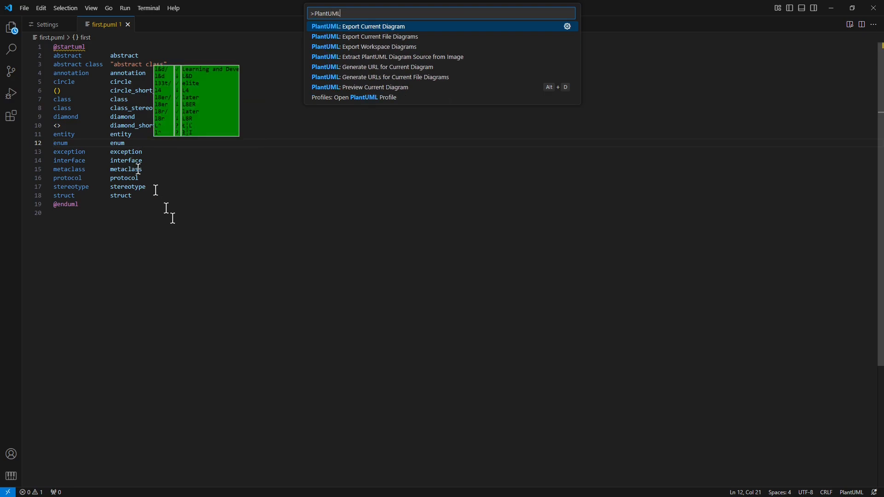
mouse_move(264, 179)
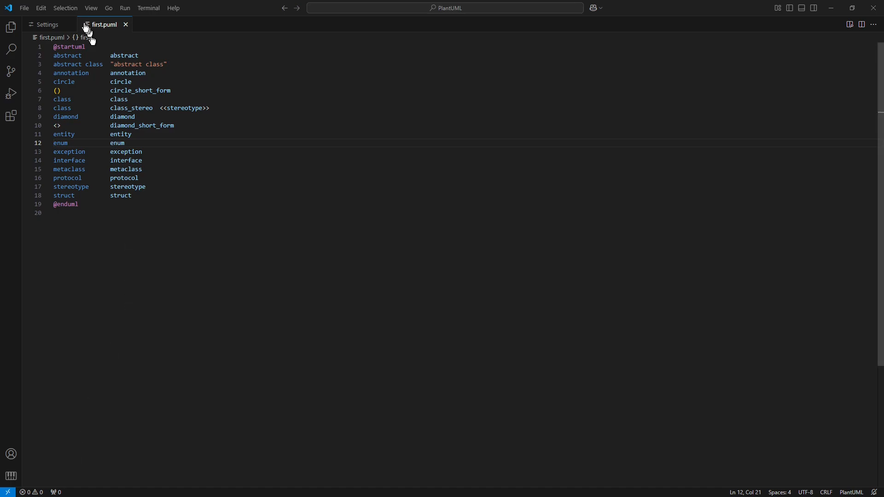
click(48, 24)
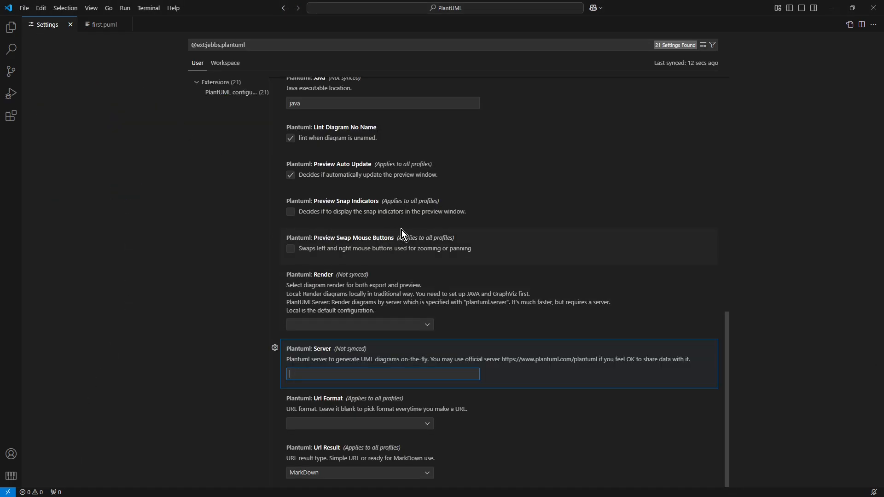
scroll(up, 3)
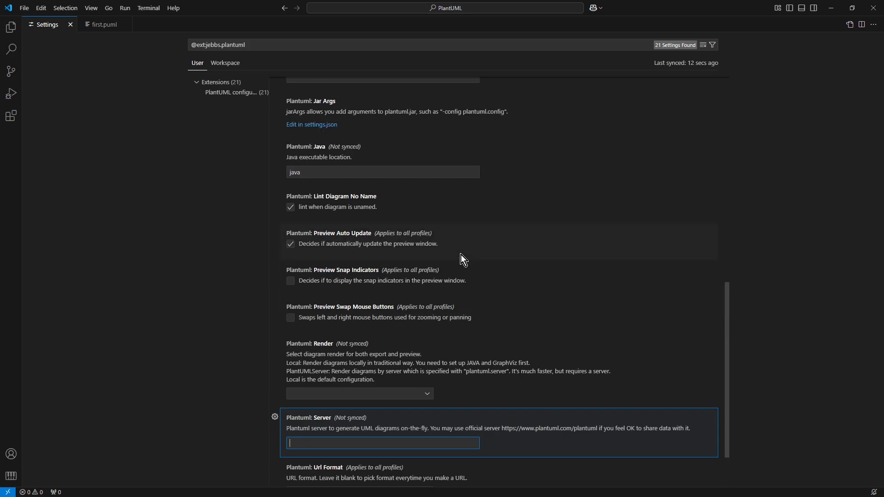
scroll(down, 3)
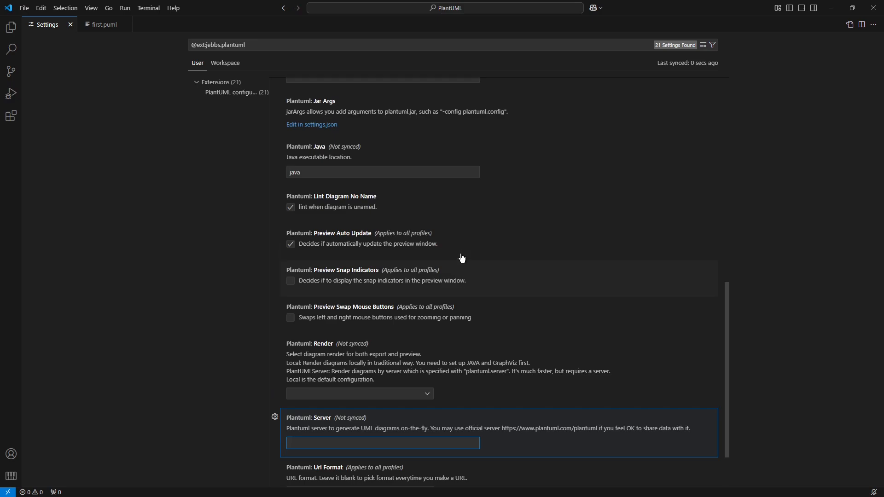
scroll(down, 3)
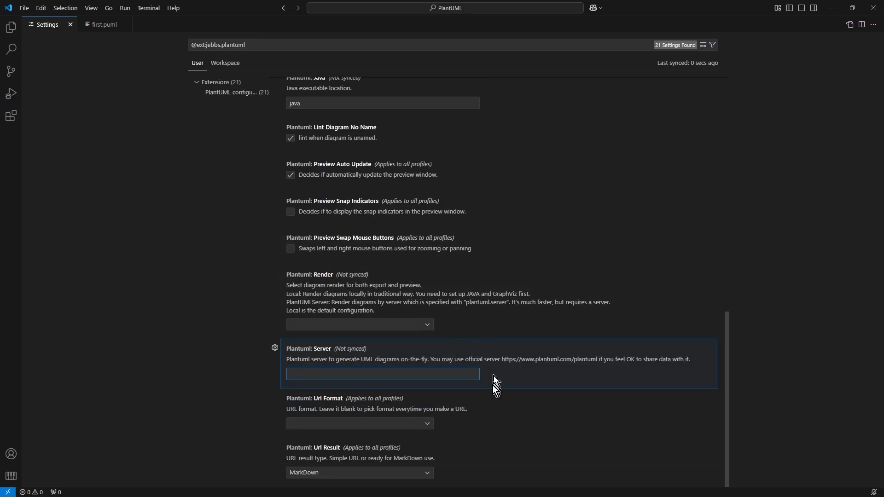
mouse_move(526, 381)
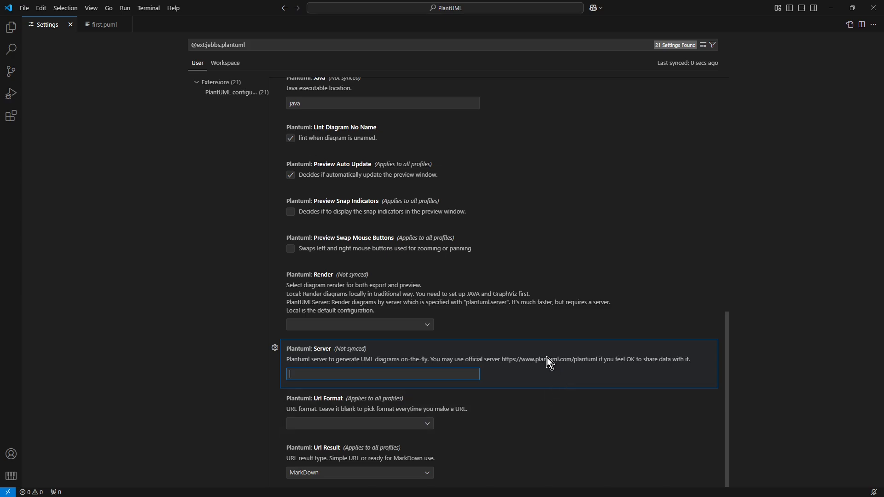
mouse_move(546, 371)
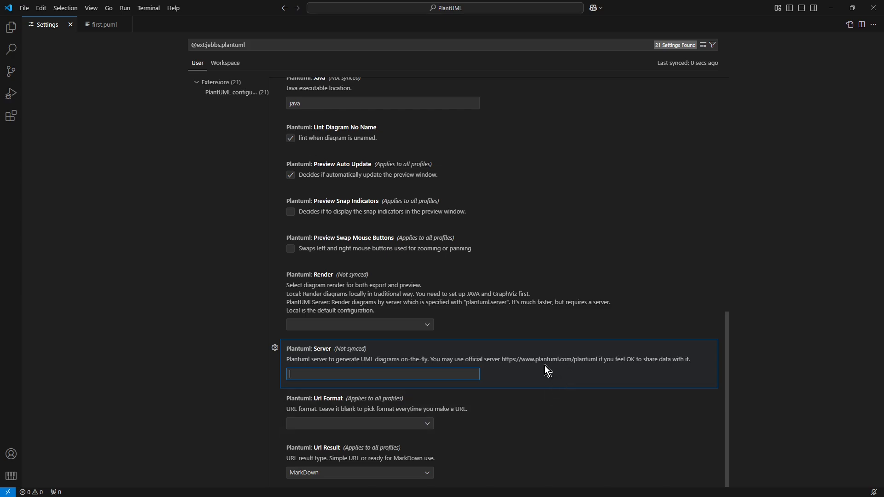
mouse_move(511, 366)
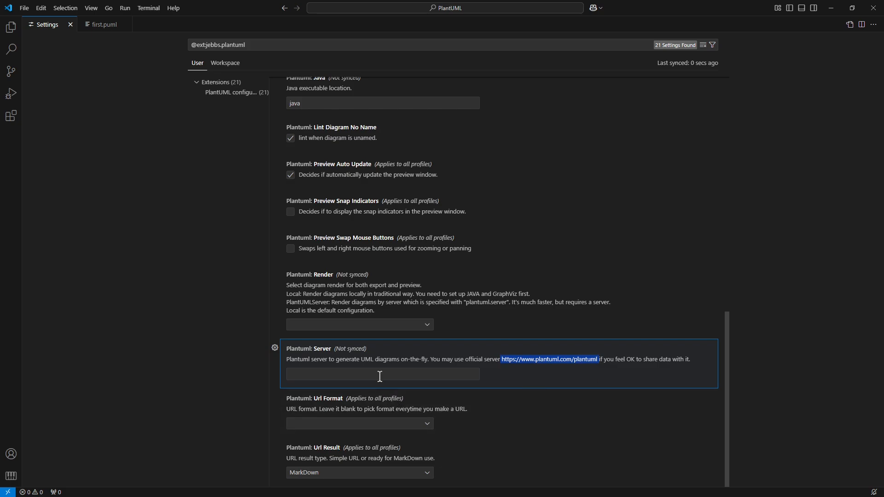
text(https://www.plantuml.com/plantuml)
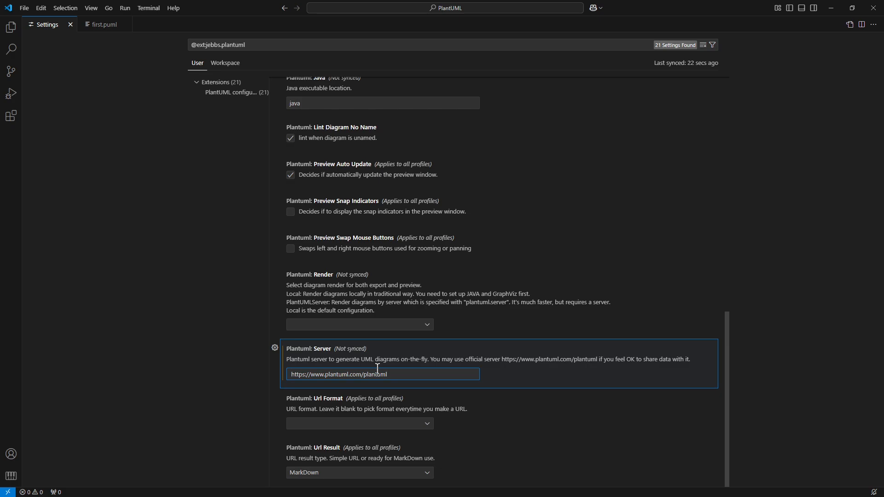
click(388, 374)
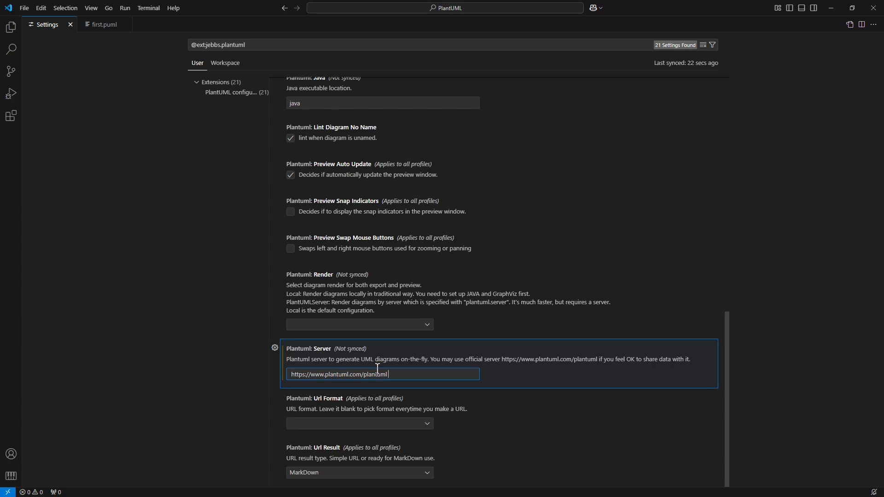
mouse_move(463, 386)
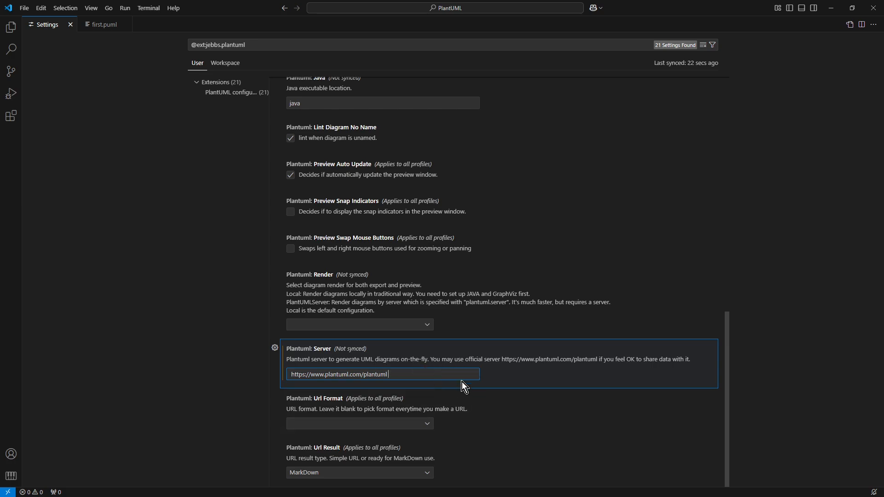
mouse_move(282, 428)
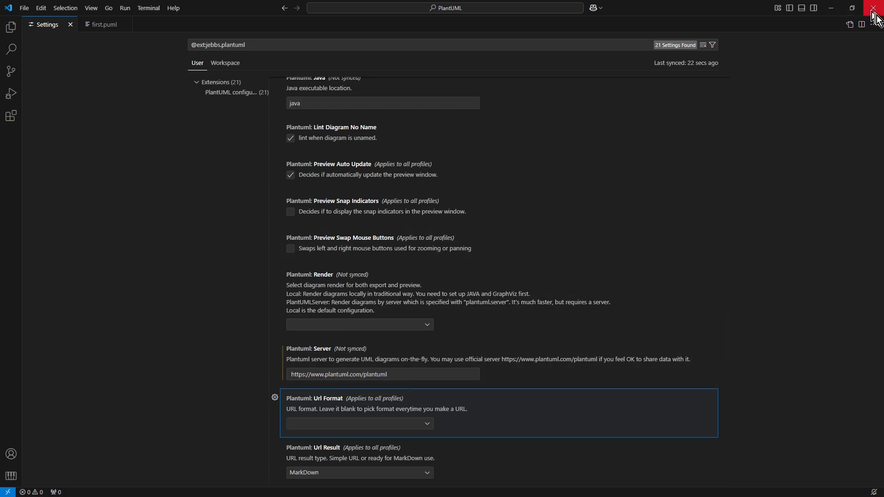
click(873, 12)
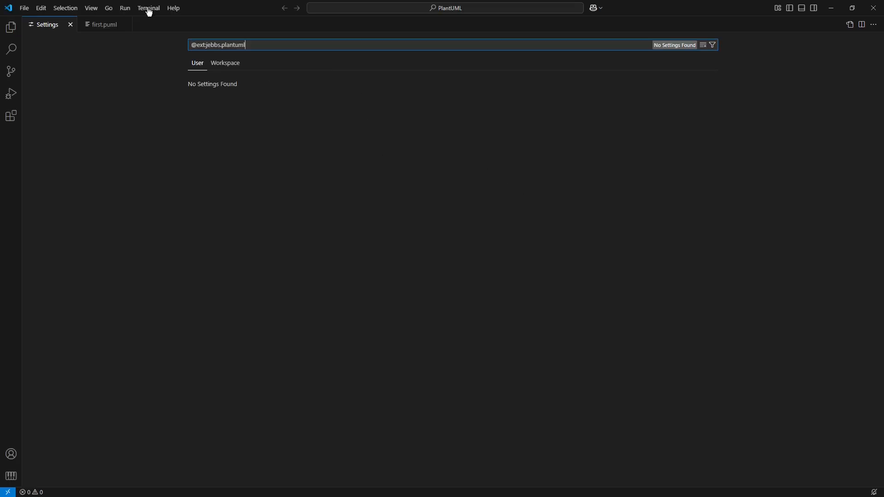
mouse_move(104, 24)
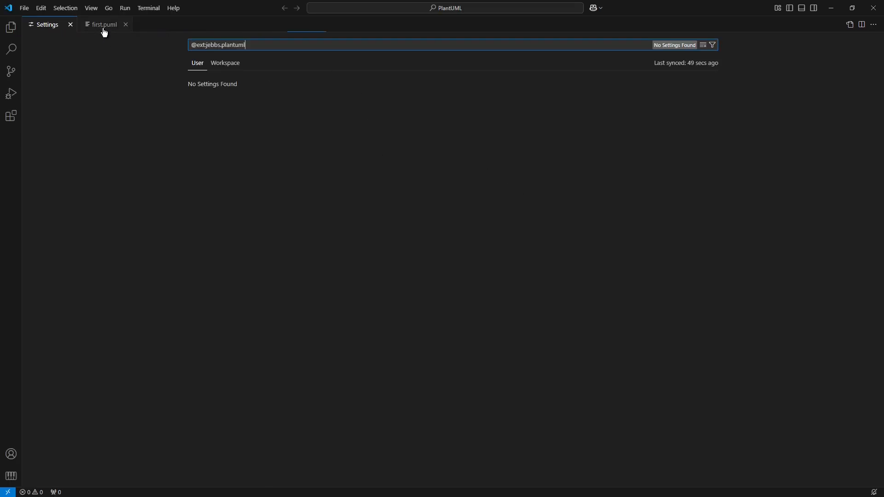
mouse_move(104, 24)
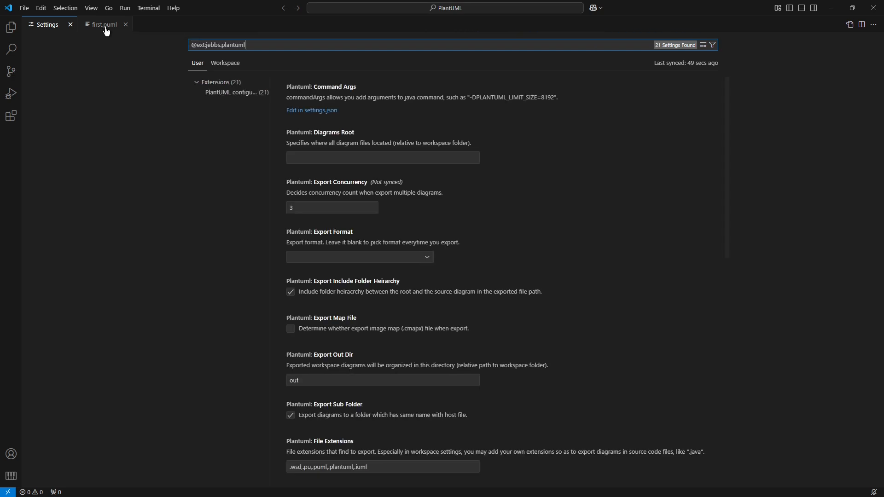
click(104, 24)
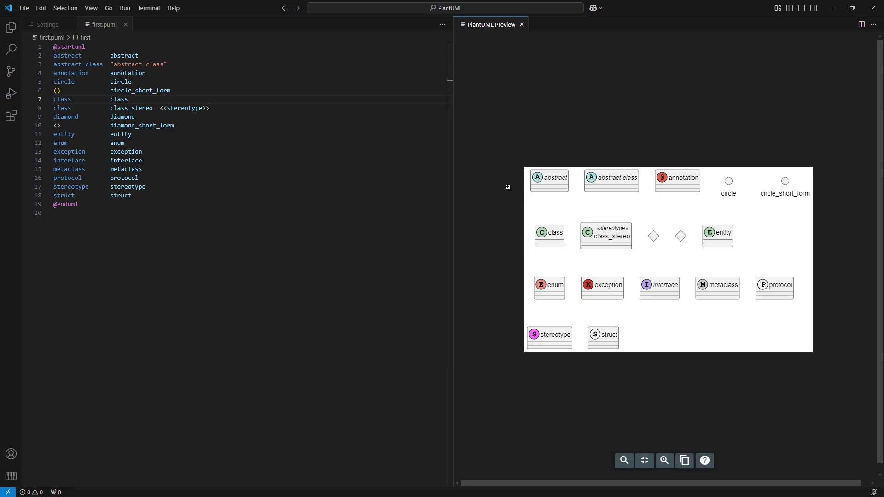
mouse_move(107, 190)
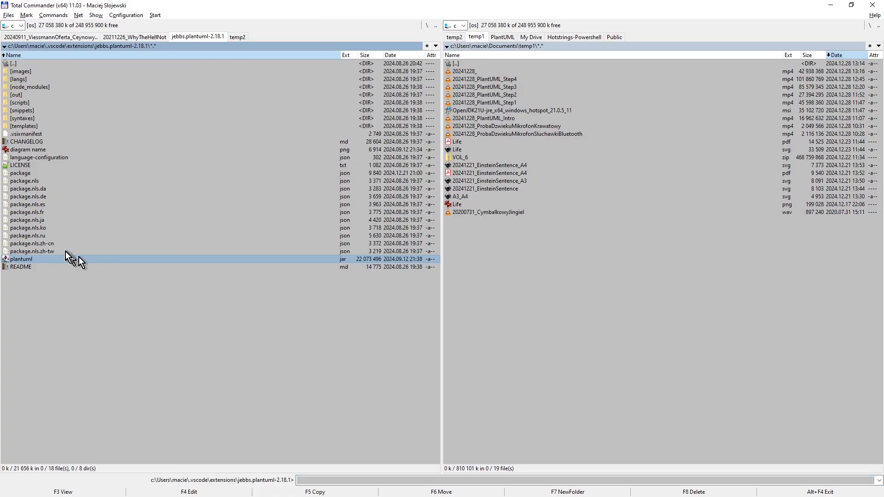
mouse_move(52, 265)
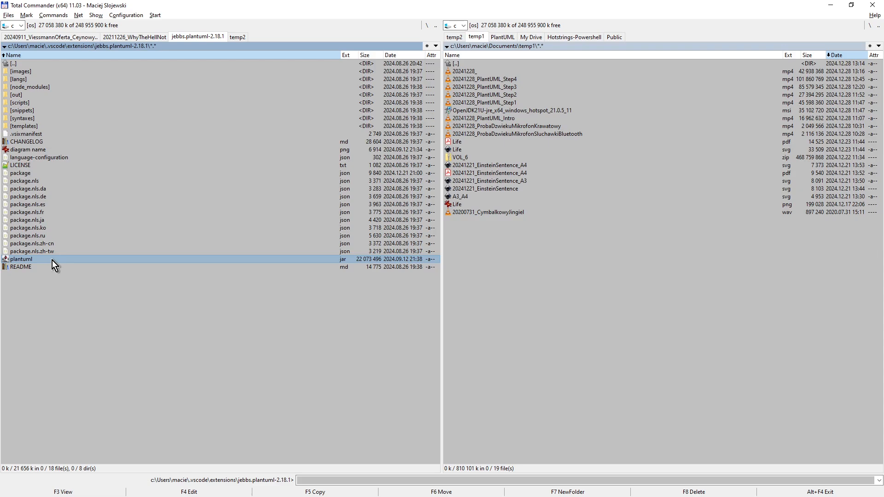
mouse_move(36, 91)
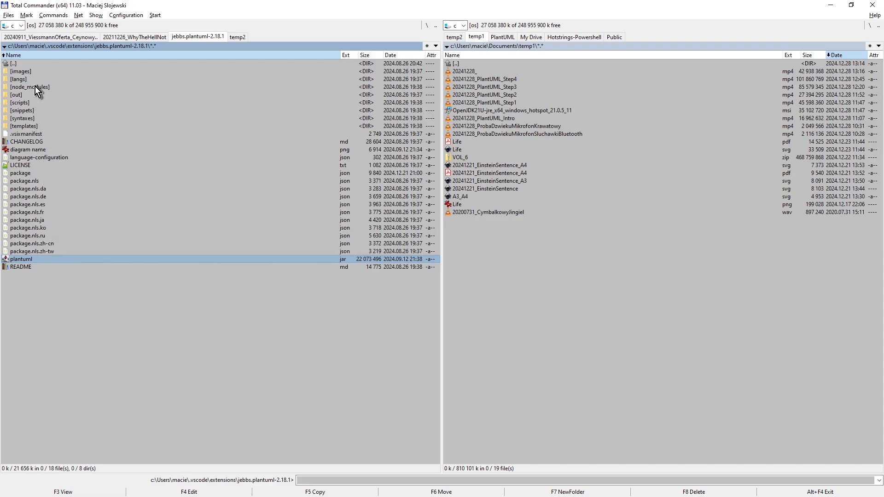
mouse_move(58, 156)
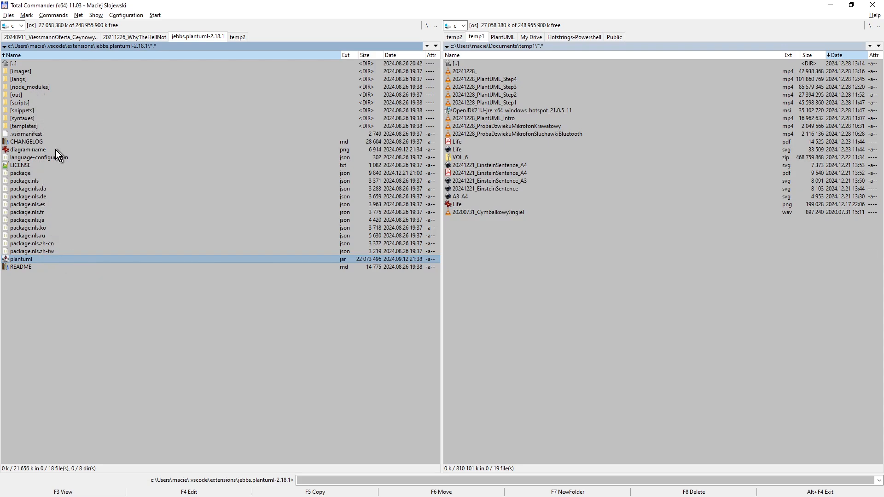
mouse_move(85, 140)
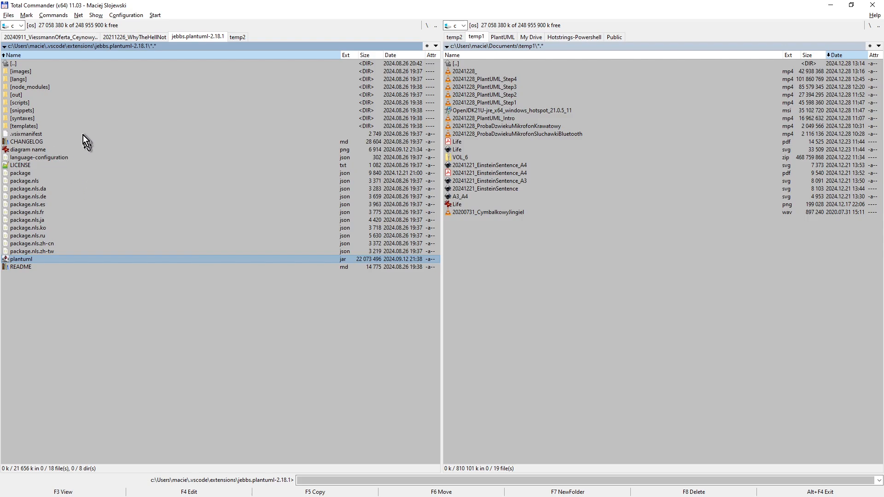
mouse_move(81, 96)
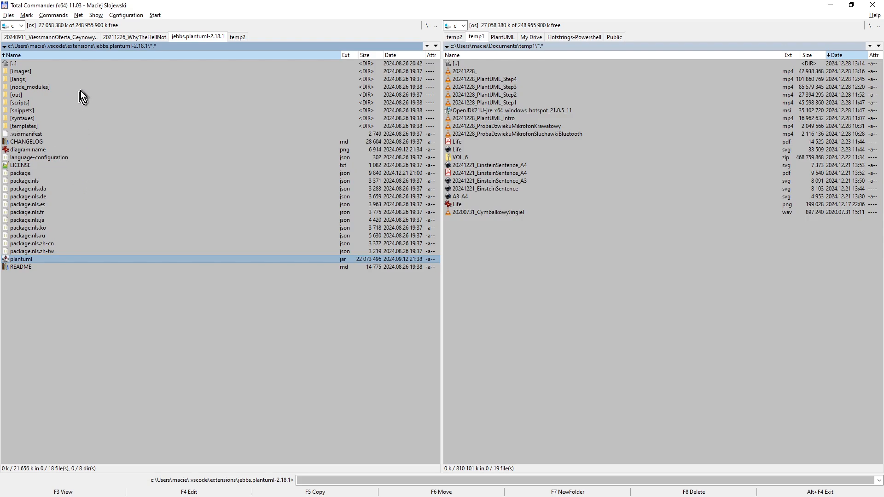
mouse_move(92, 77)
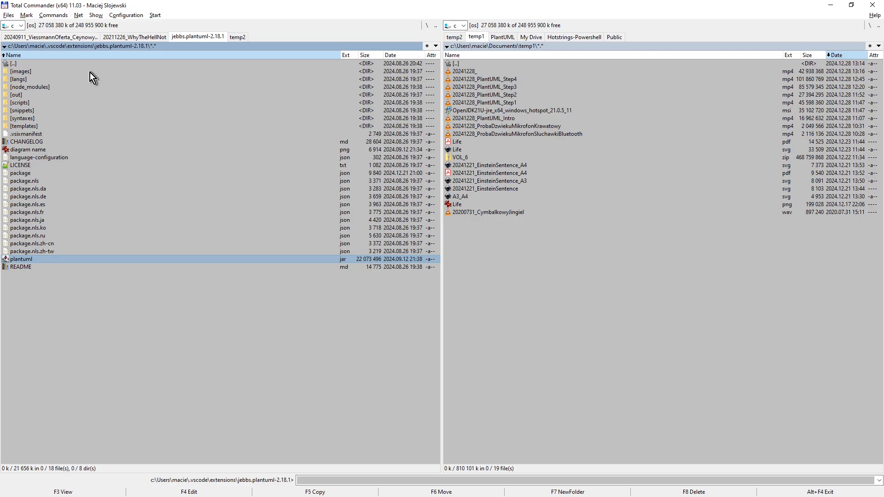
mouse_move(51, 58)
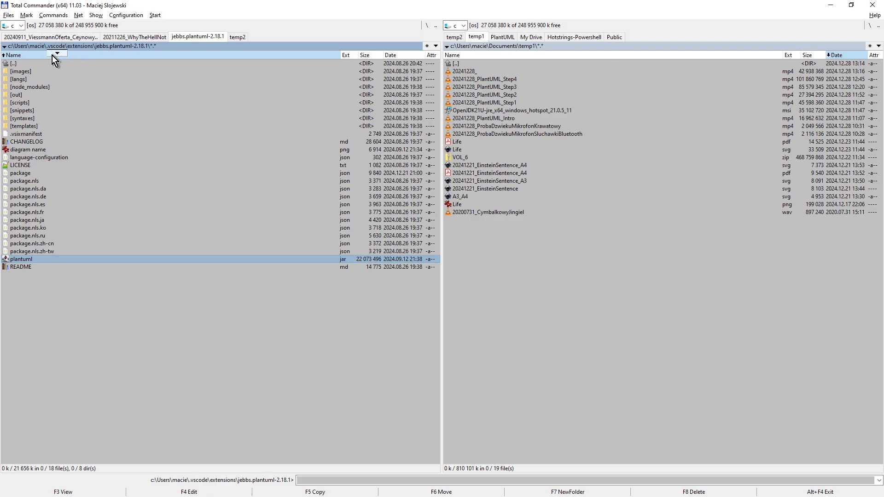
mouse_move(112, 112)
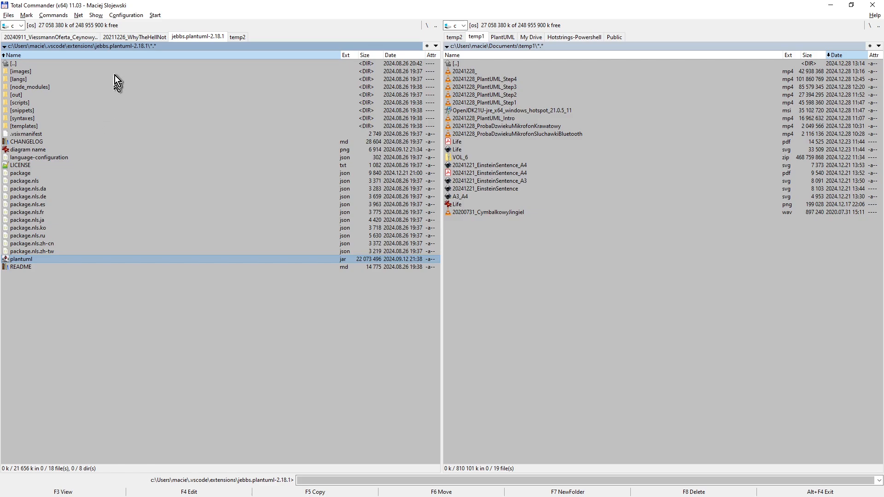
mouse_move(136, 96)
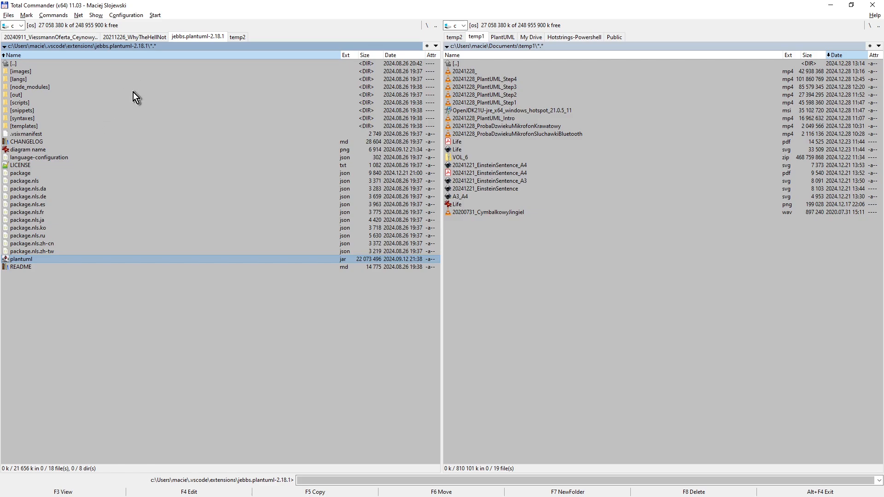
mouse_move(77, 212)
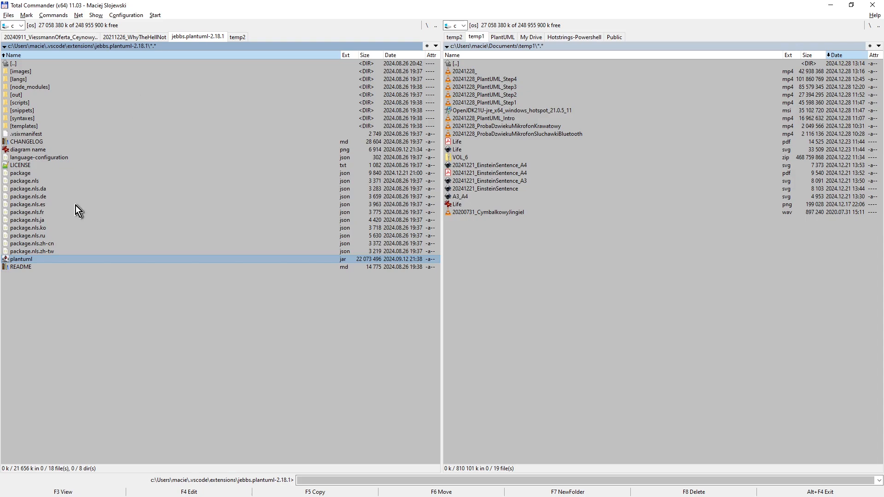
mouse_move(129, 204)
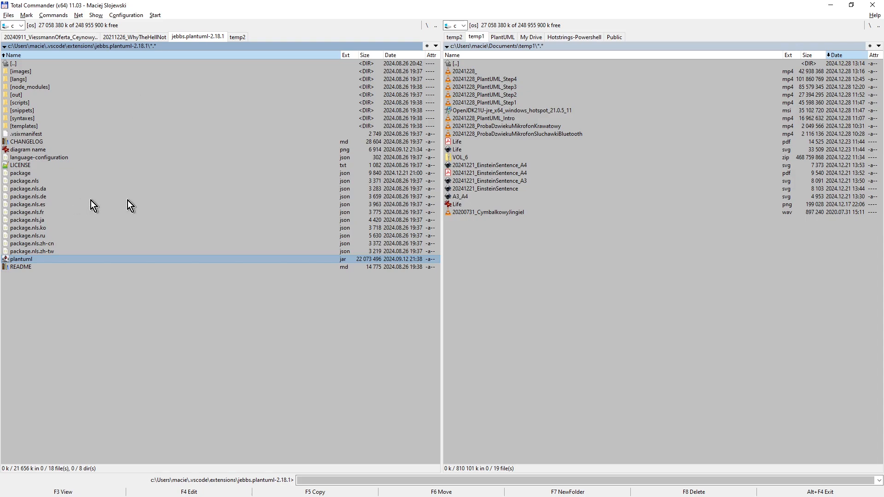
mouse_move(182, 214)
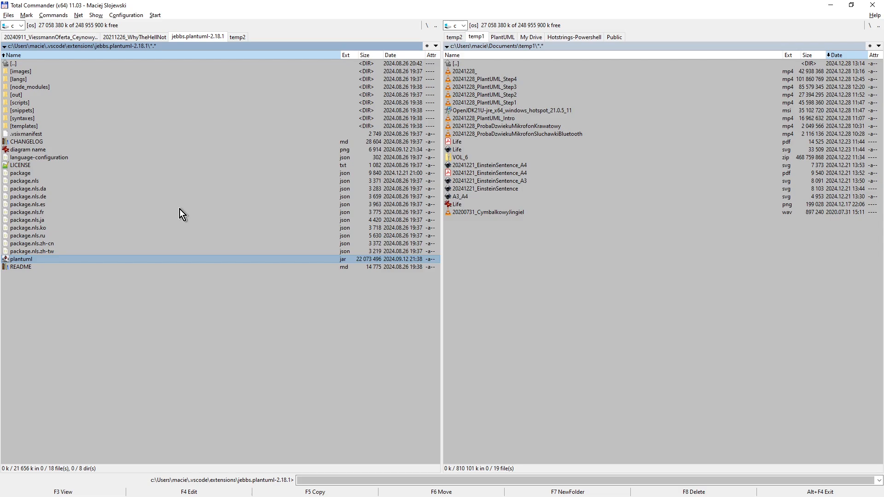
mouse_move(298, 59)
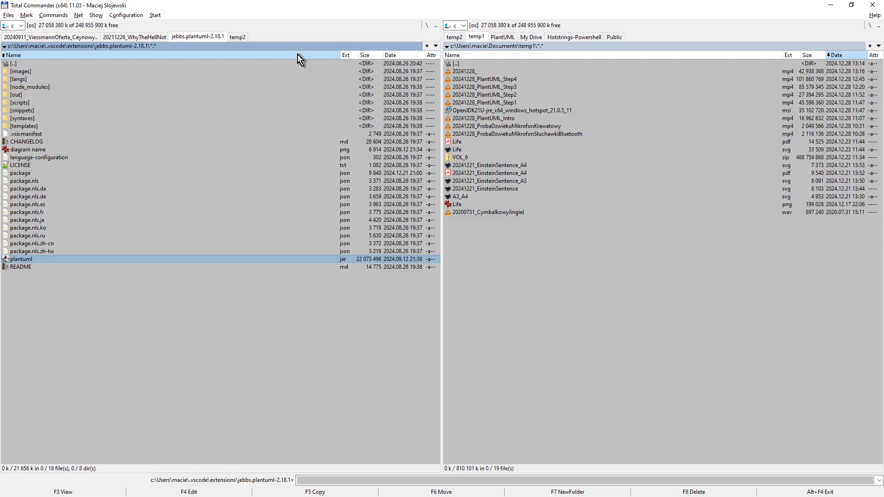